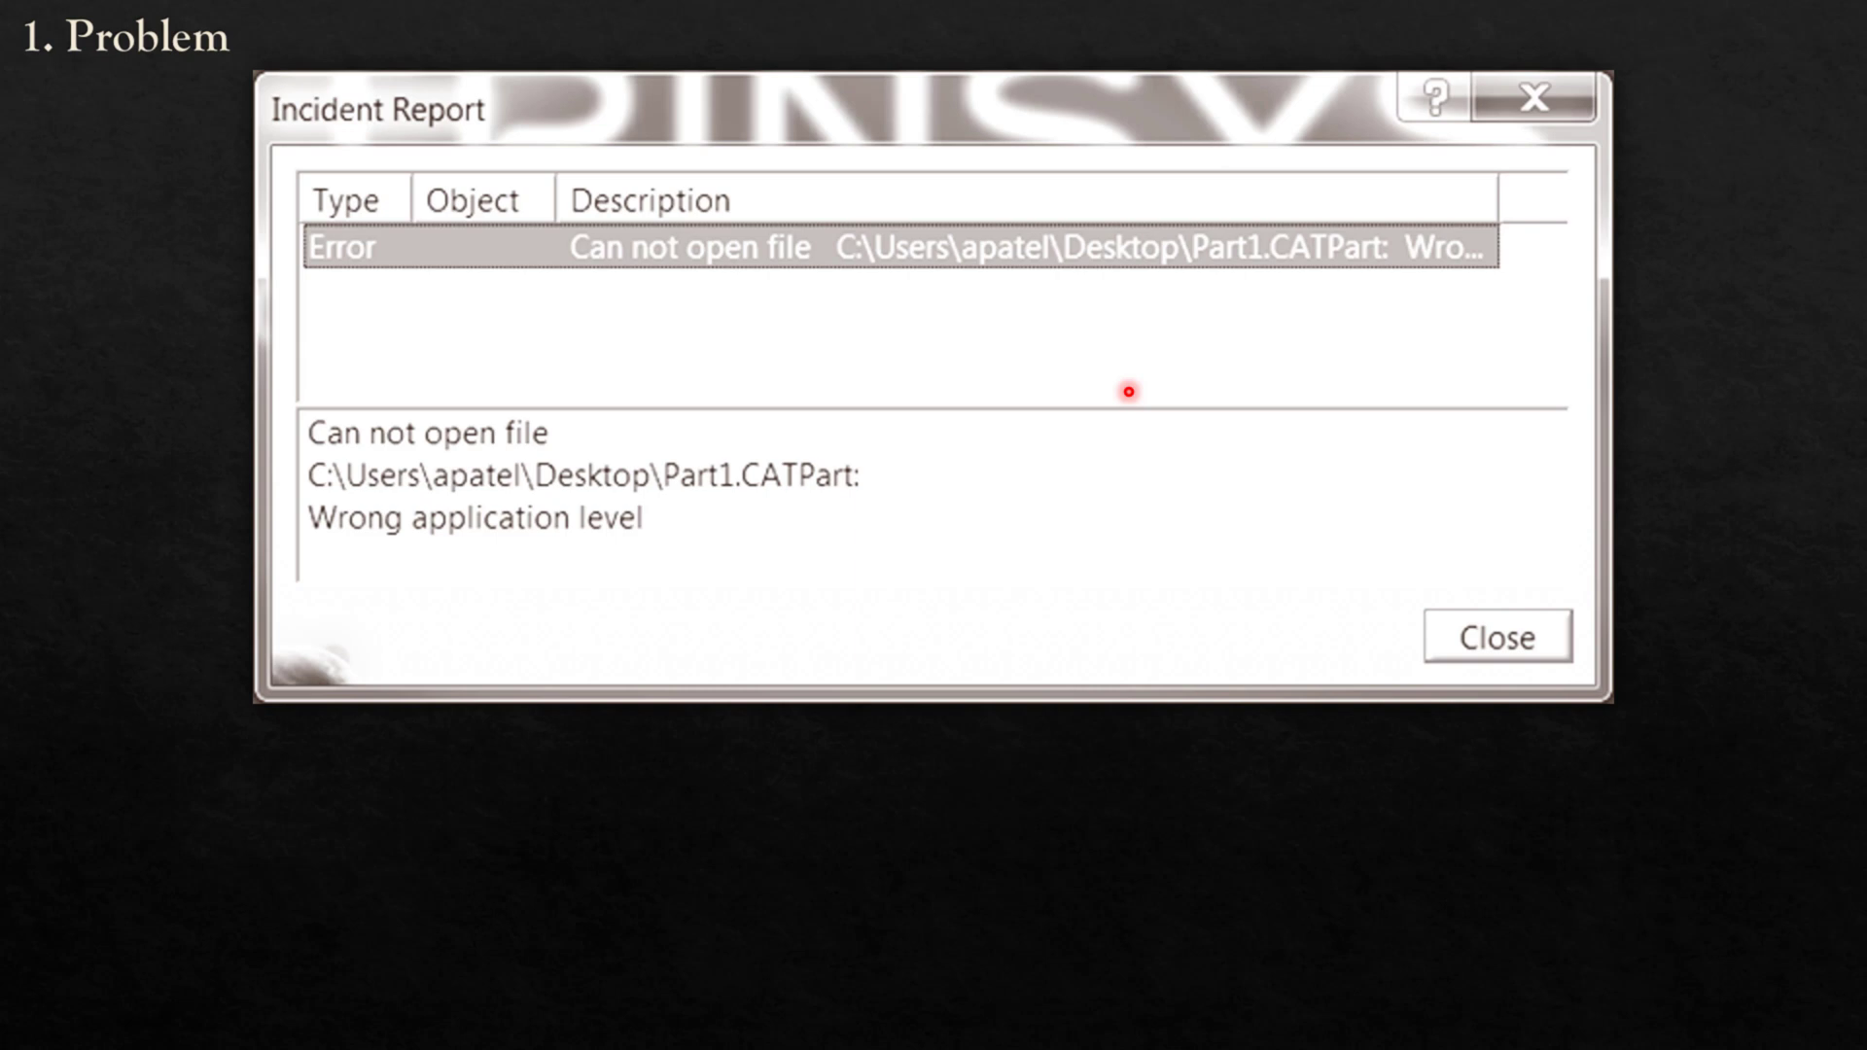
mouse_move(386, 112)
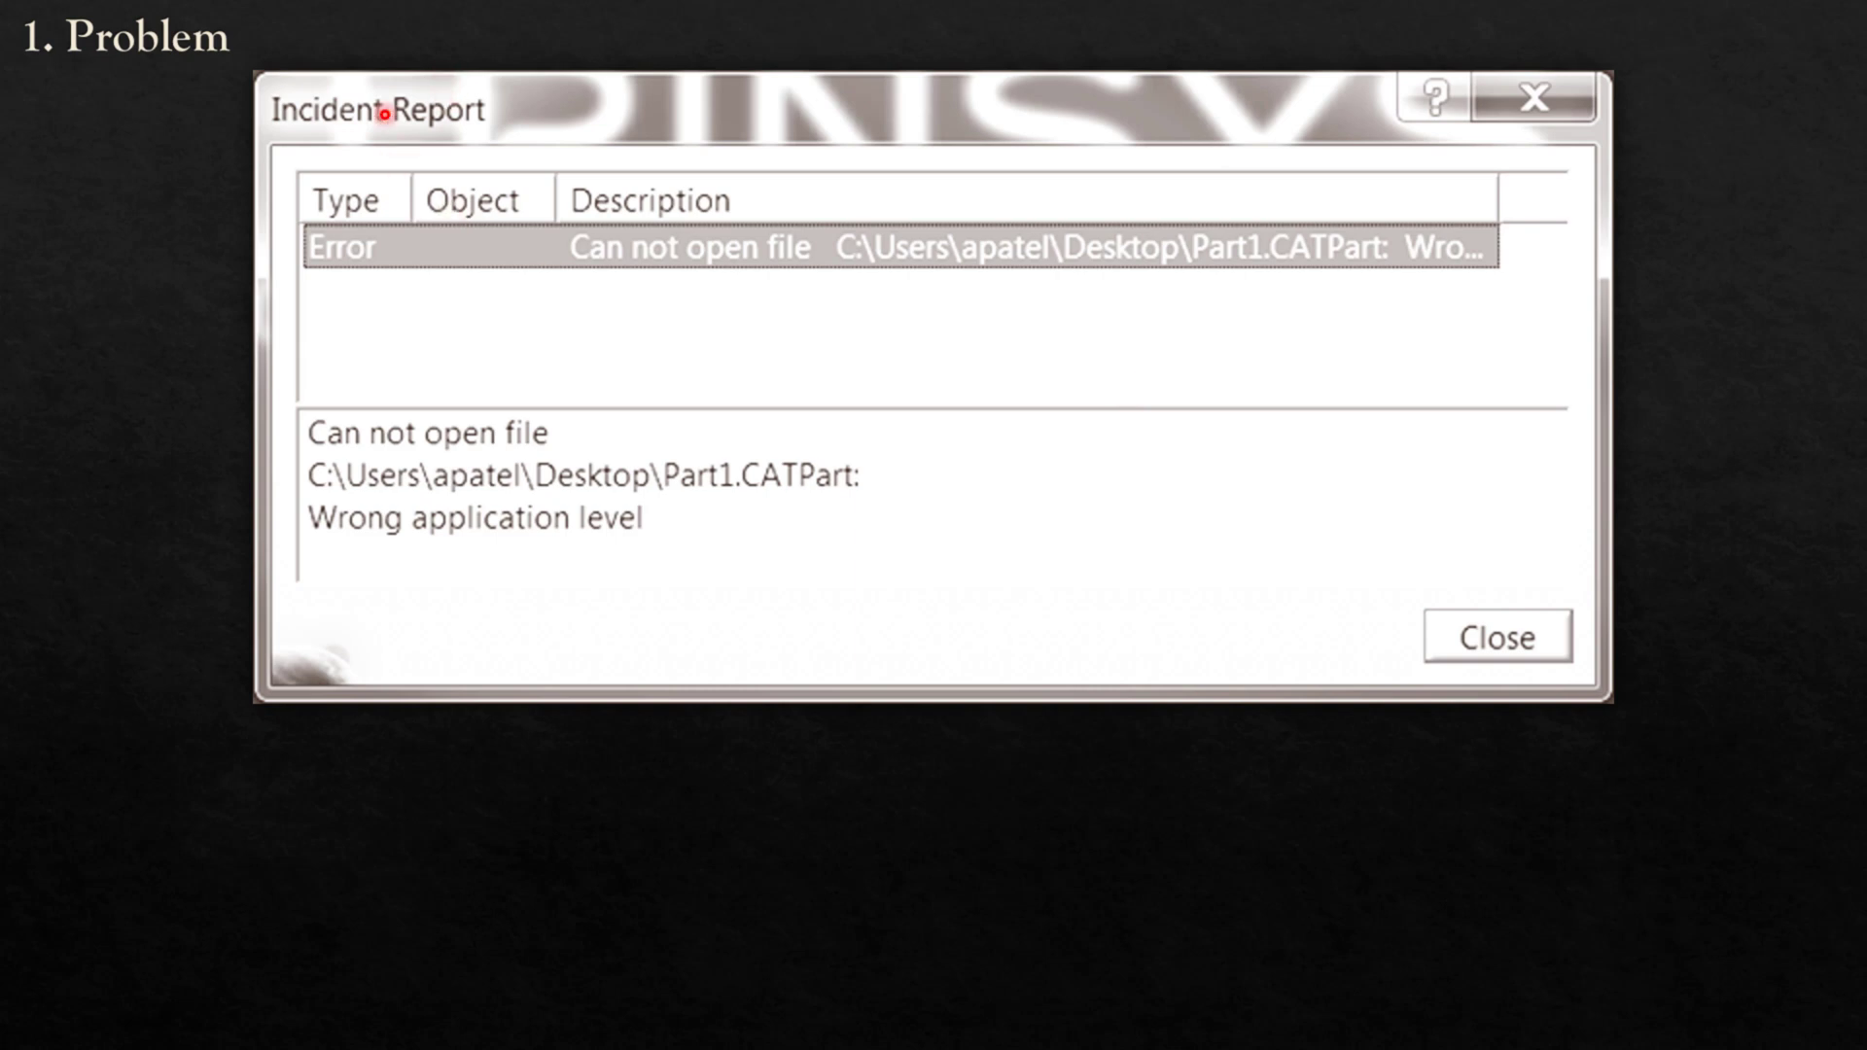
mouse_move(430, 288)
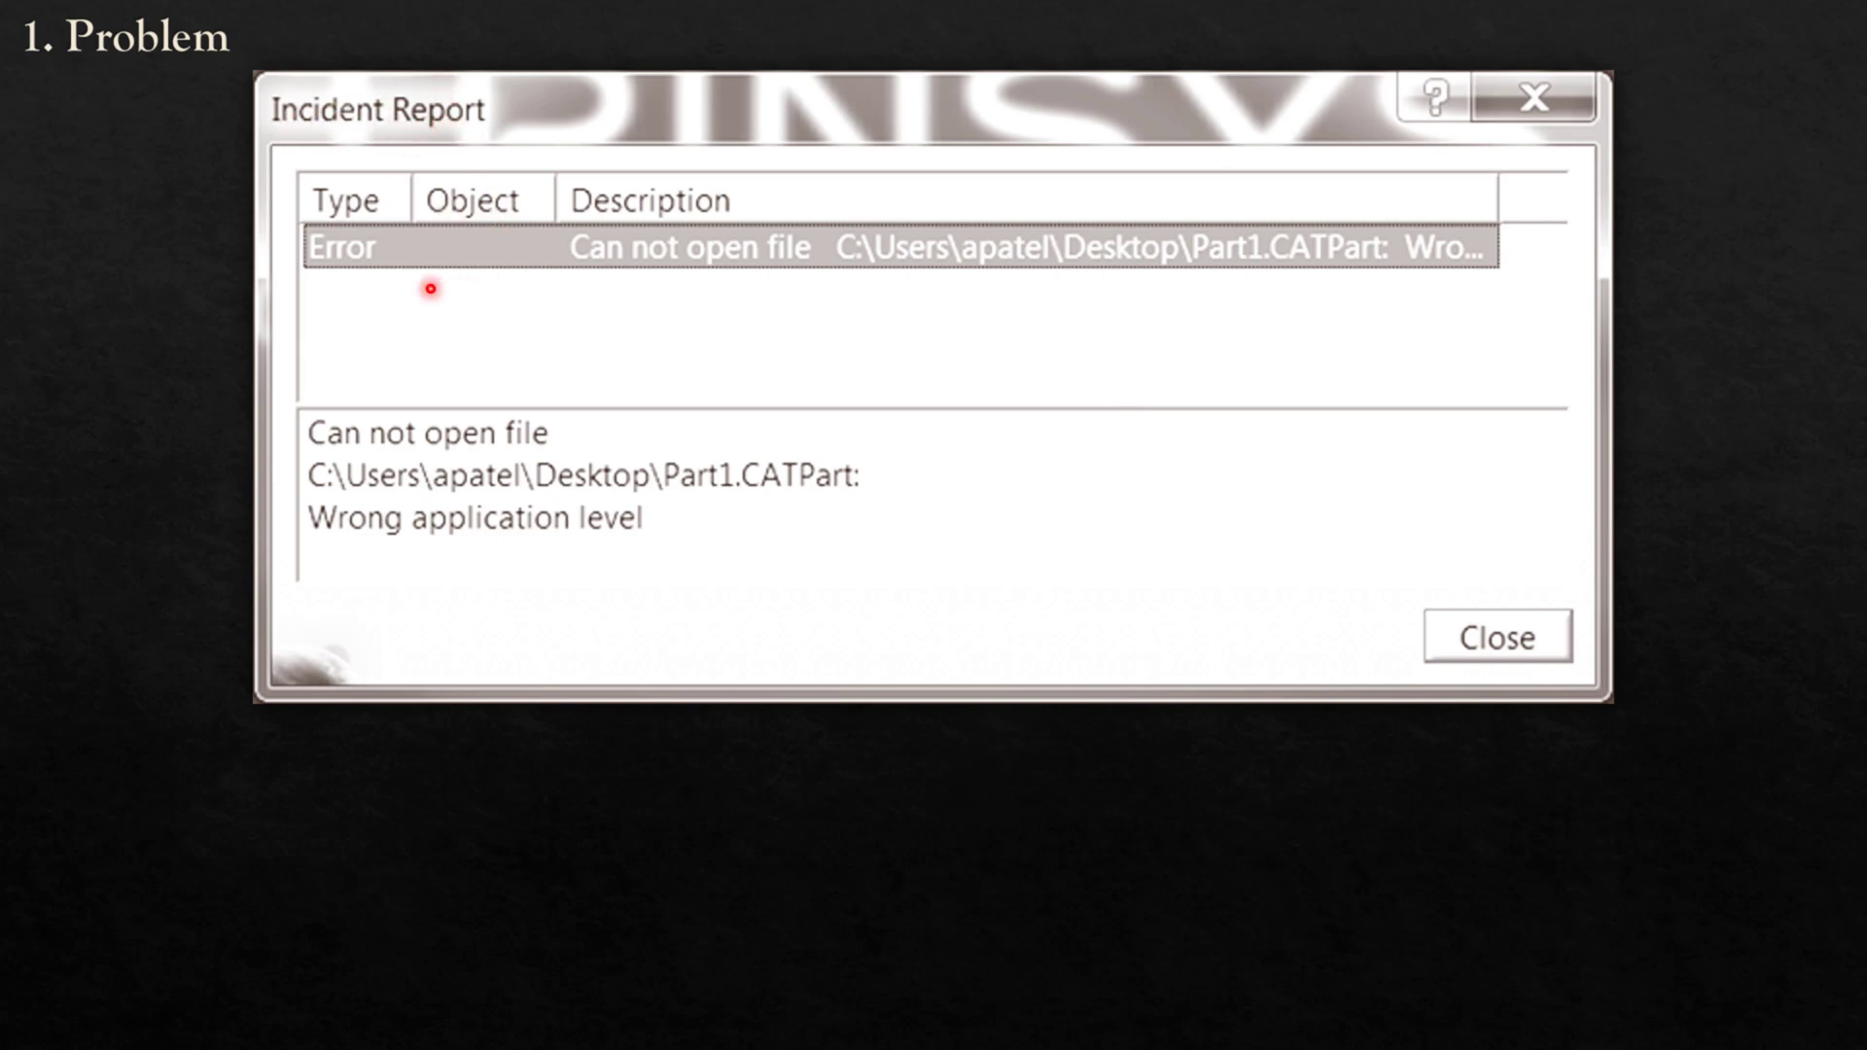
mouse_move(505, 397)
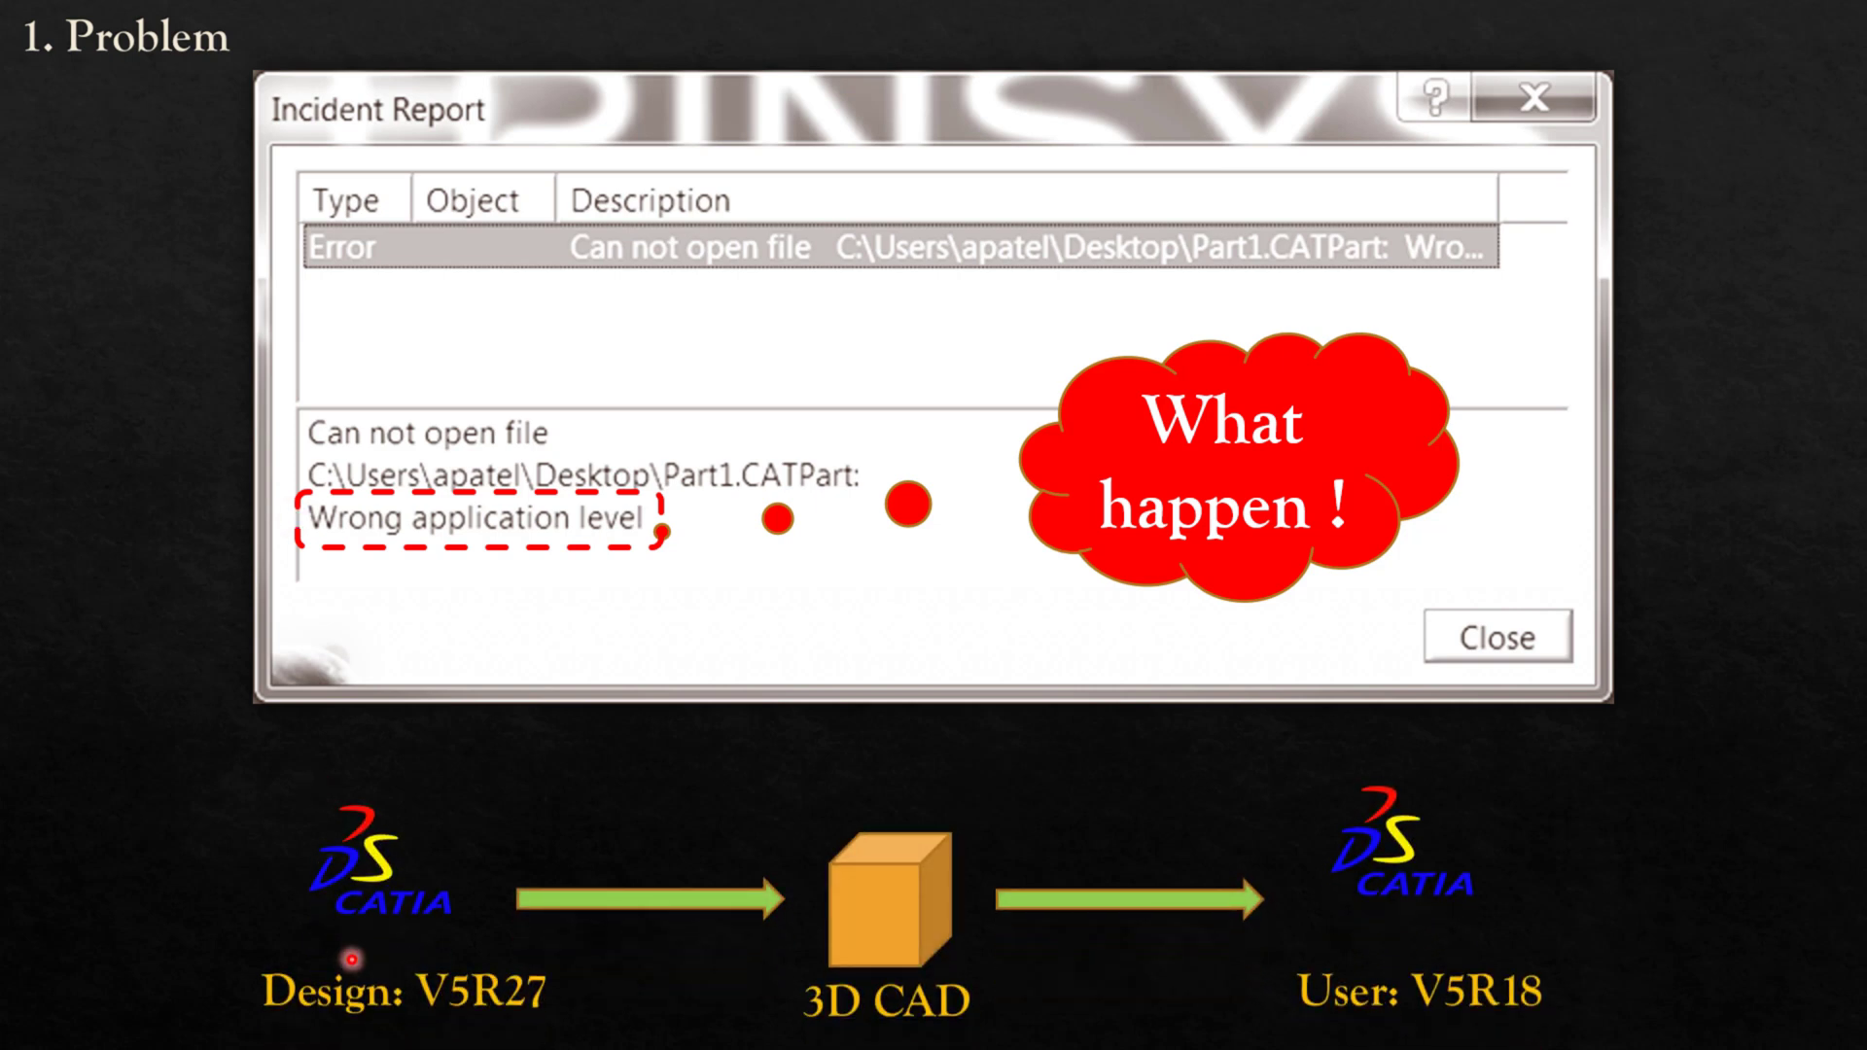
mouse_move(381, 988)
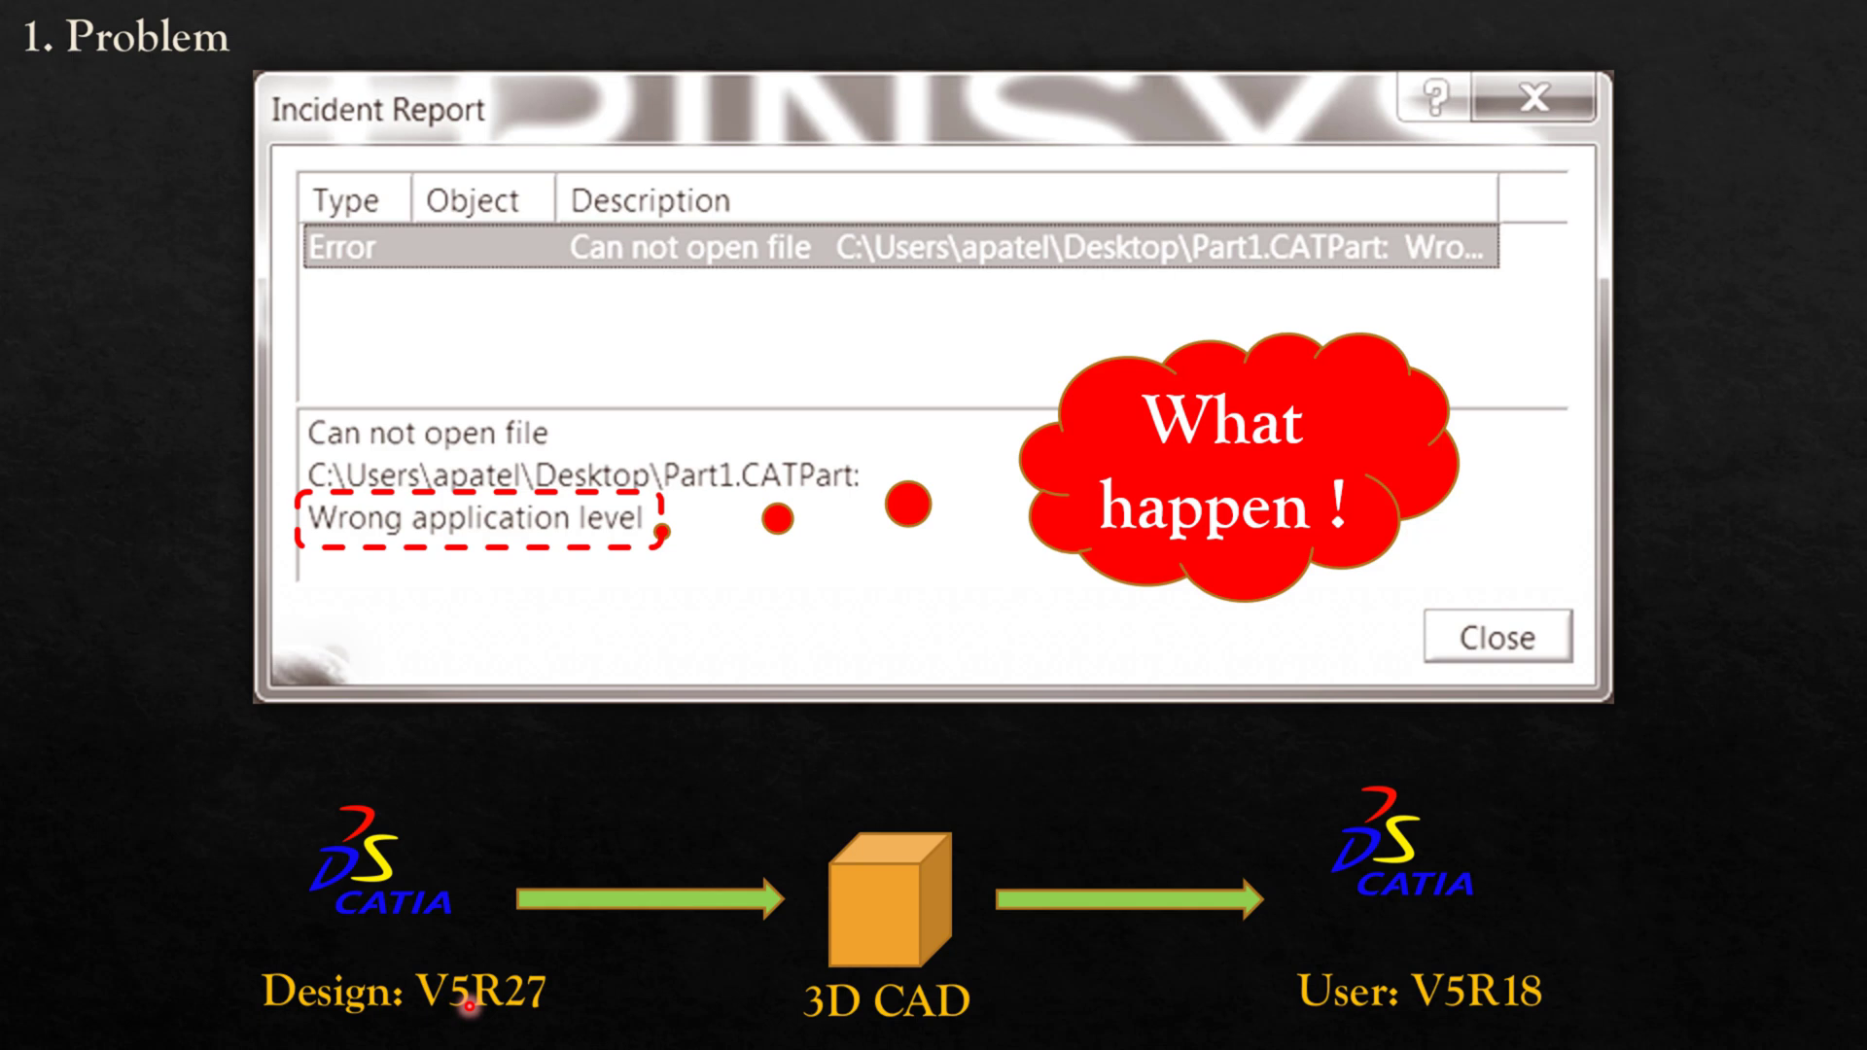
mouse_move(560, 998)
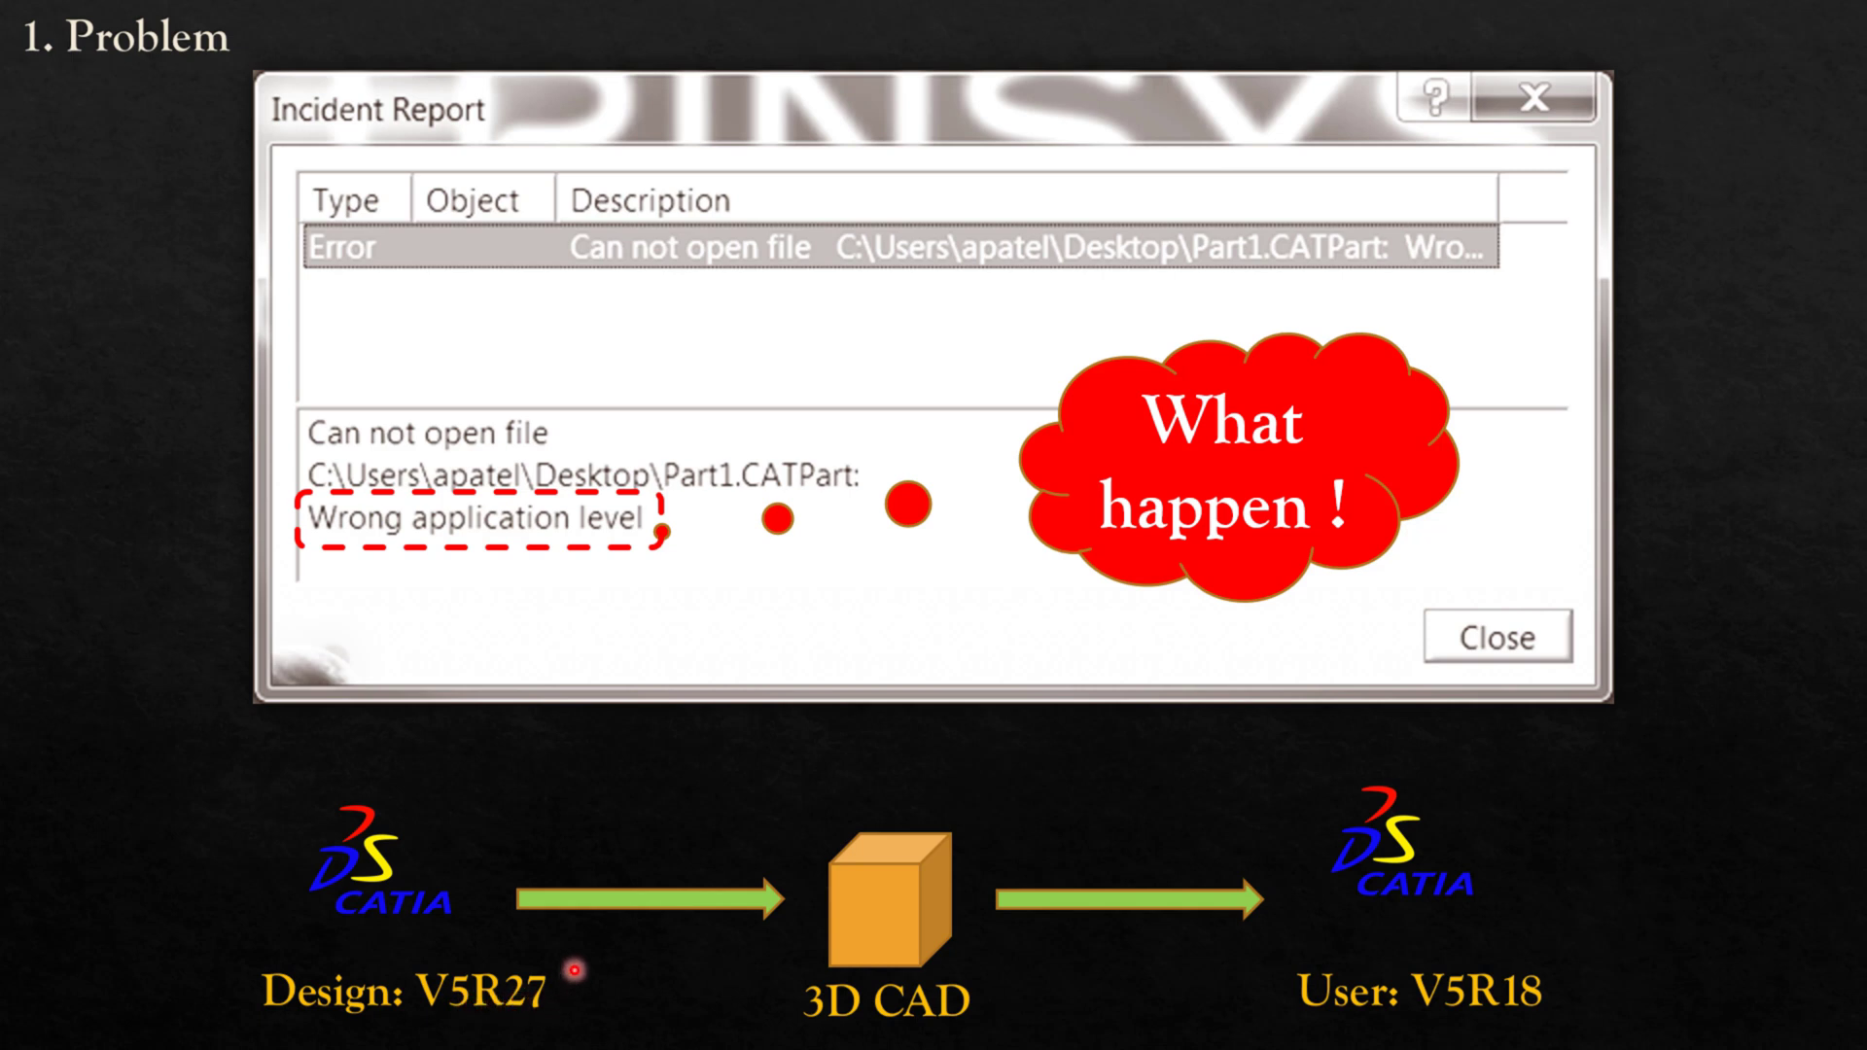
mouse_move(991, 1033)
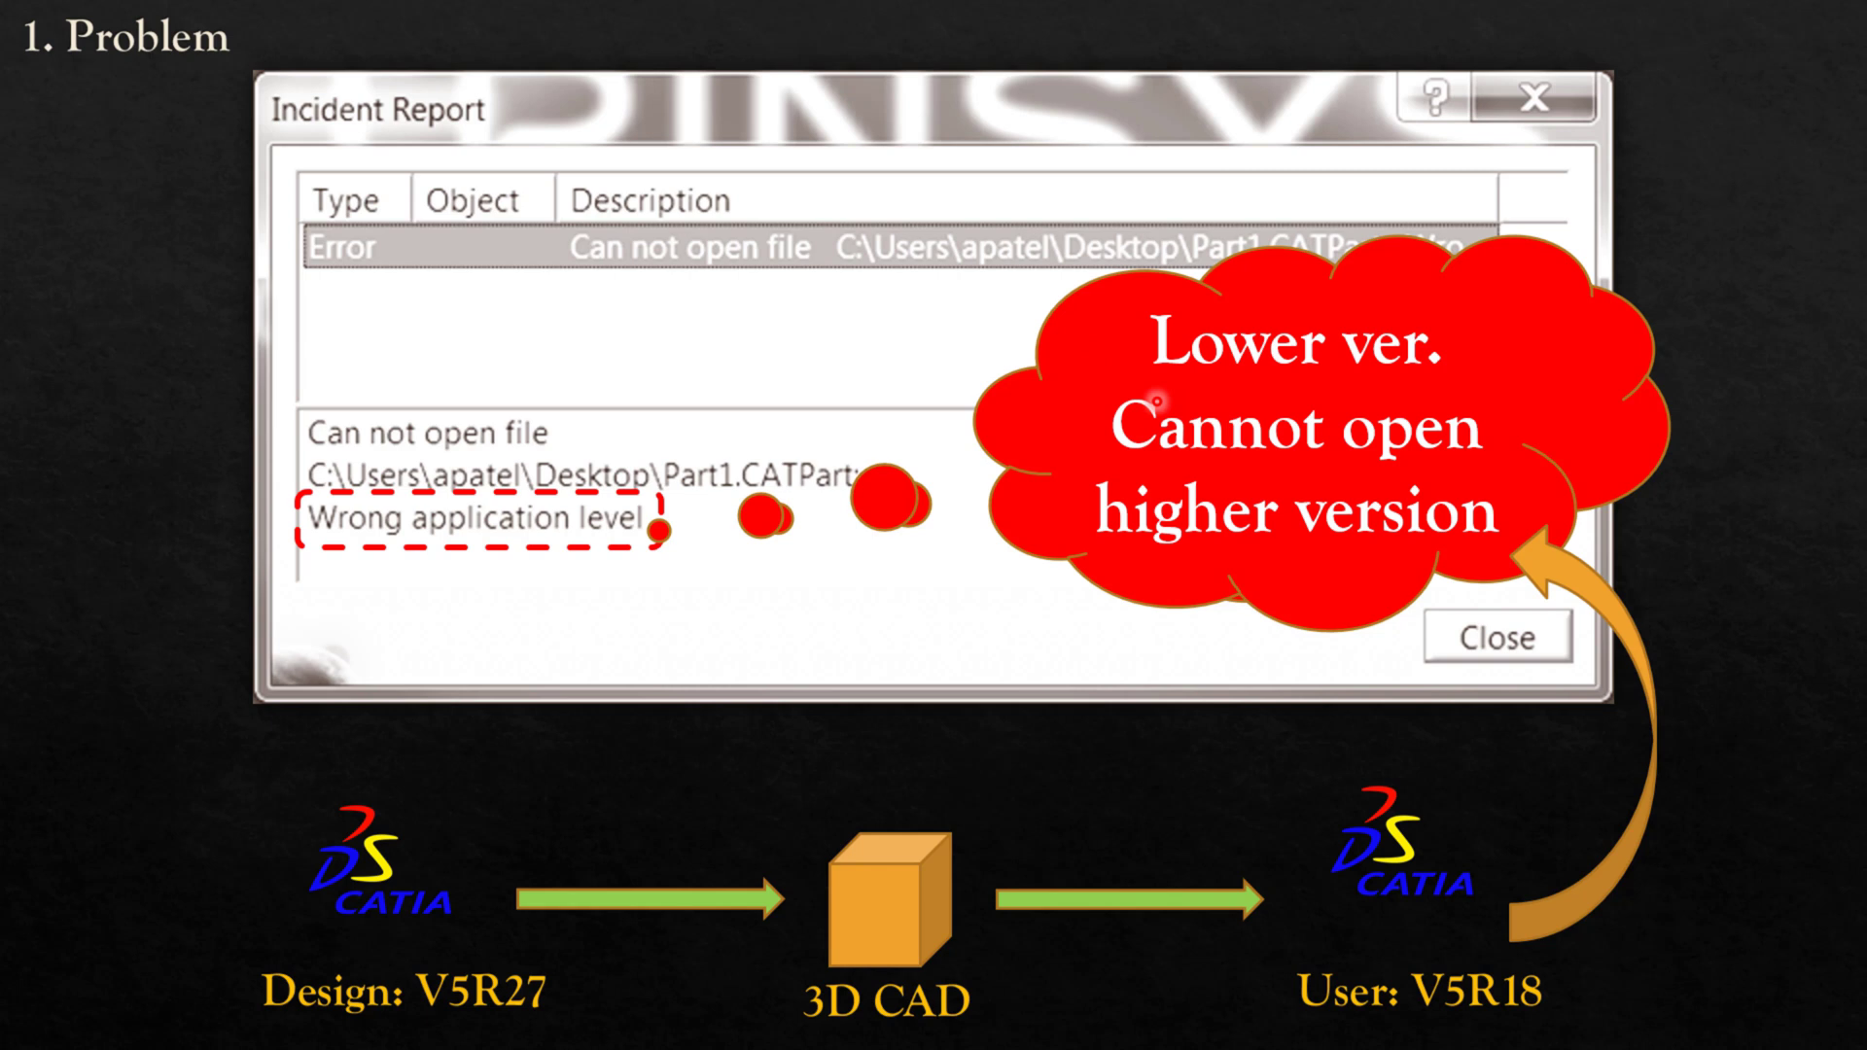
mouse_move(1066, 508)
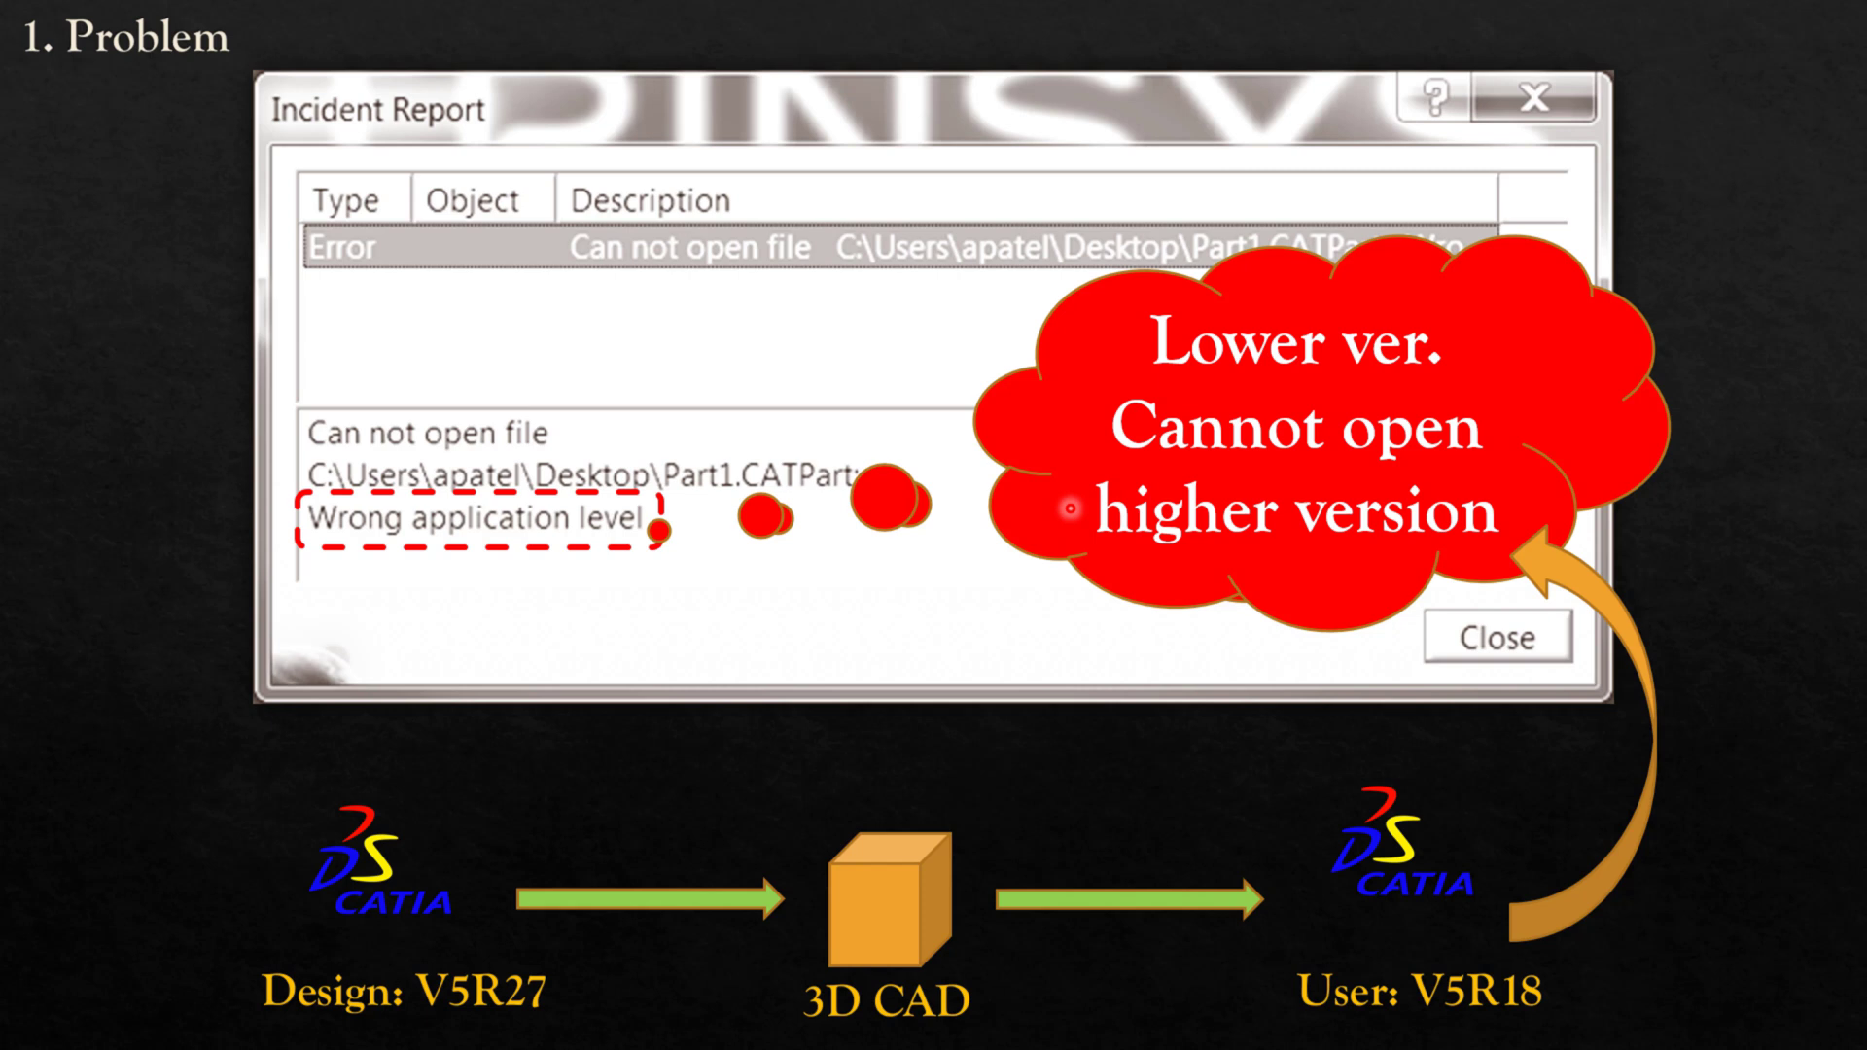
mouse_move(509, 767)
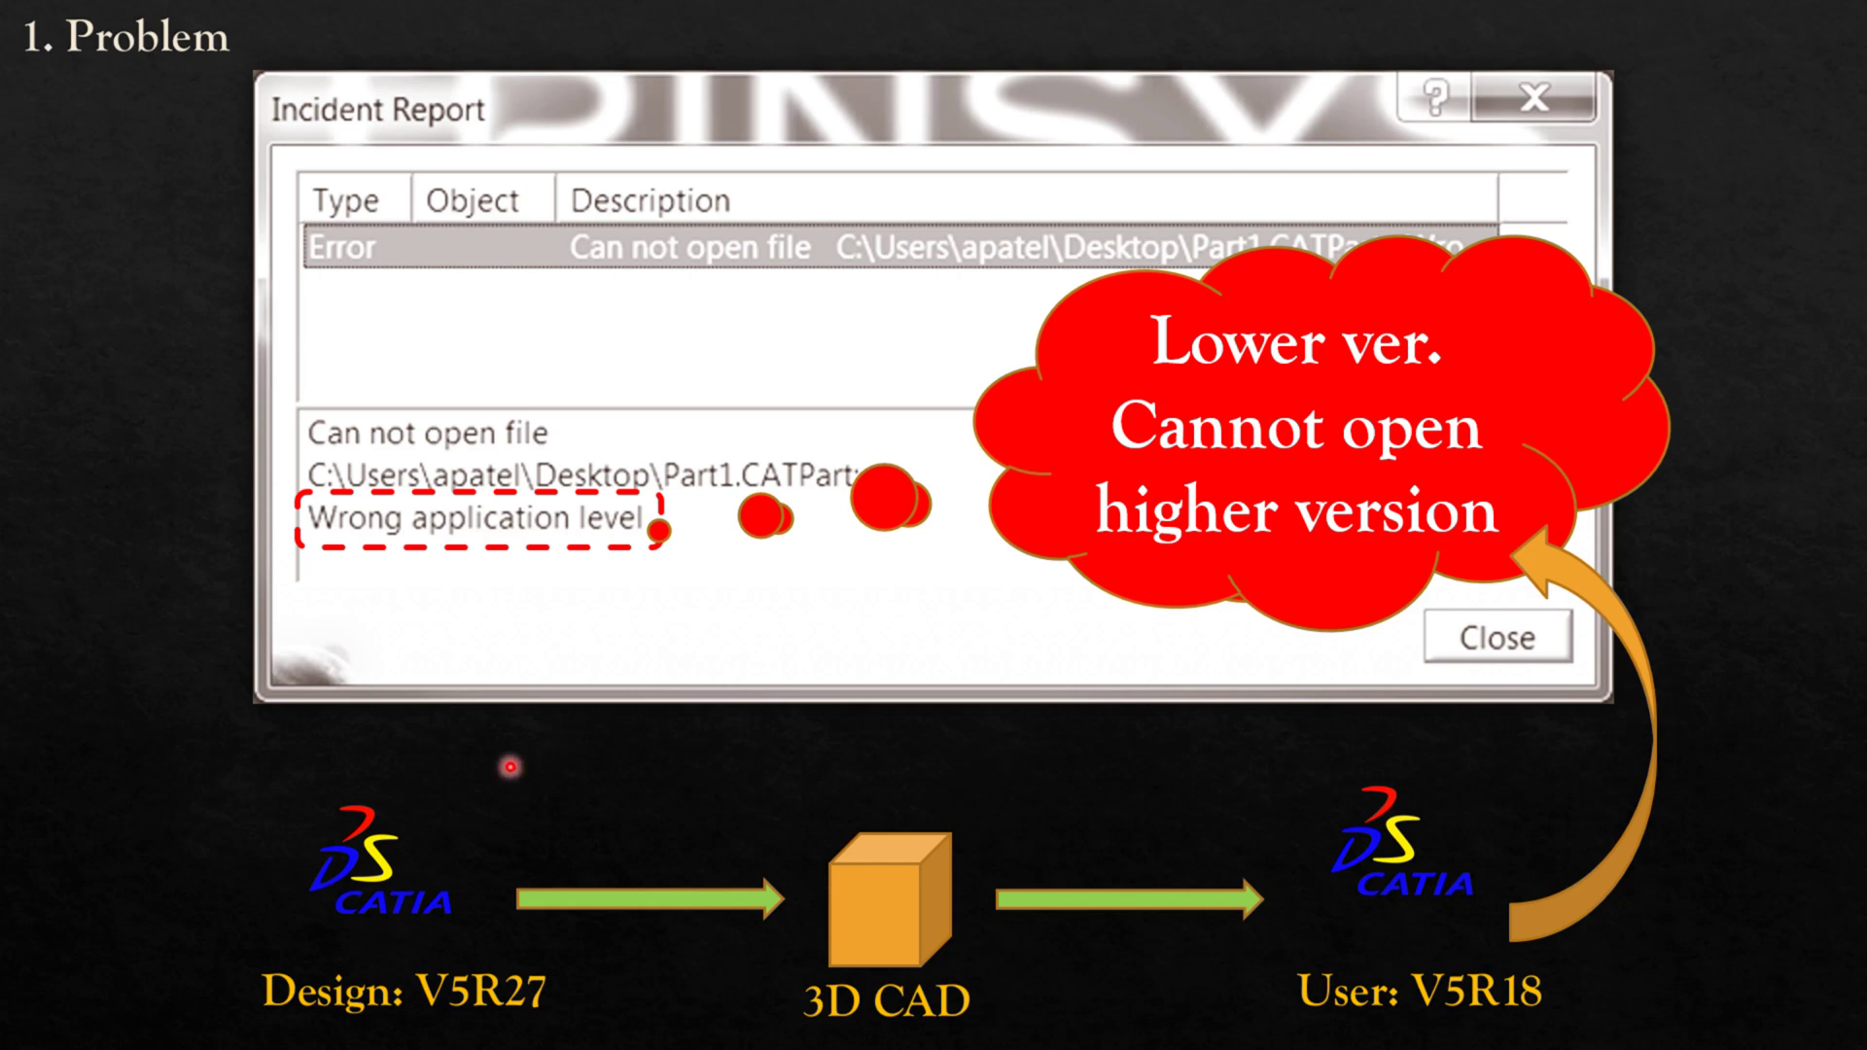
mouse_move(334, 945)
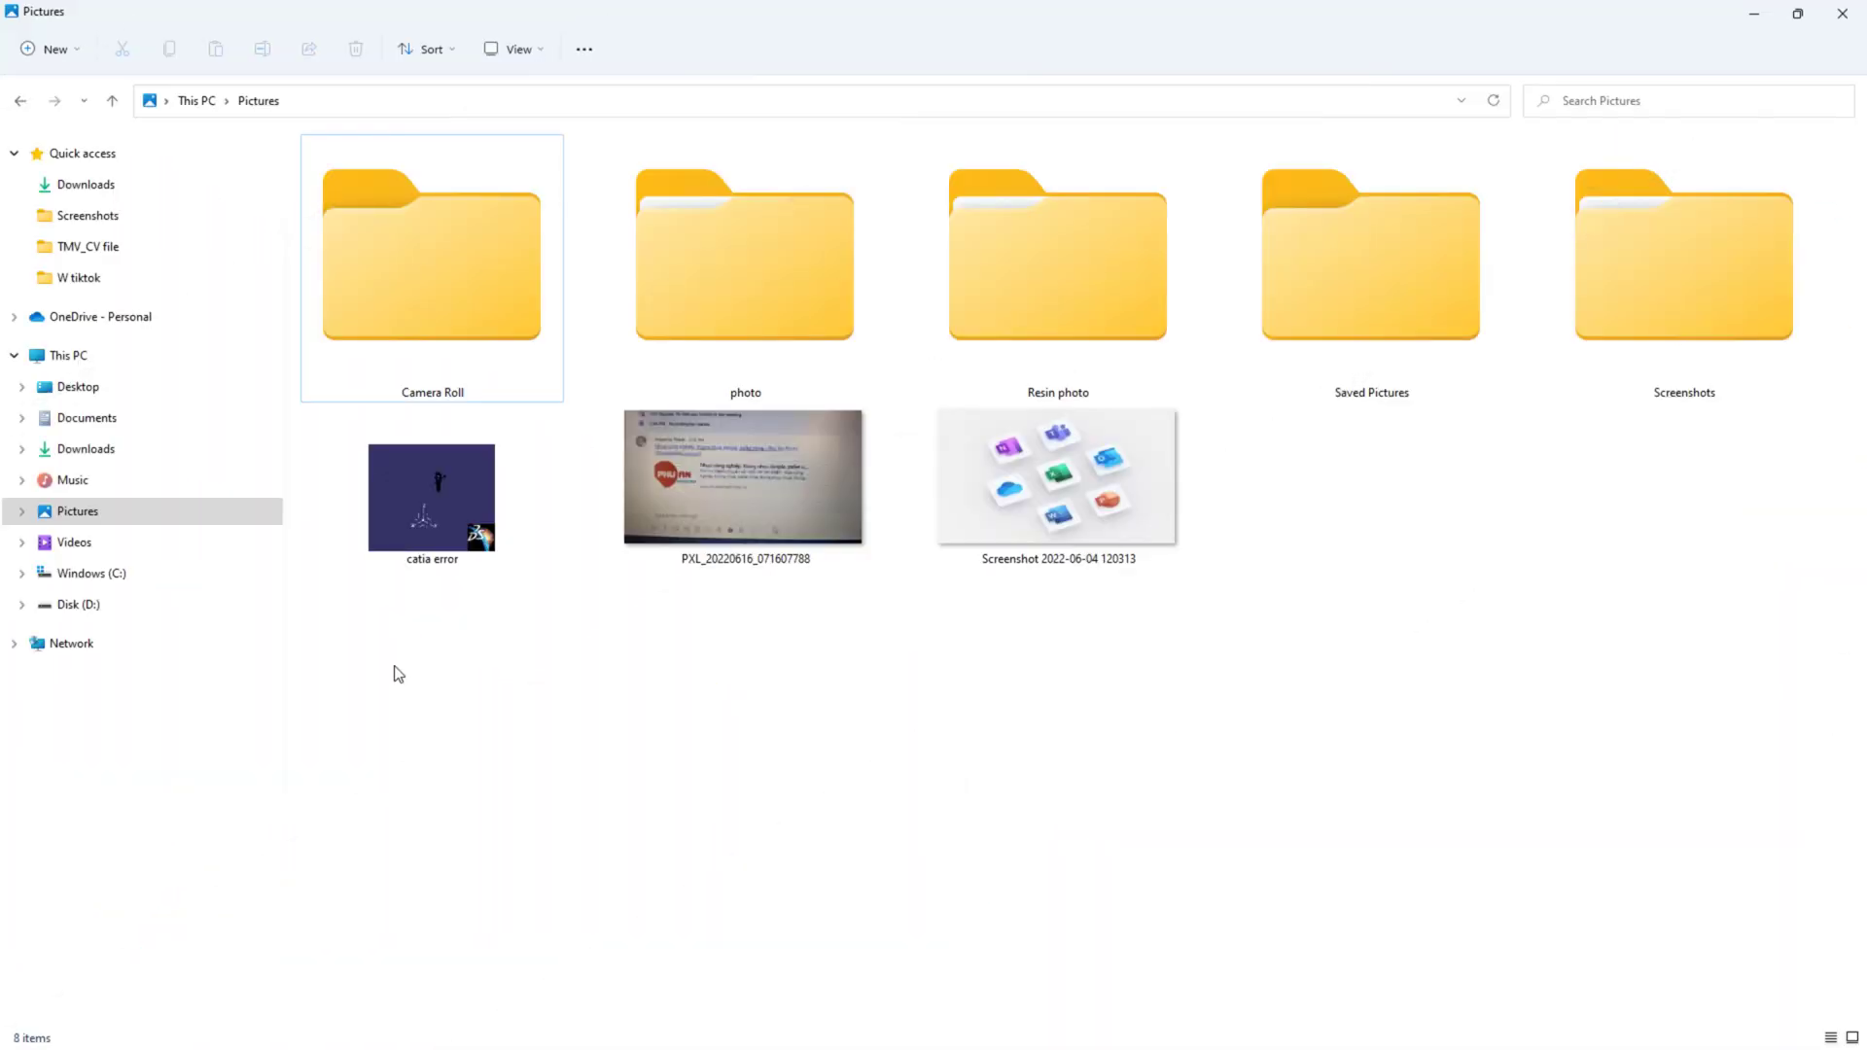
mouse_move(435, 575)
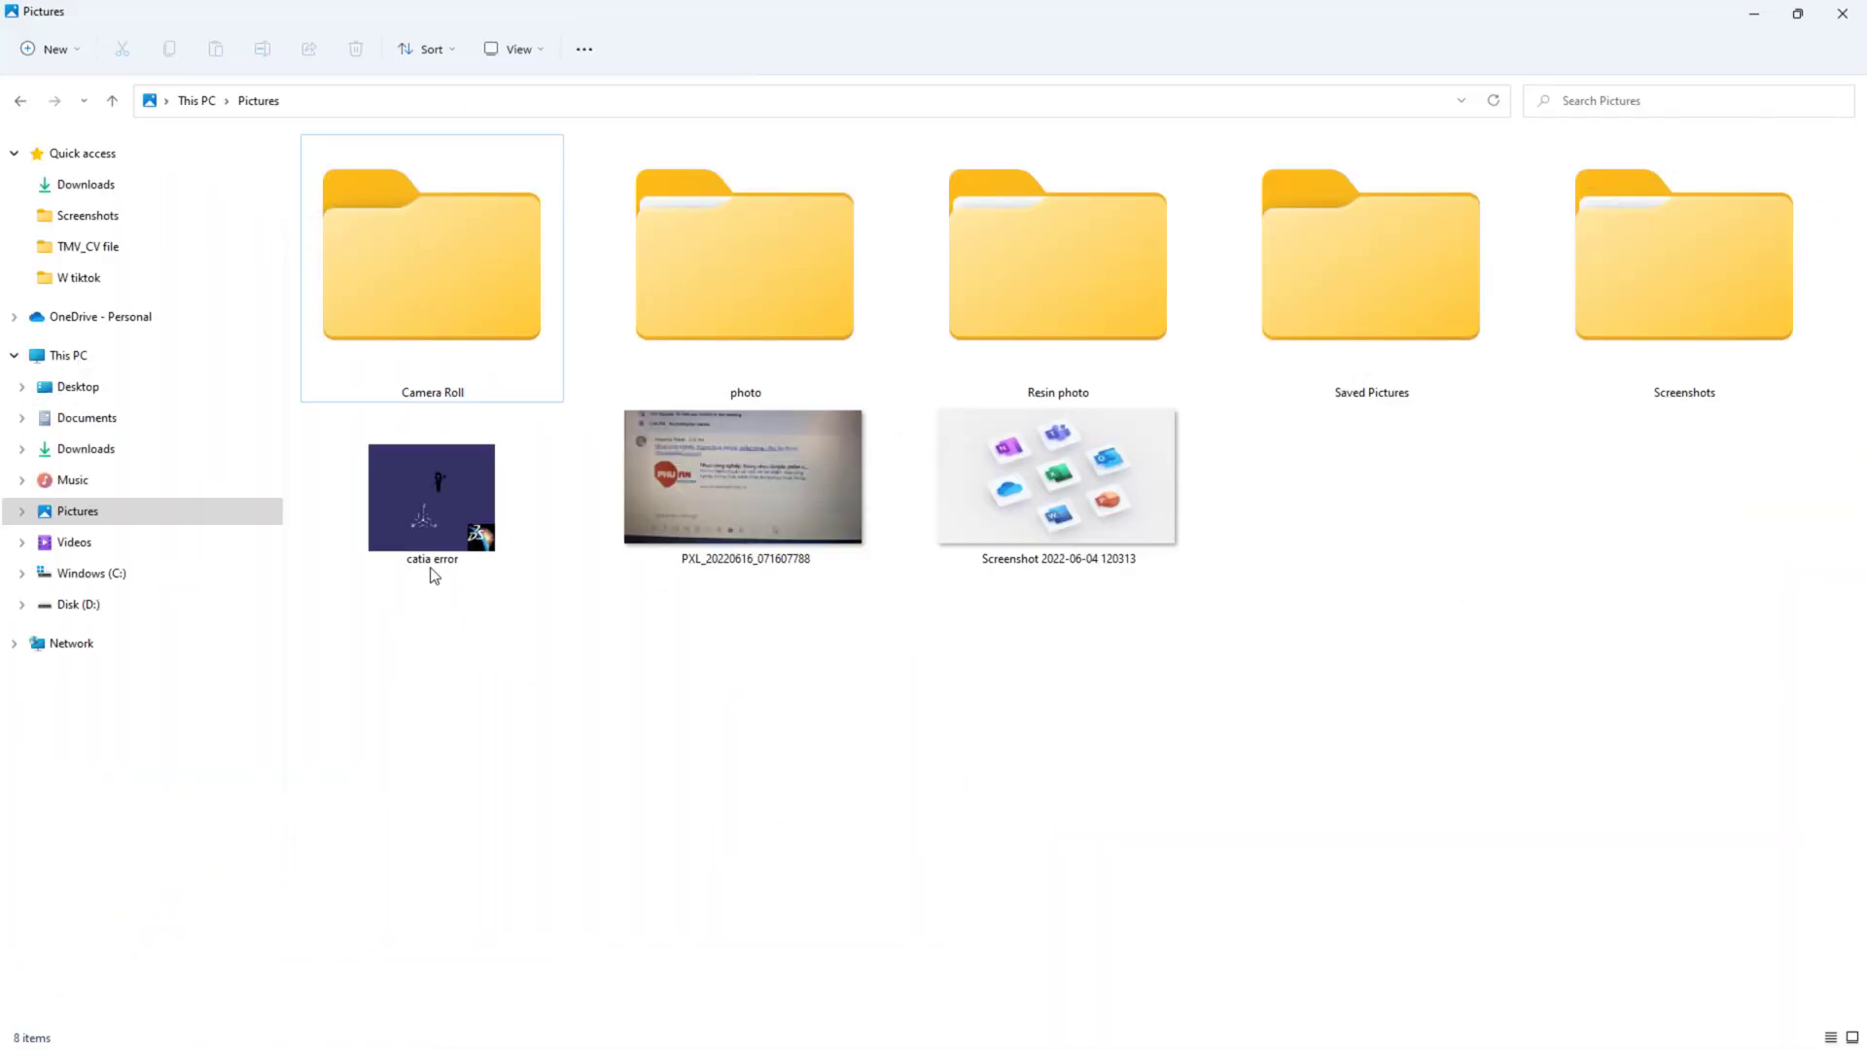
Select the 'catia error' CATIA Part file in Pictures and bring up its context menu
click(431, 498)
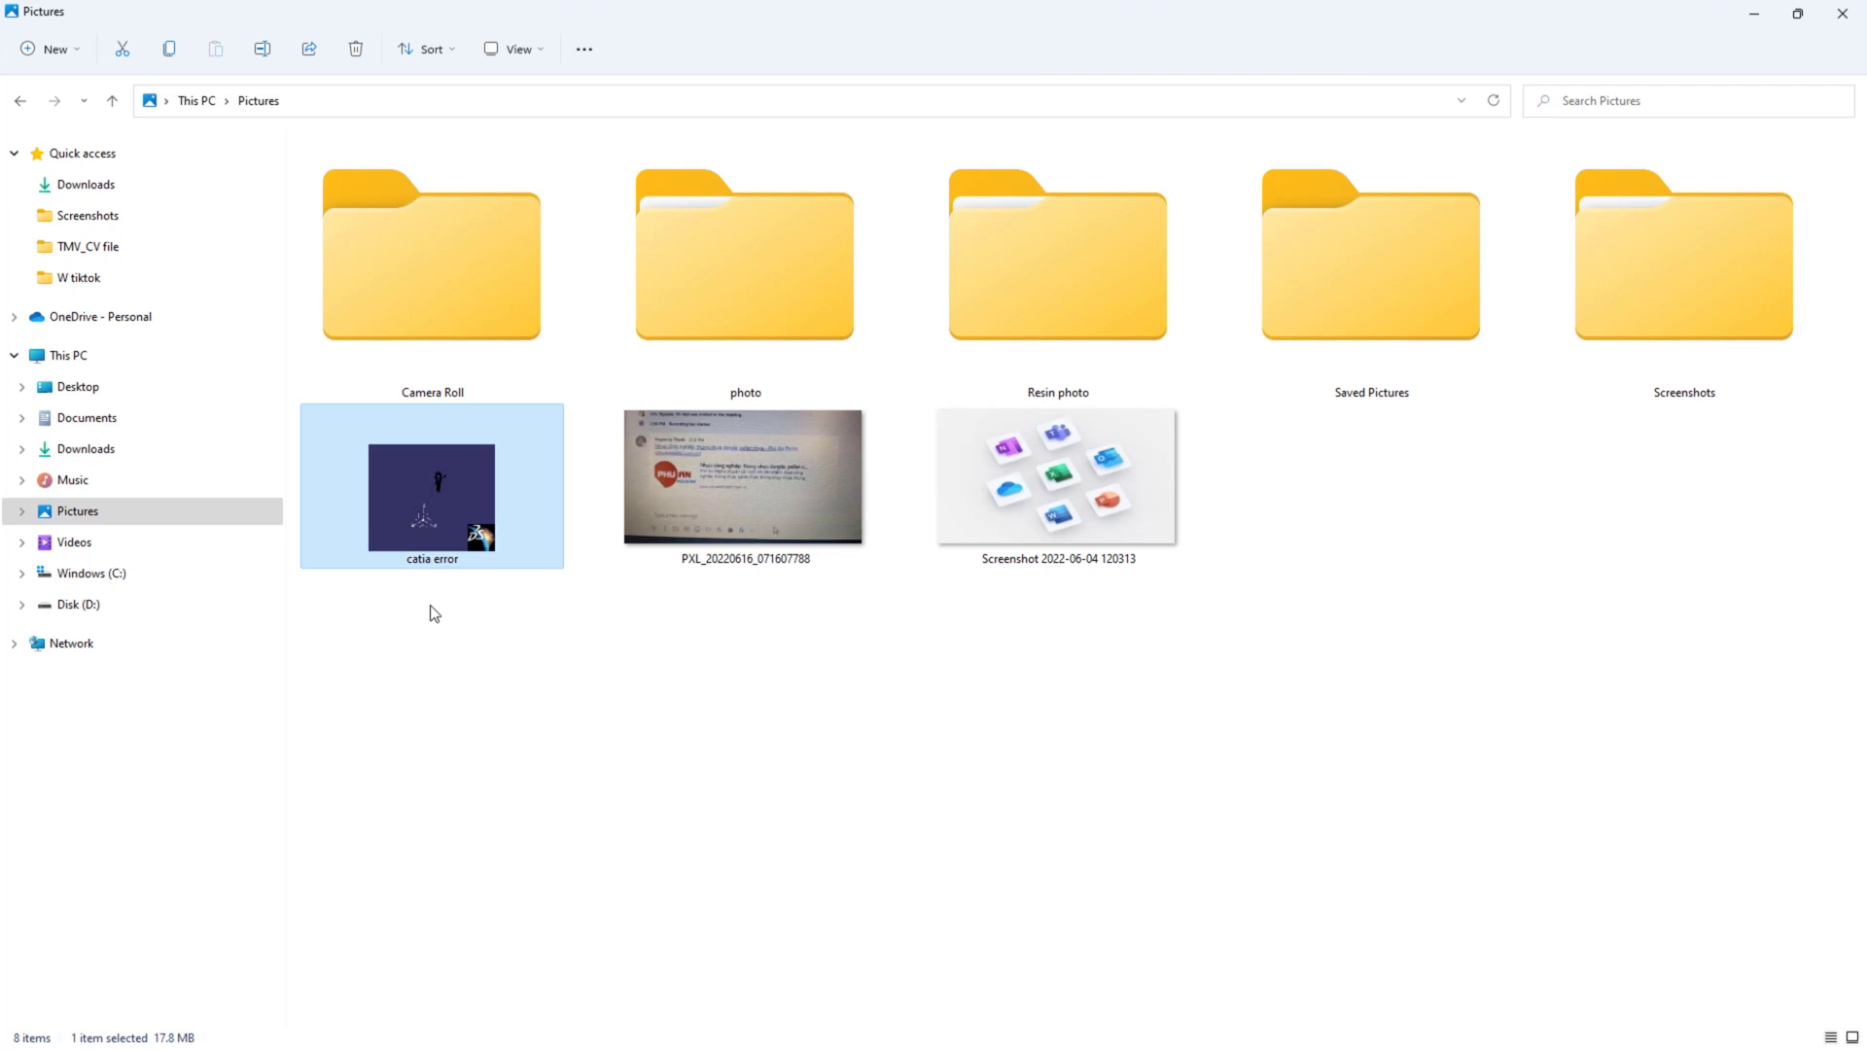
mouse_move(440, 479)
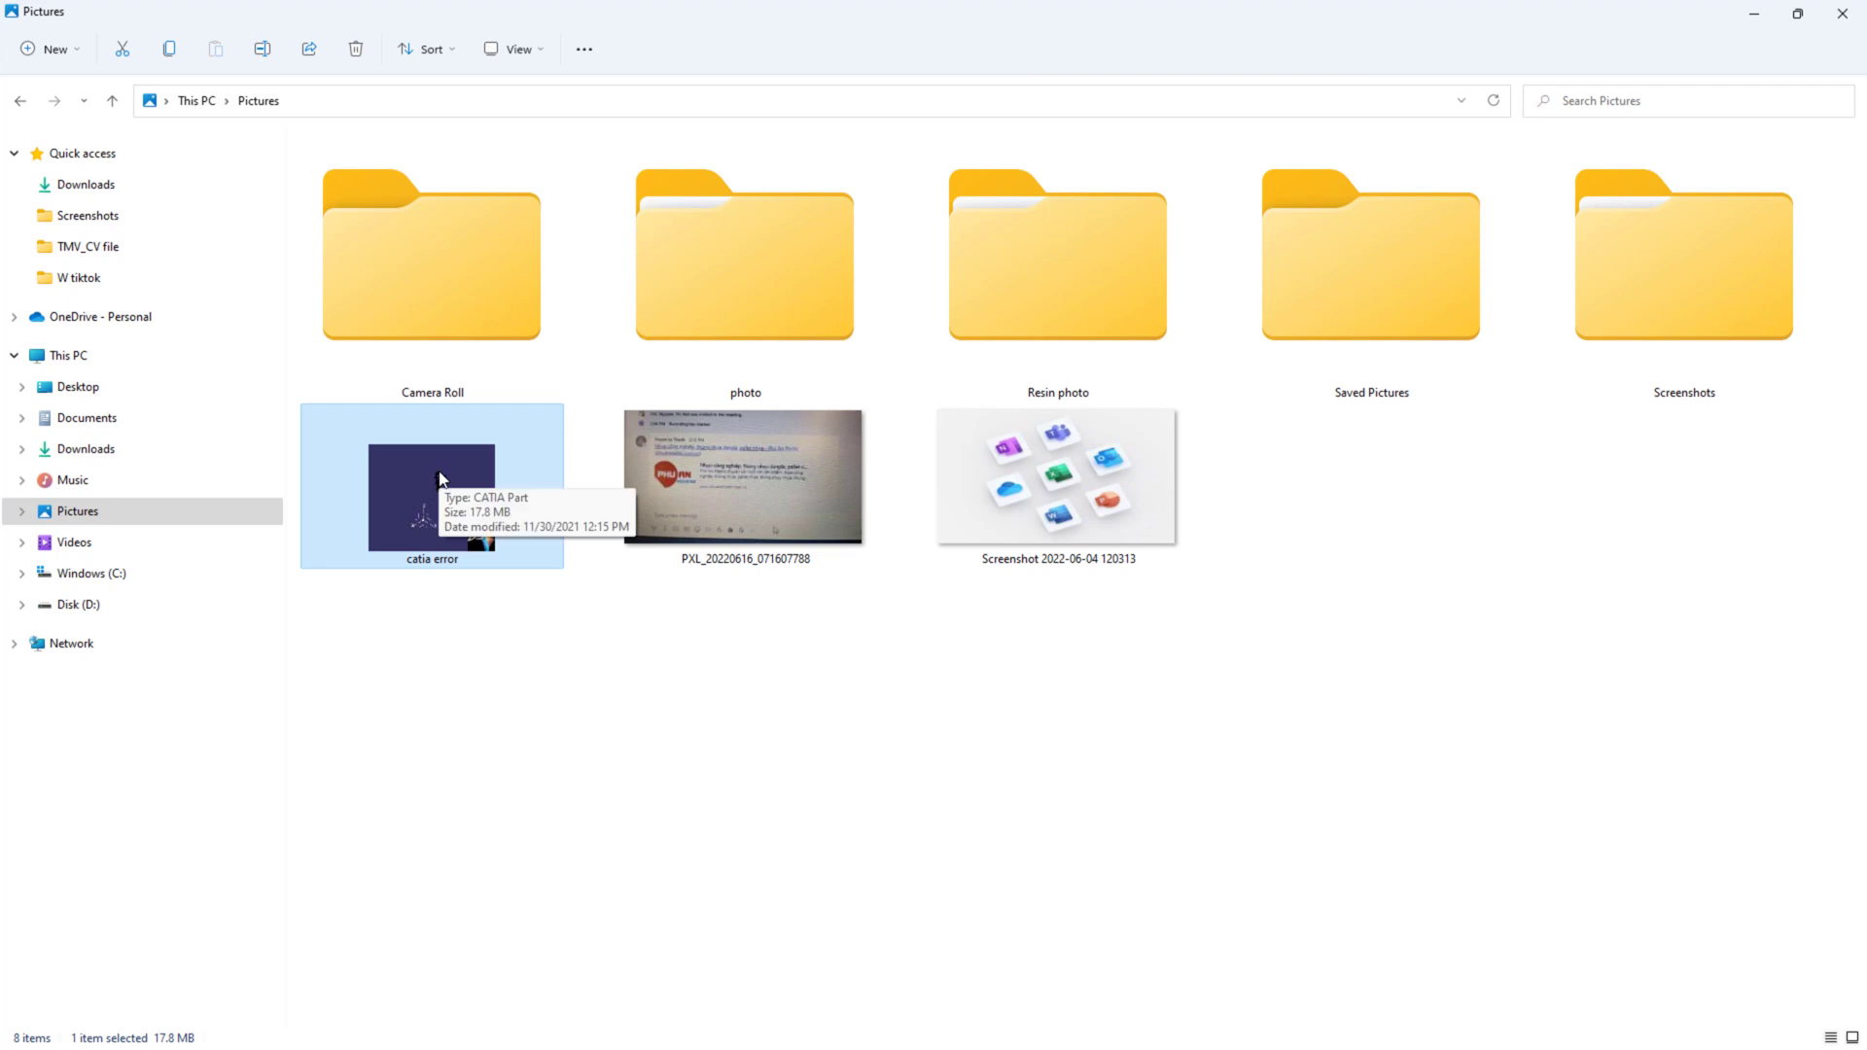
right_click(431, 489)
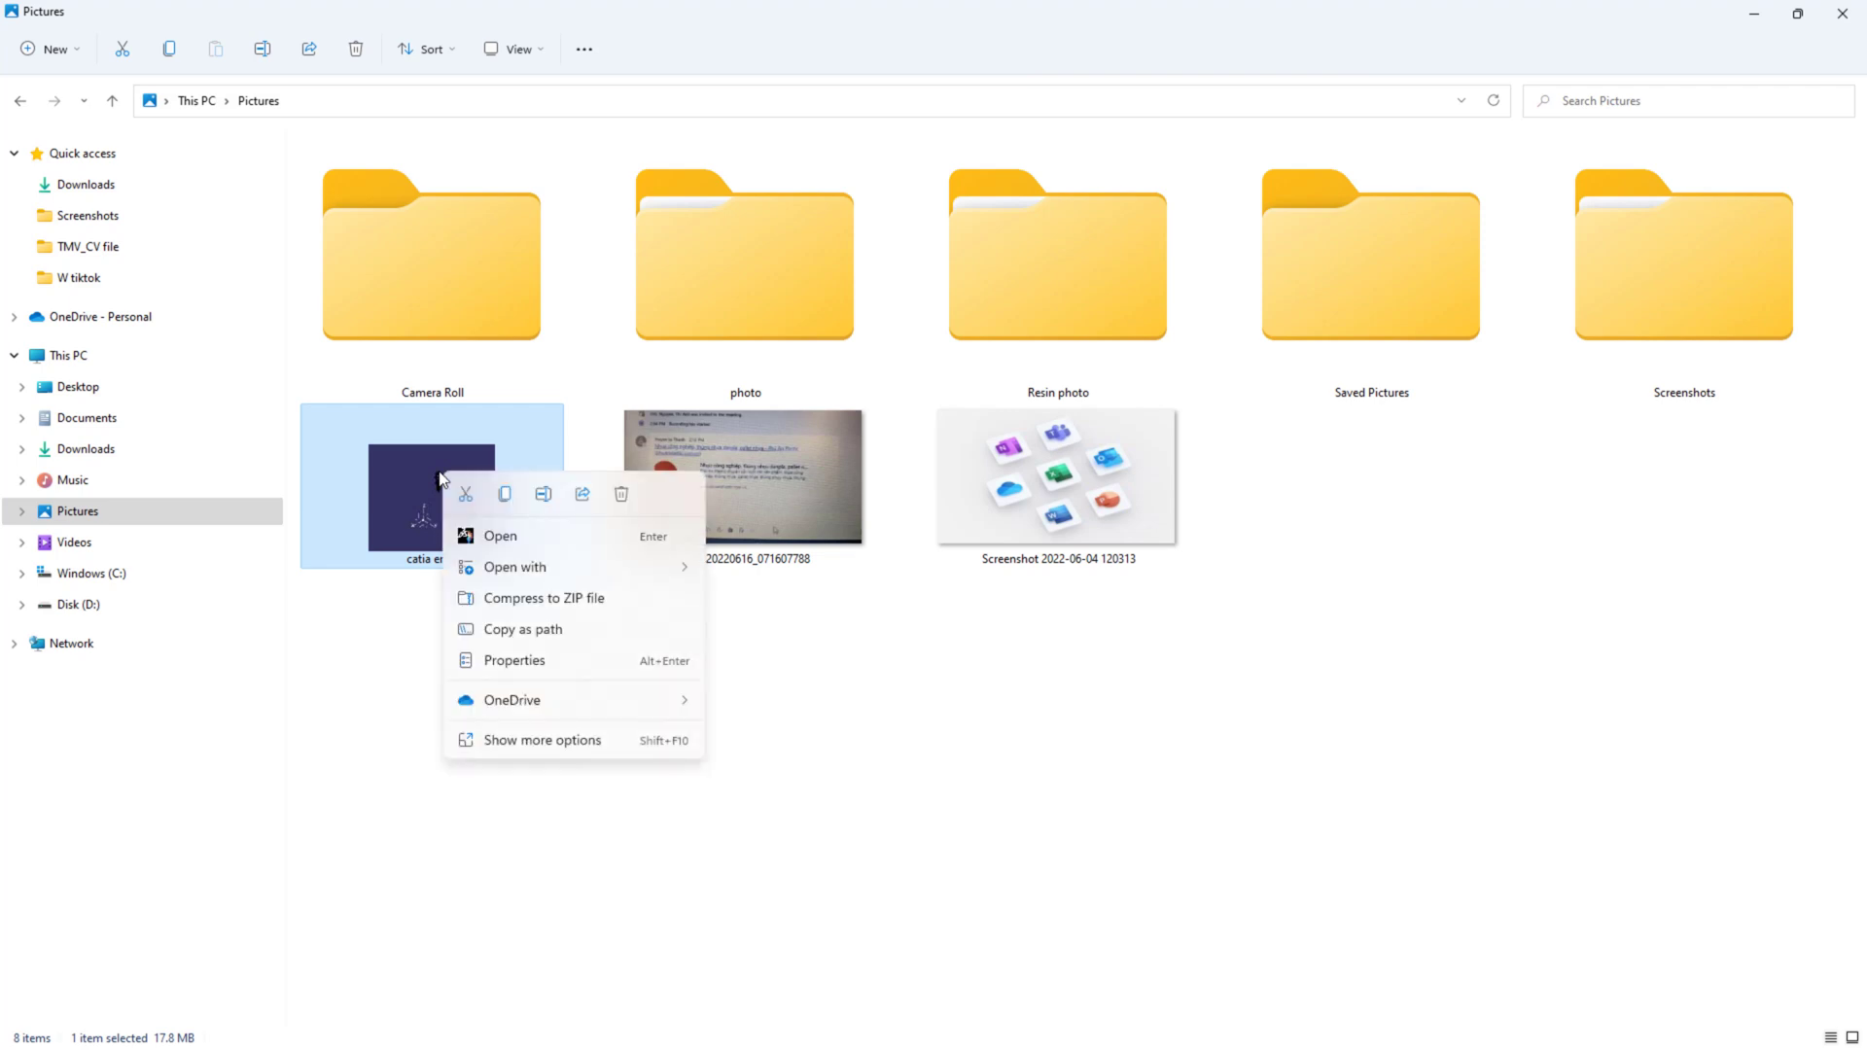
mouse_move(443, 488)
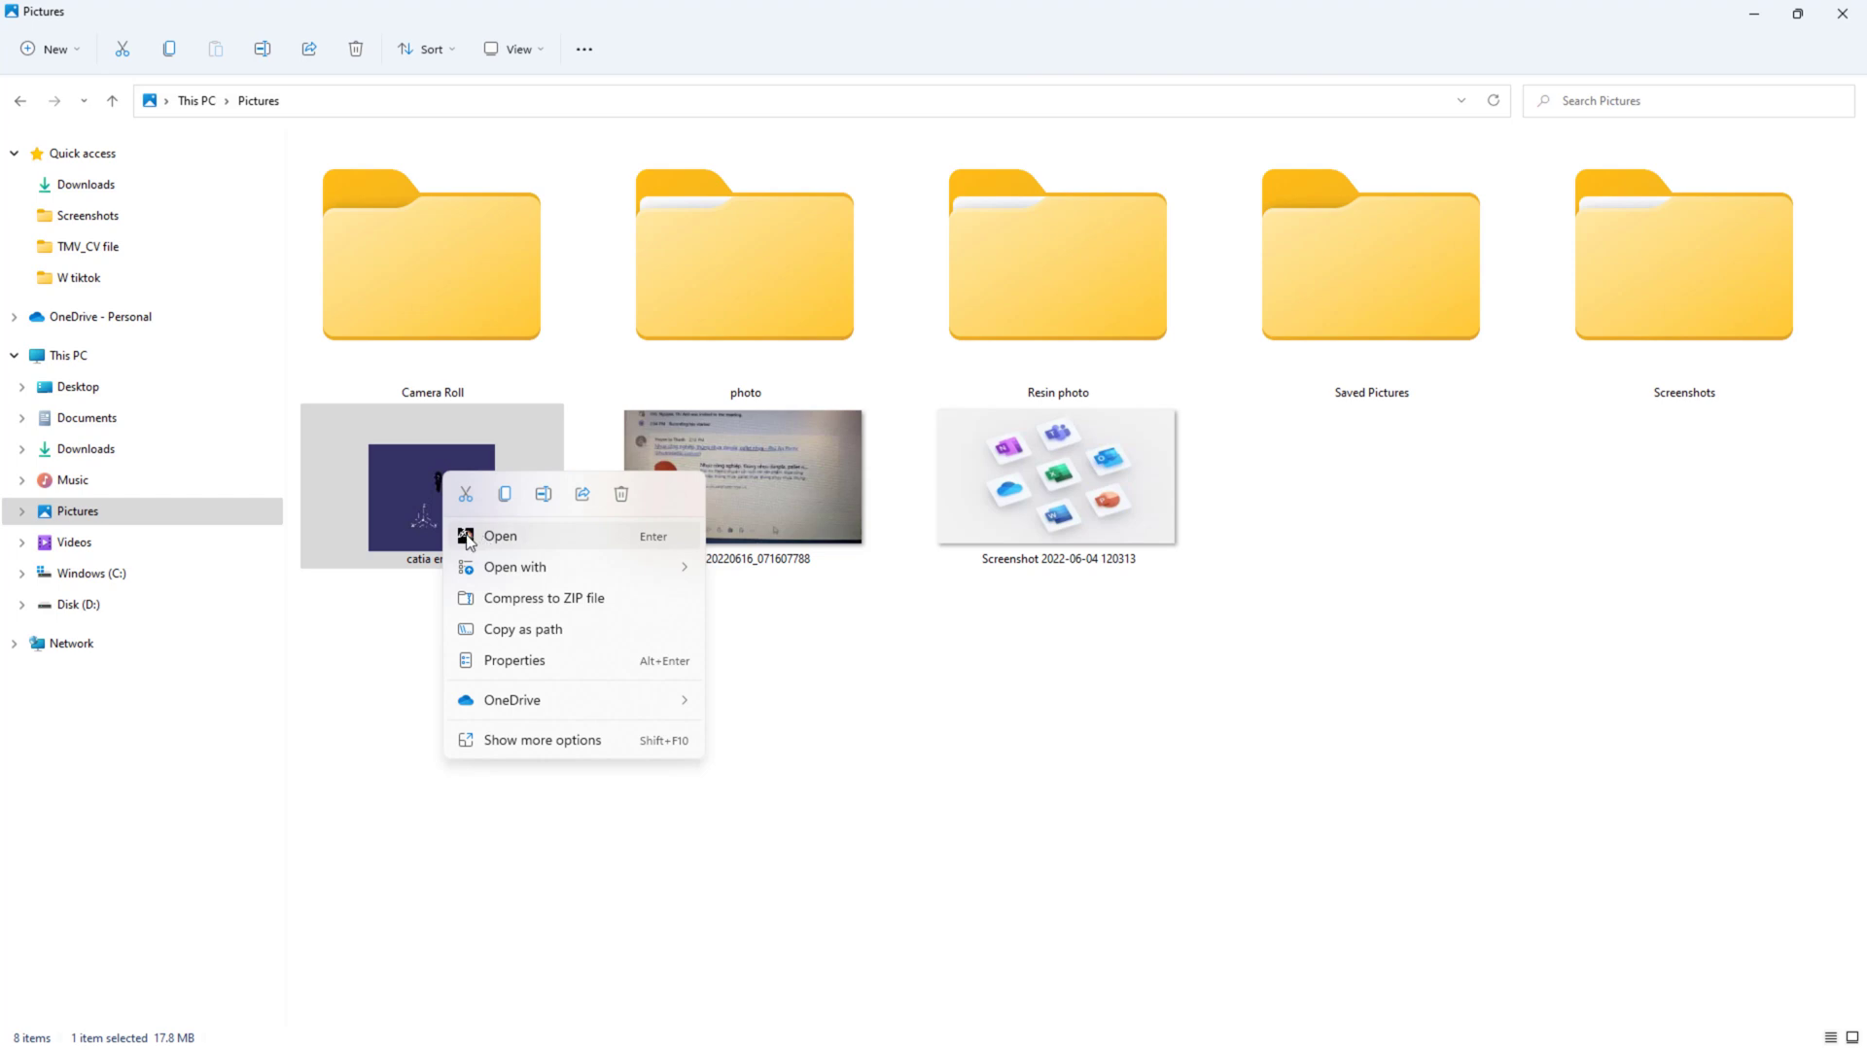
mouse_move(520, 546)
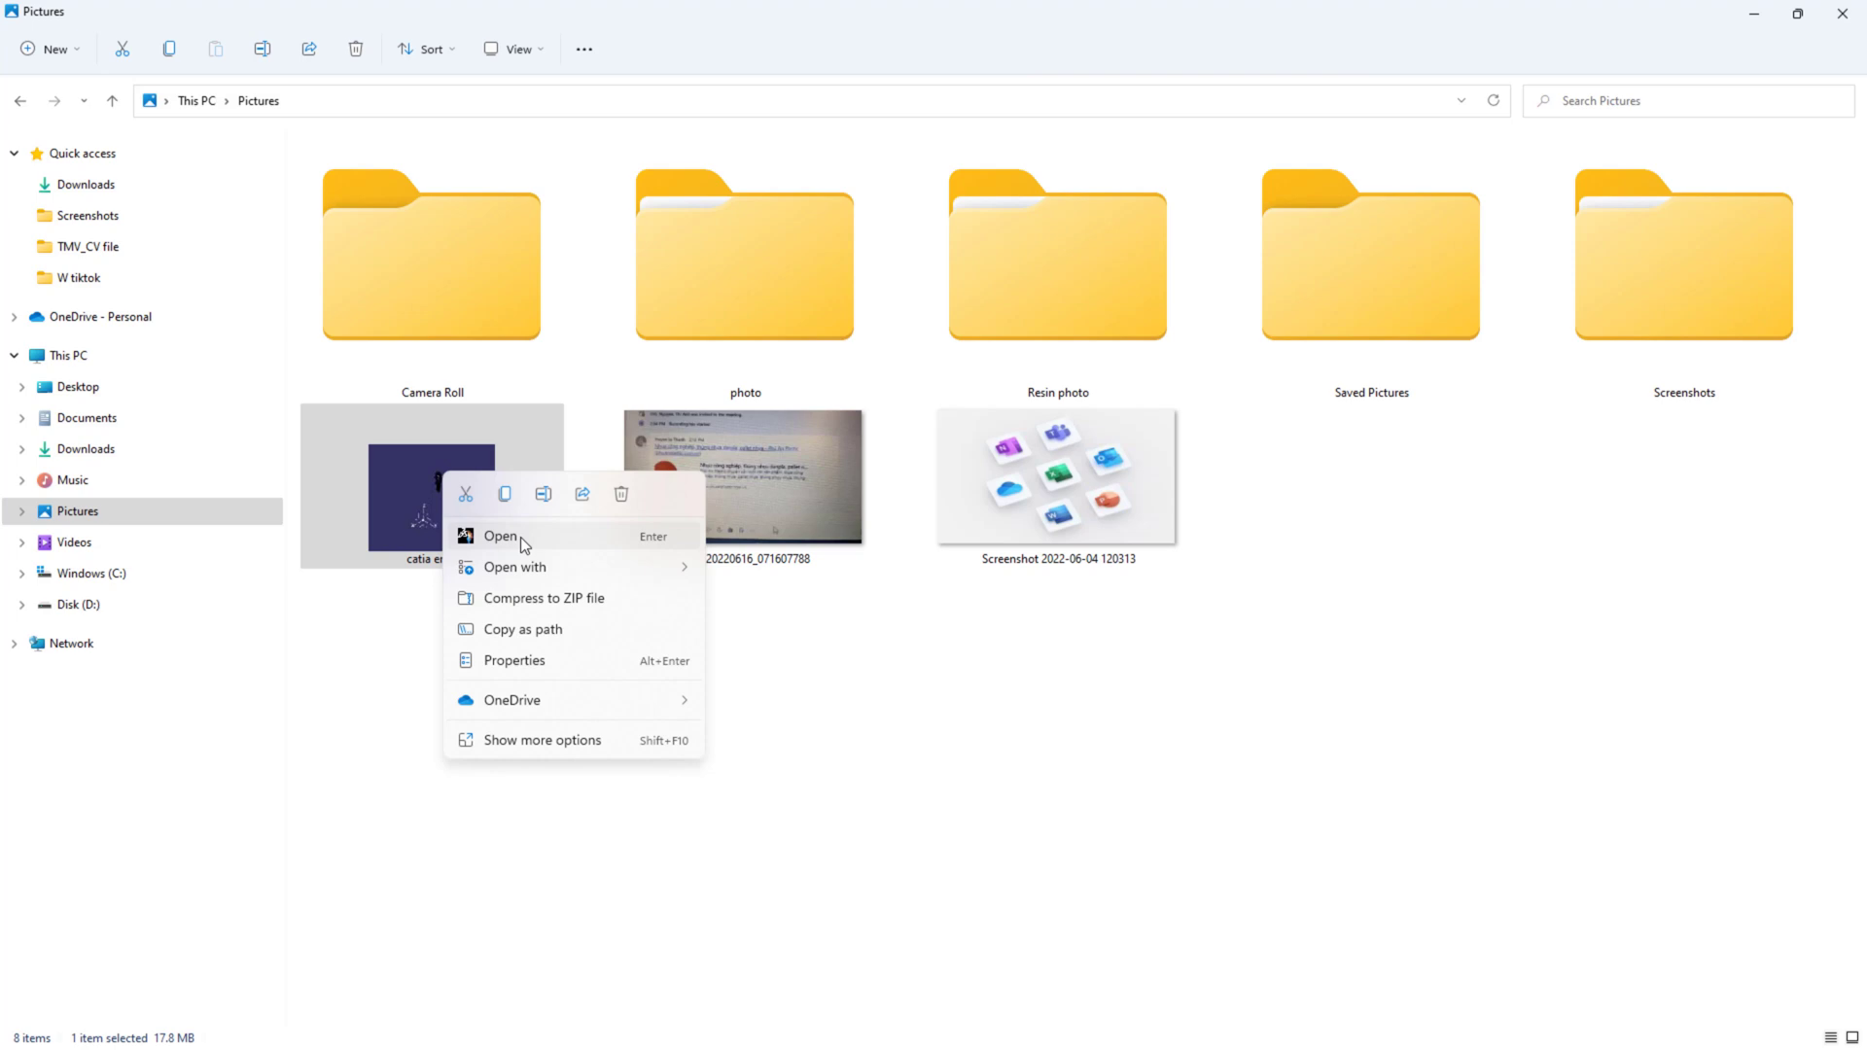
mouse_move(338, 678)
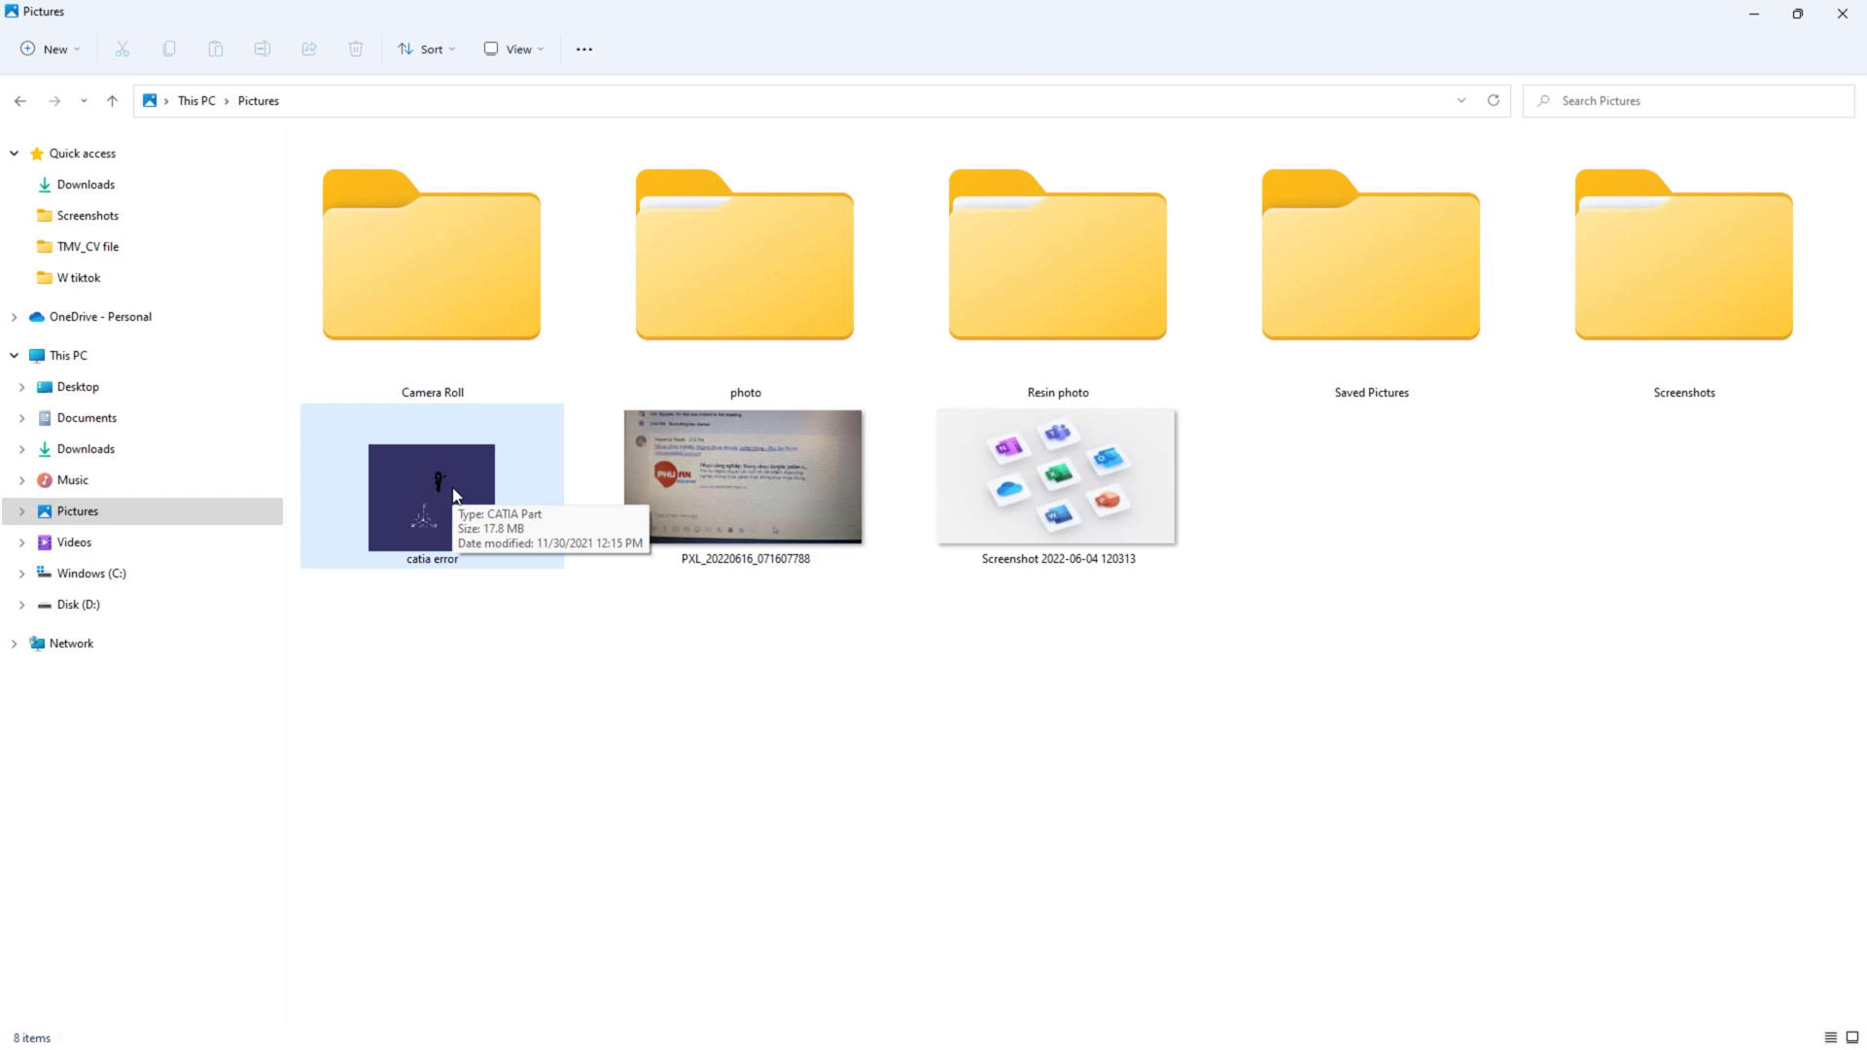
Open the 'catia error' part file with Notepad, chosen from the other-apps list
right_click(430, 494)
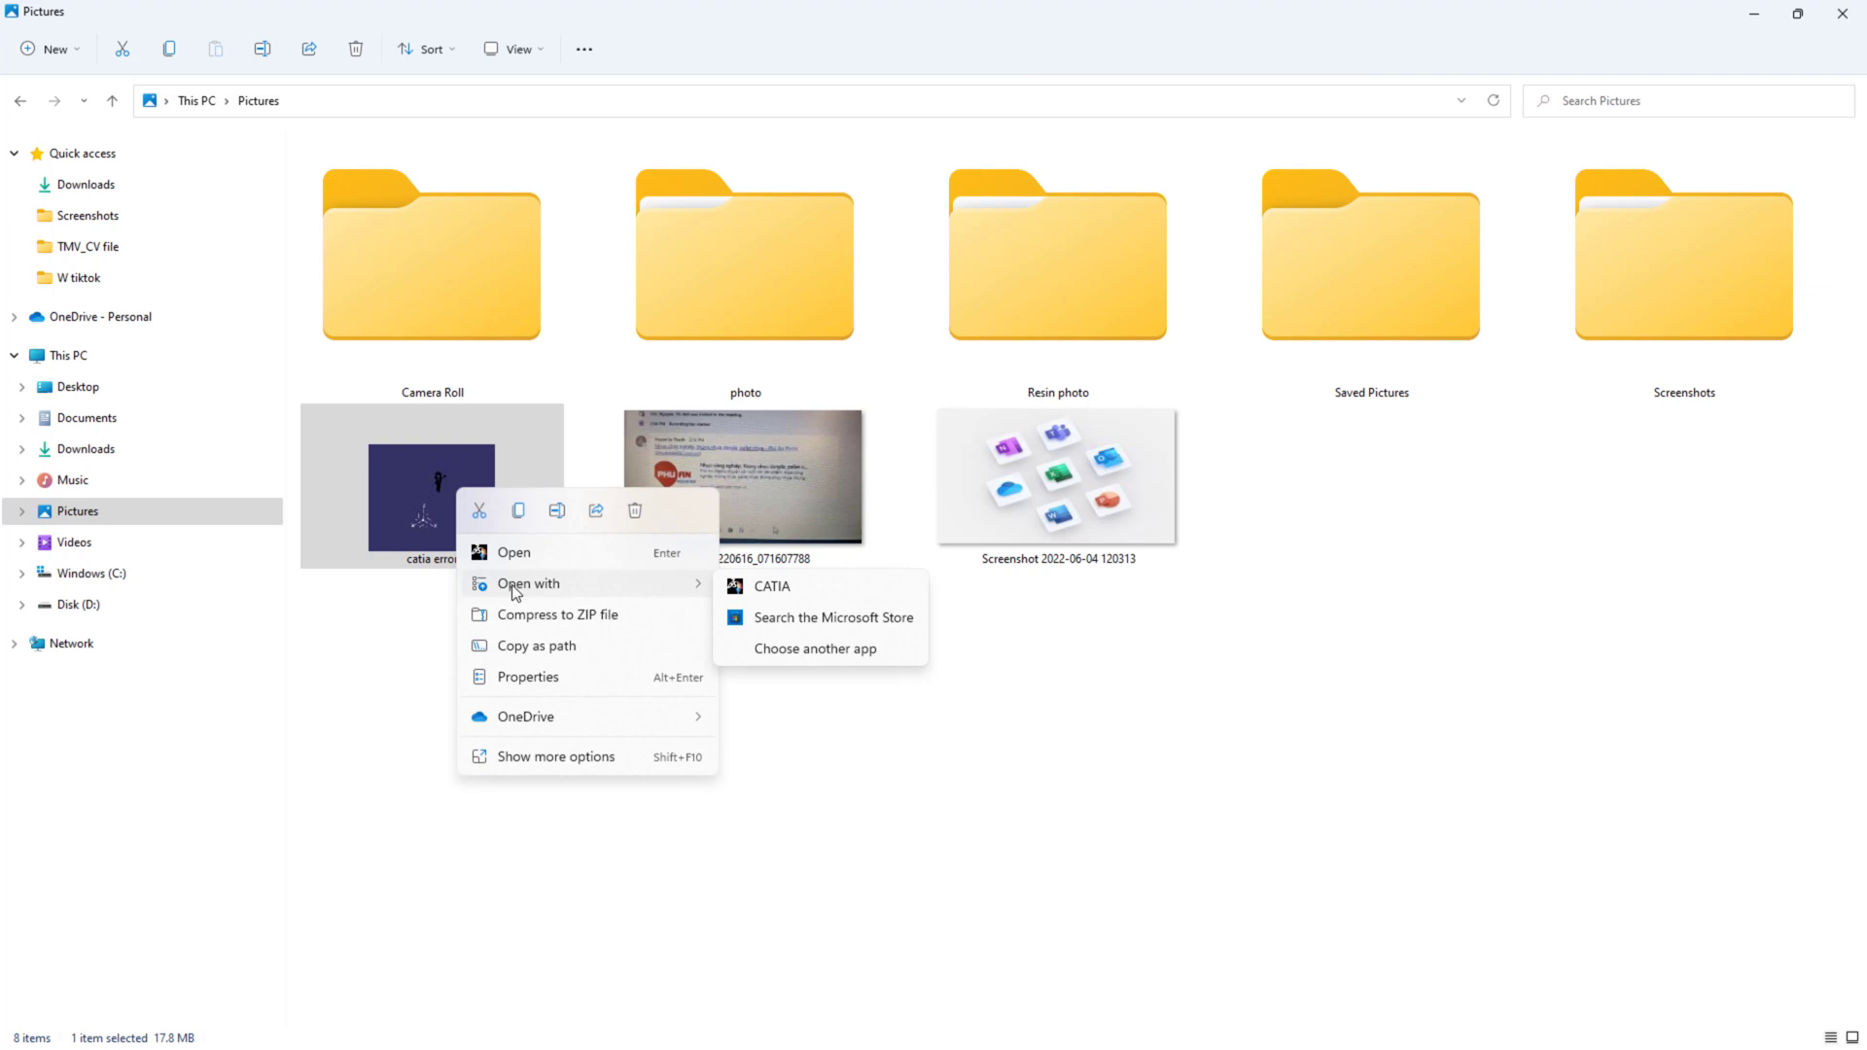
mouse_move(784, 631)
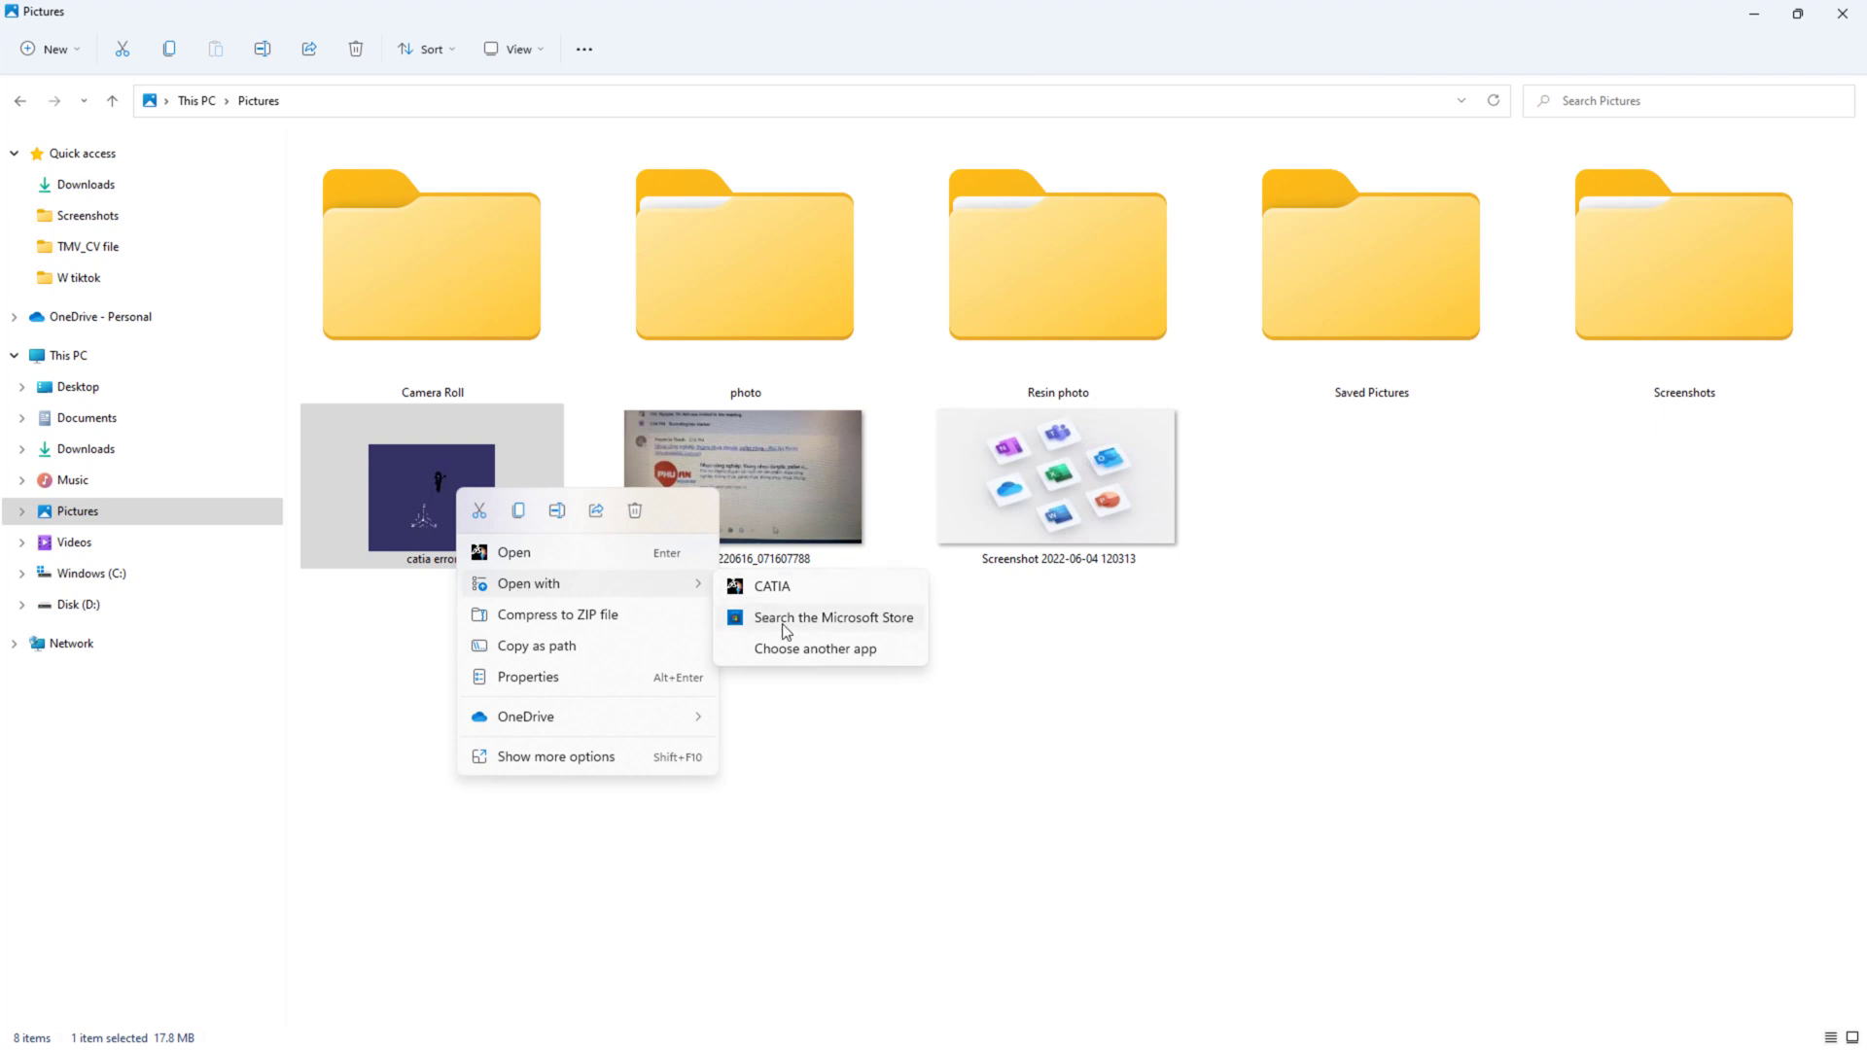
mouse_move(808, 663)
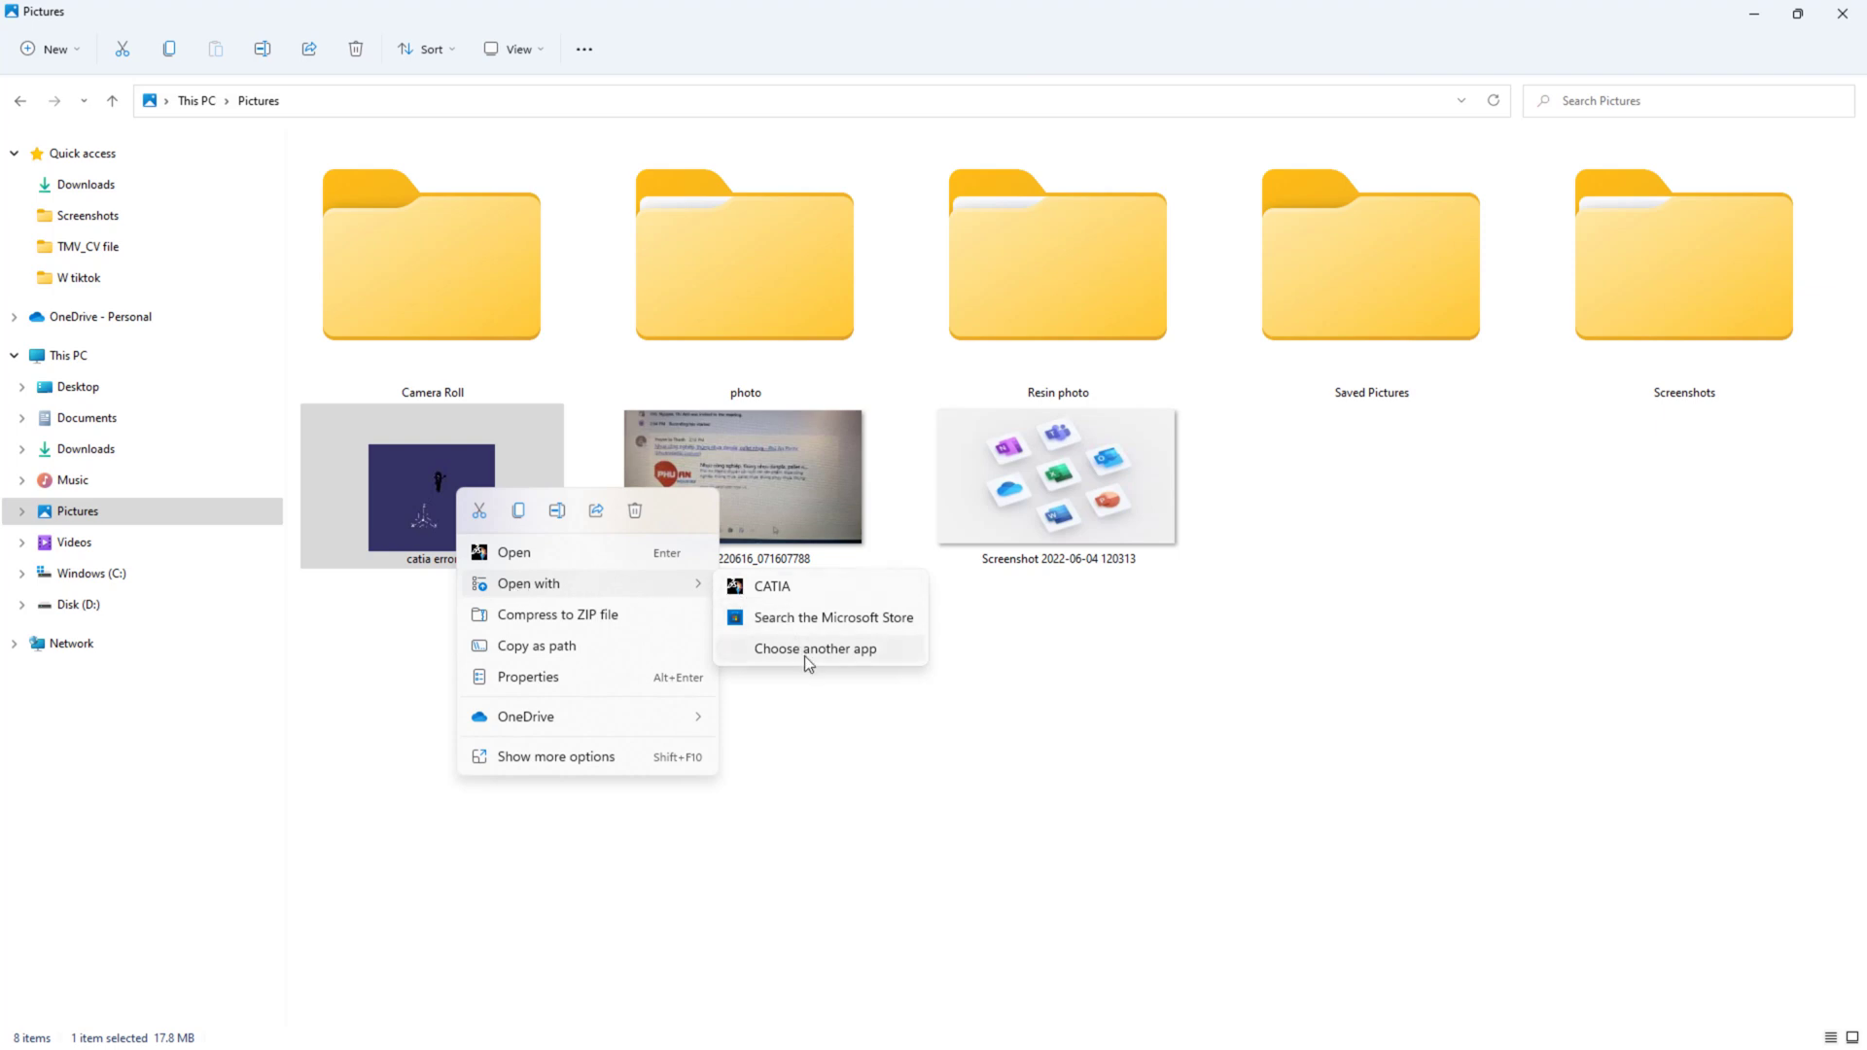
click(816, 648)
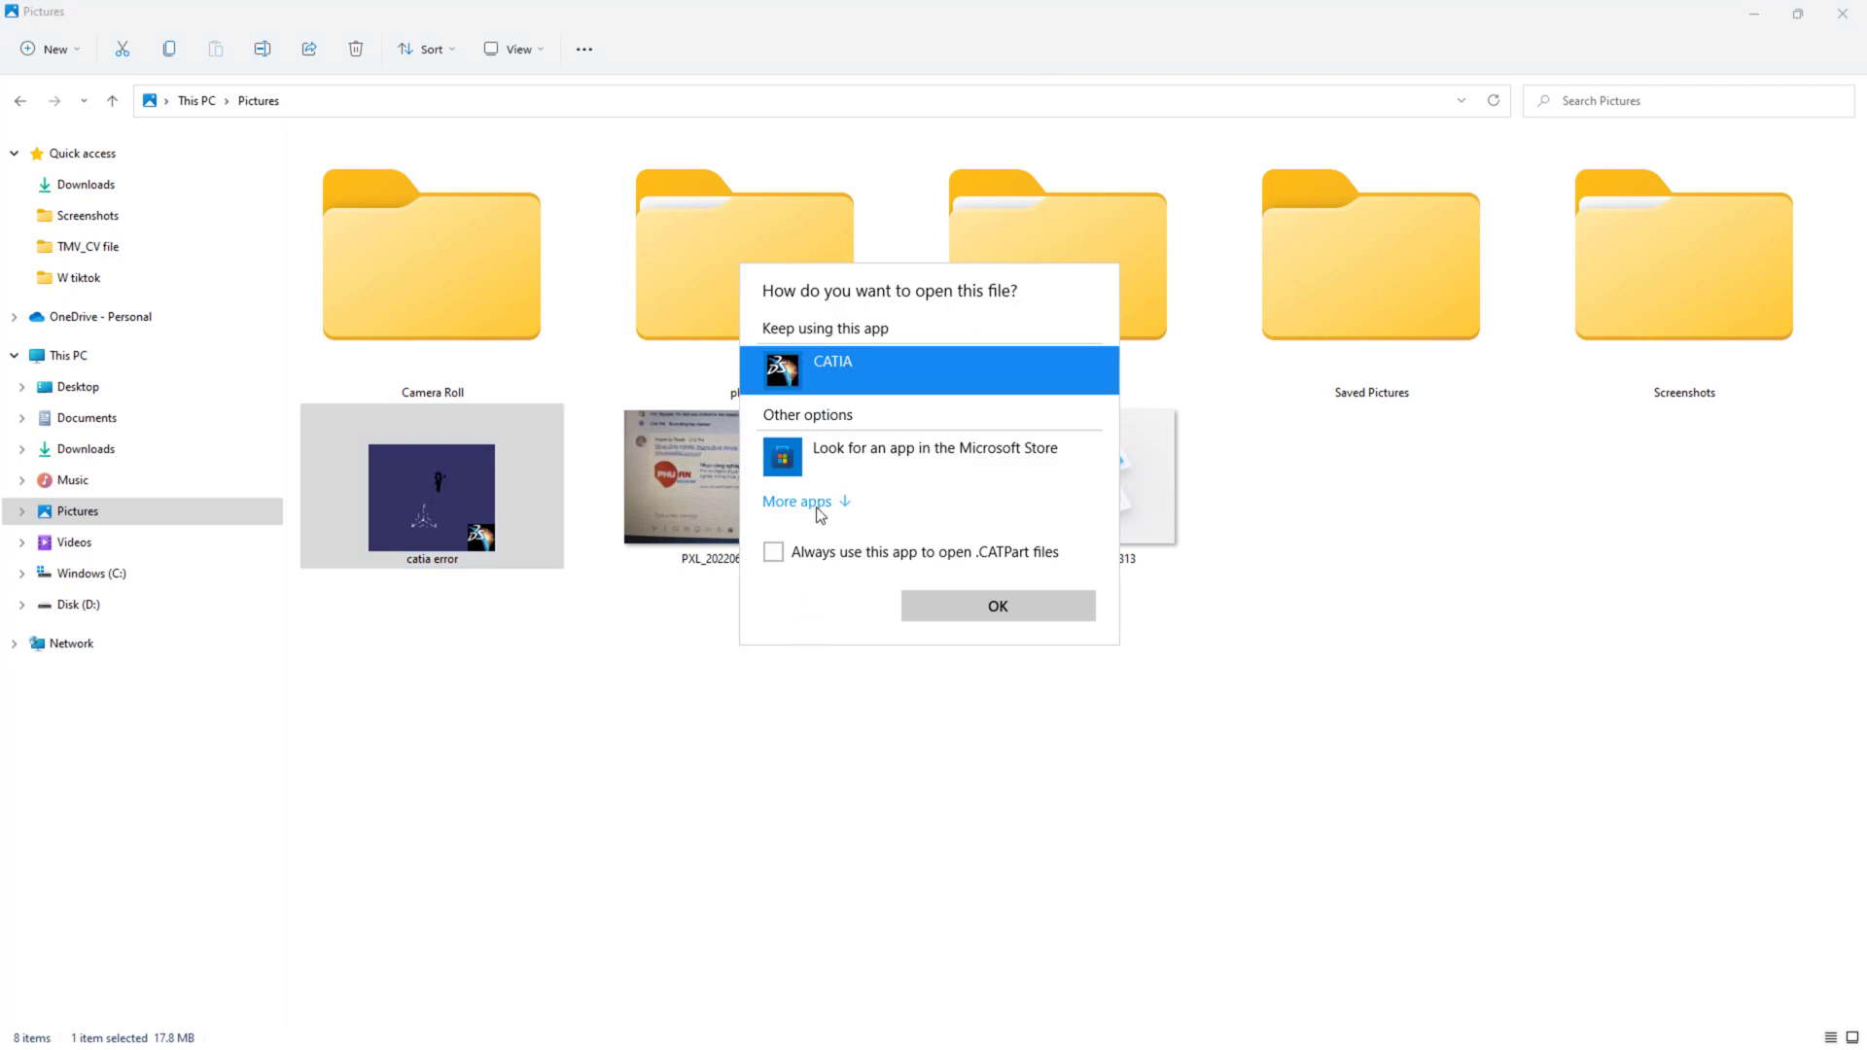
click(796, 500)
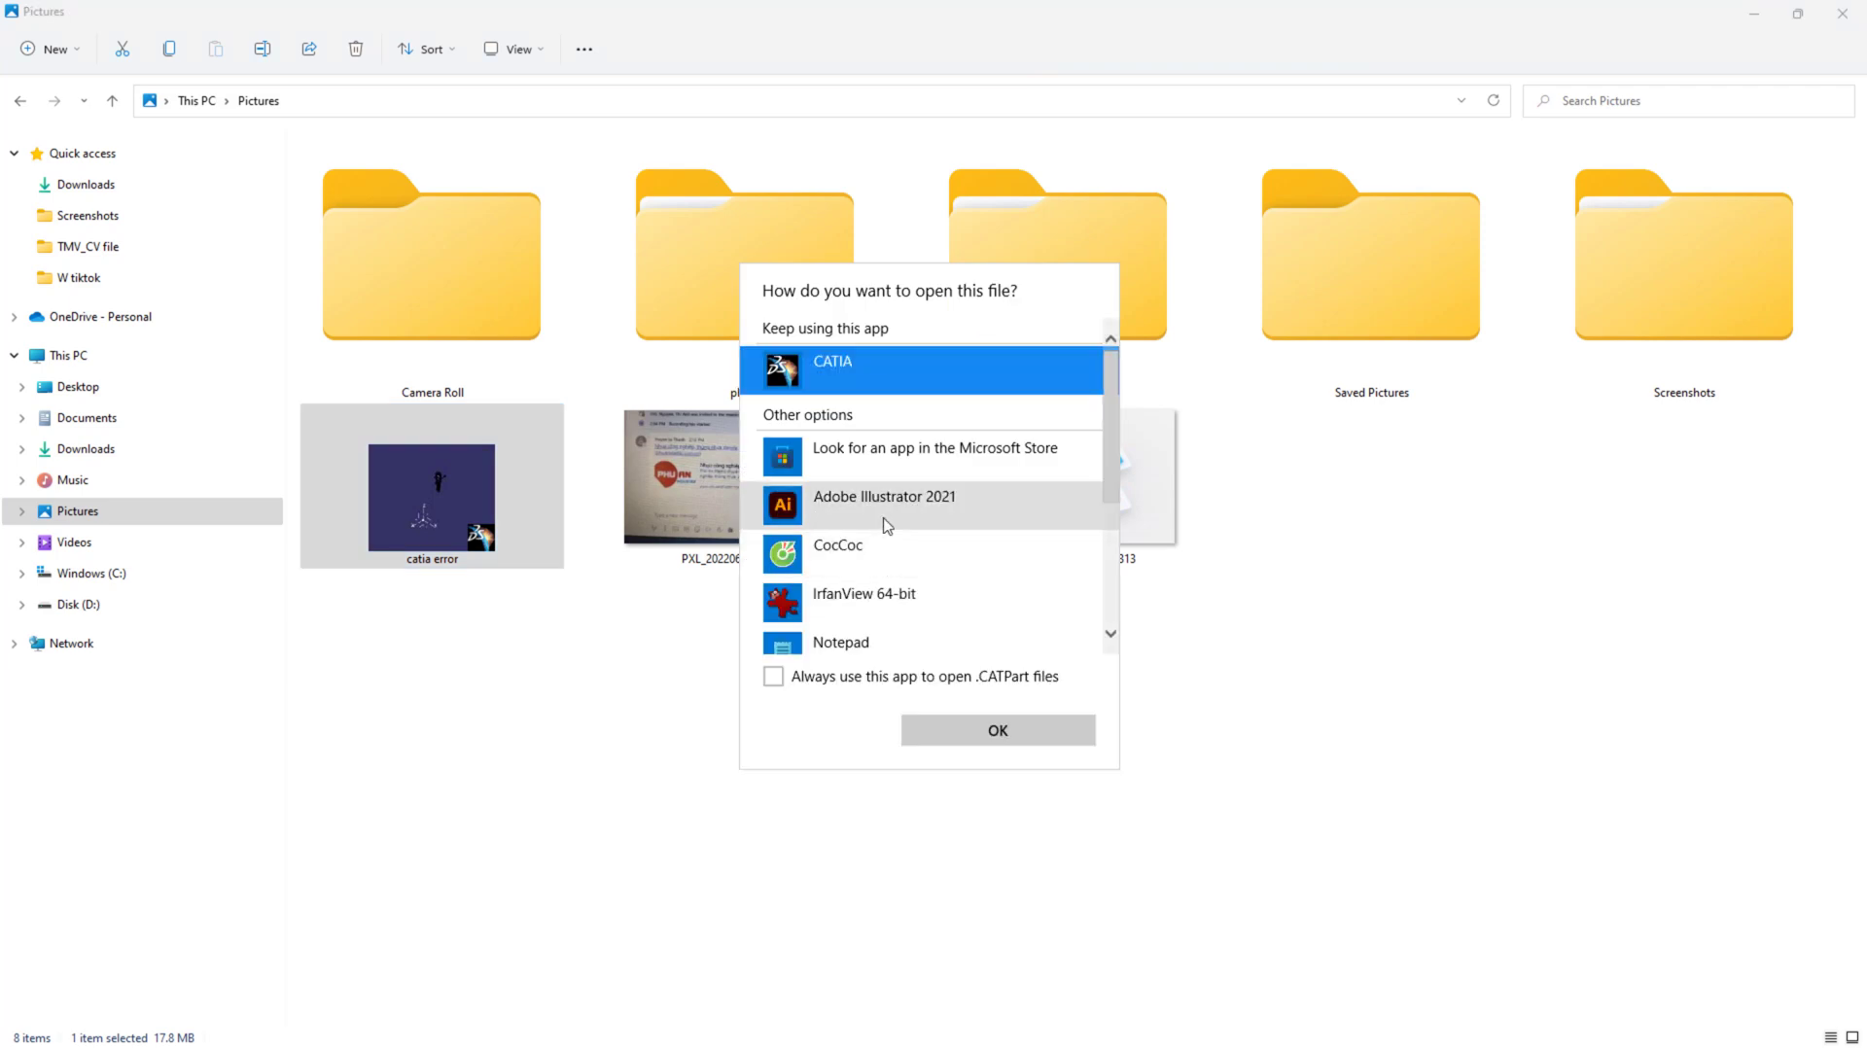
scroll(down, 3)
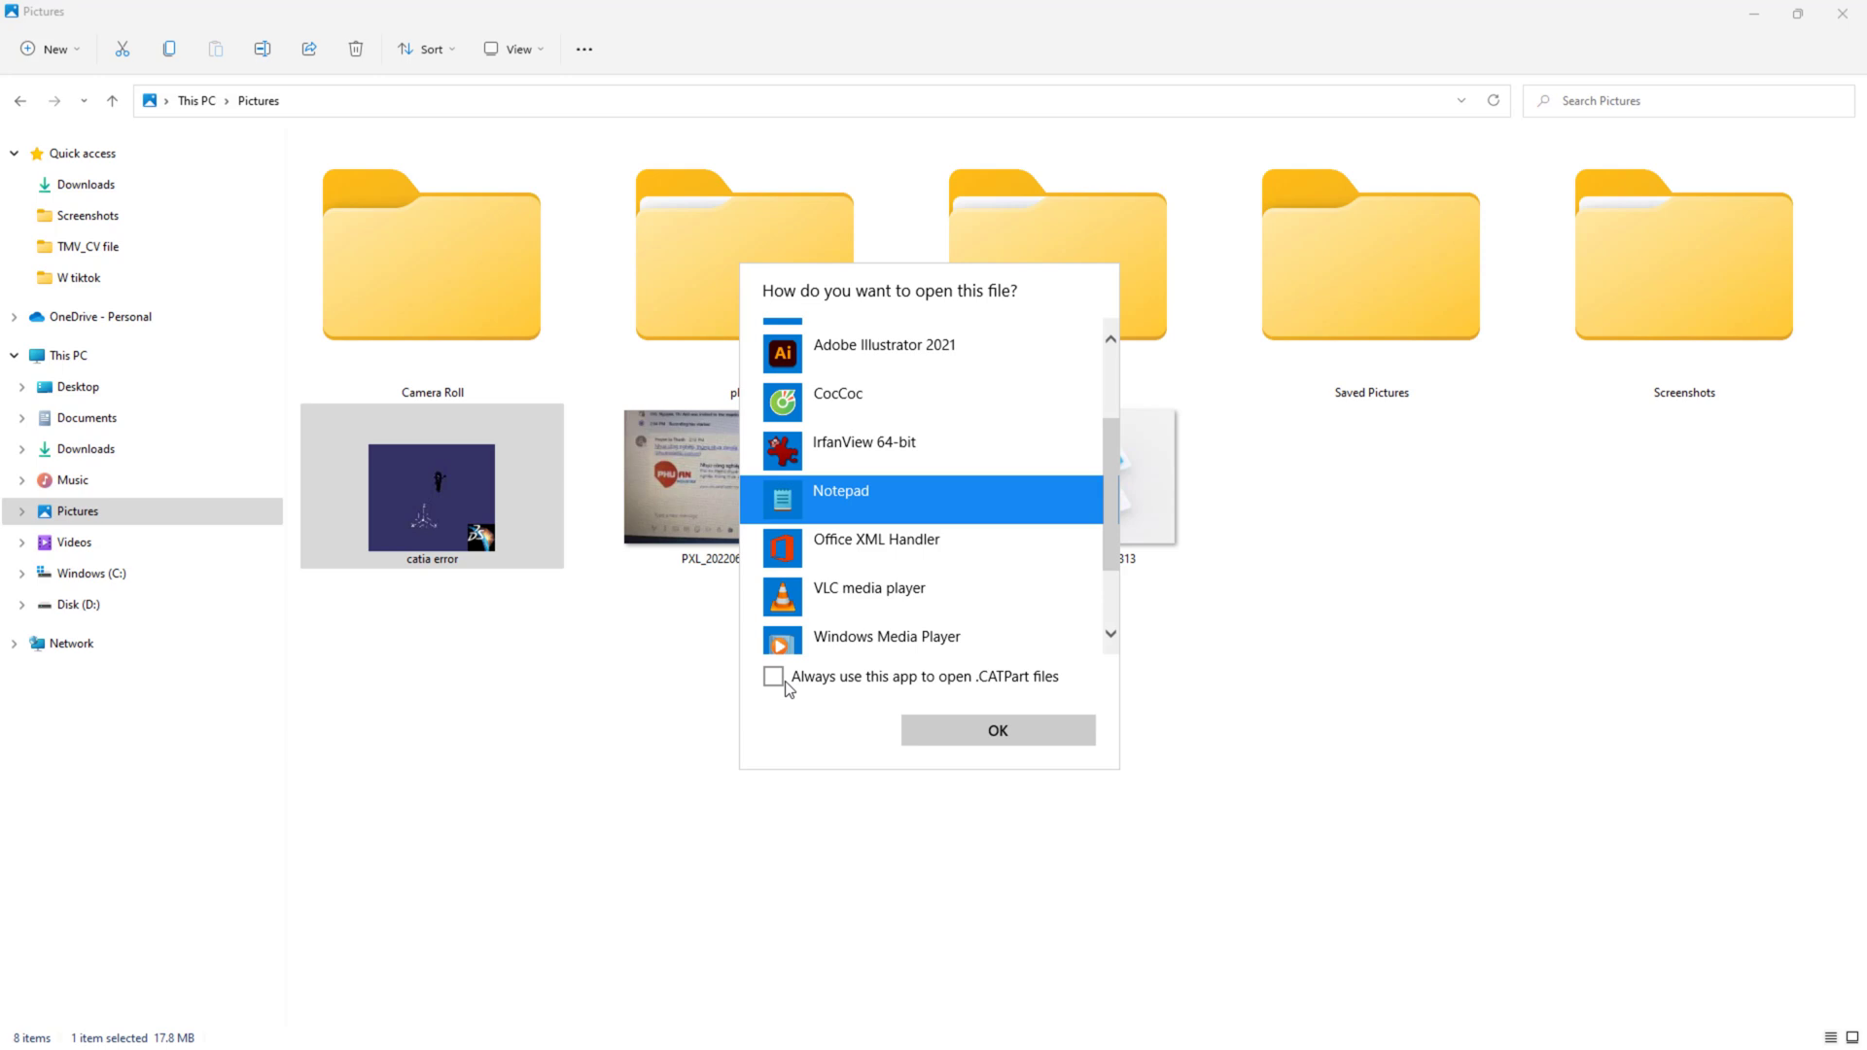
mouse_move(822, 551)
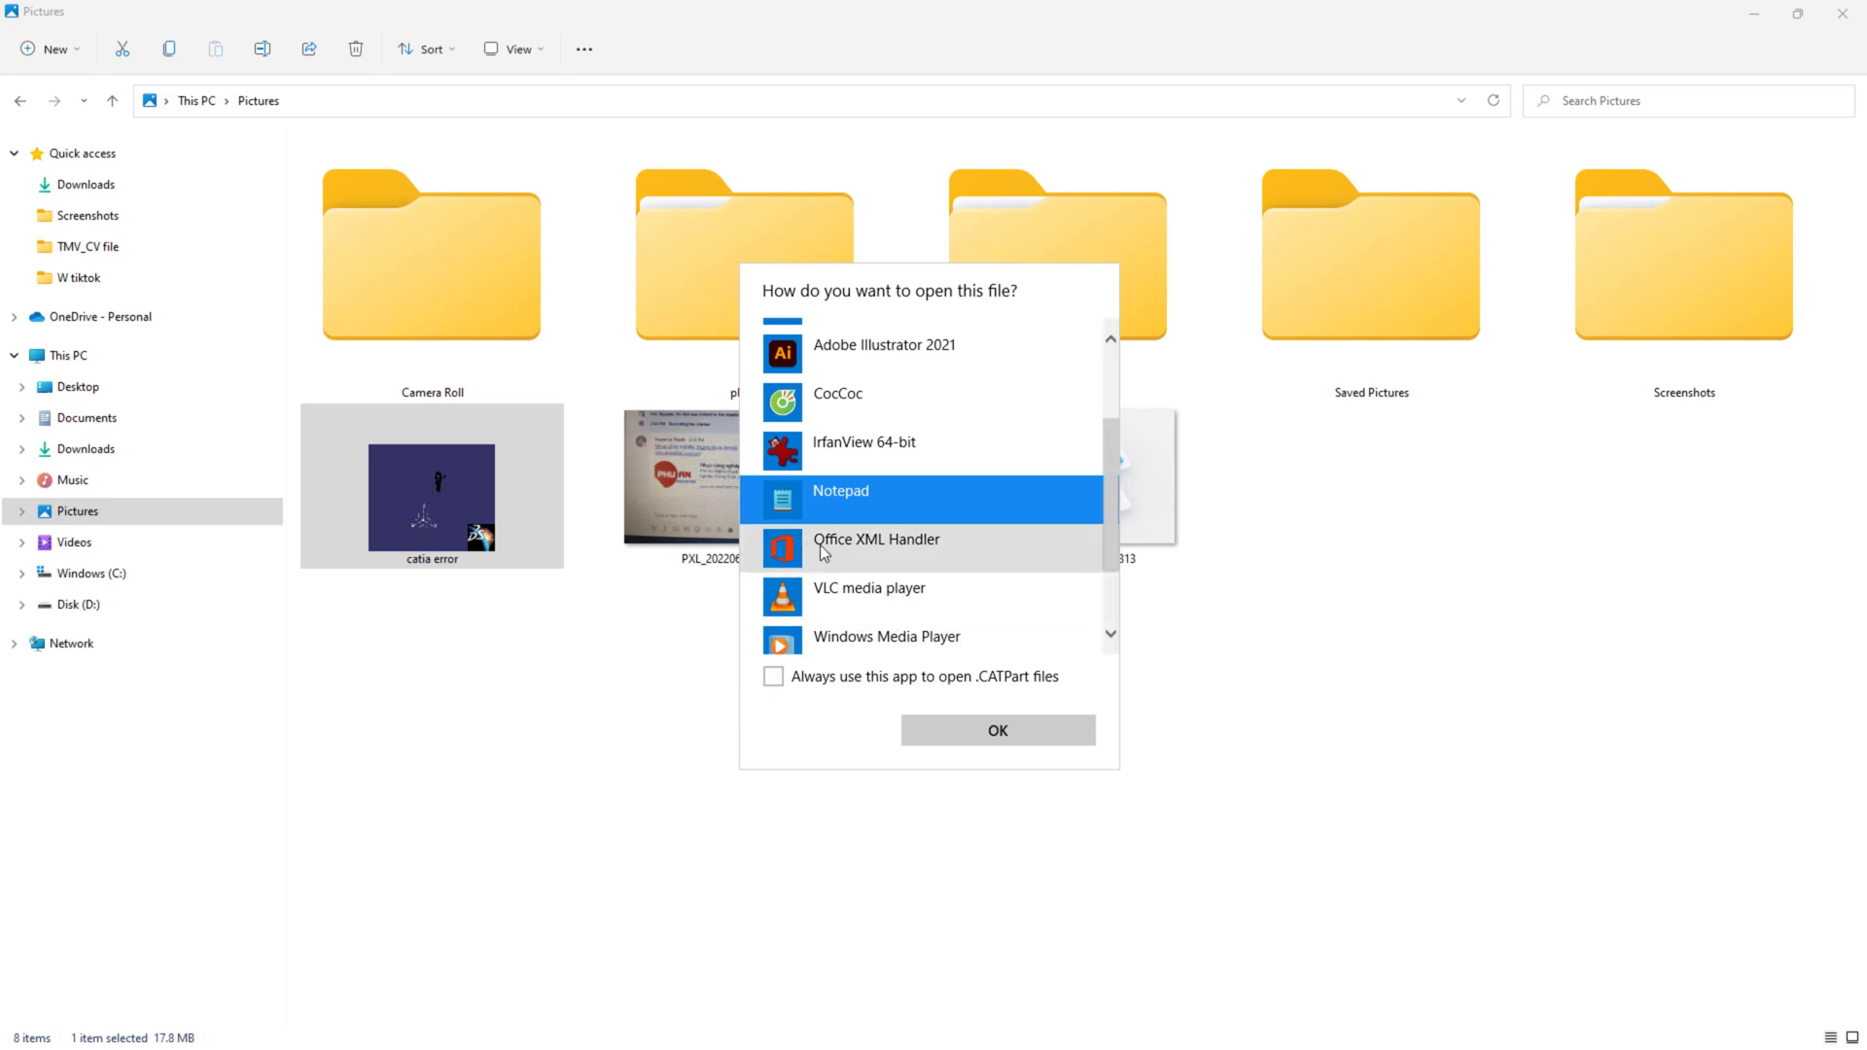
mouse_move(864, 695)
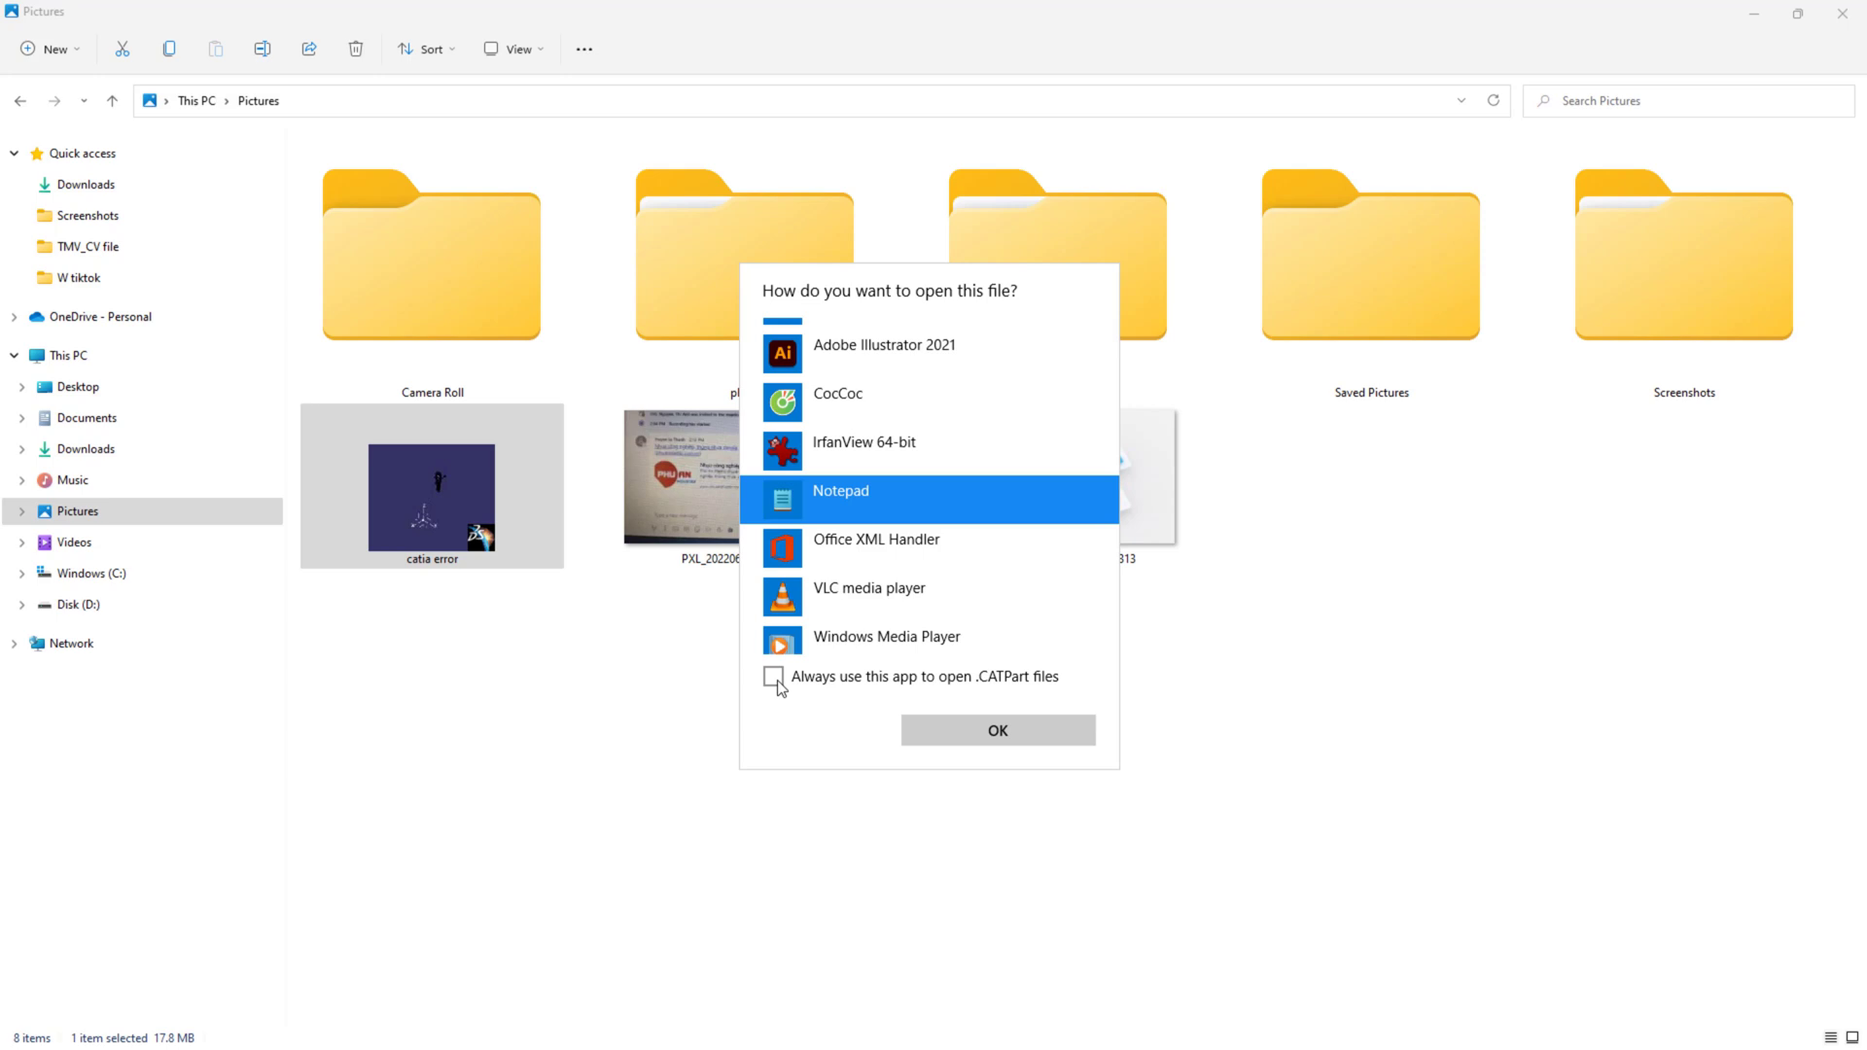
mouse_move(962, 732)
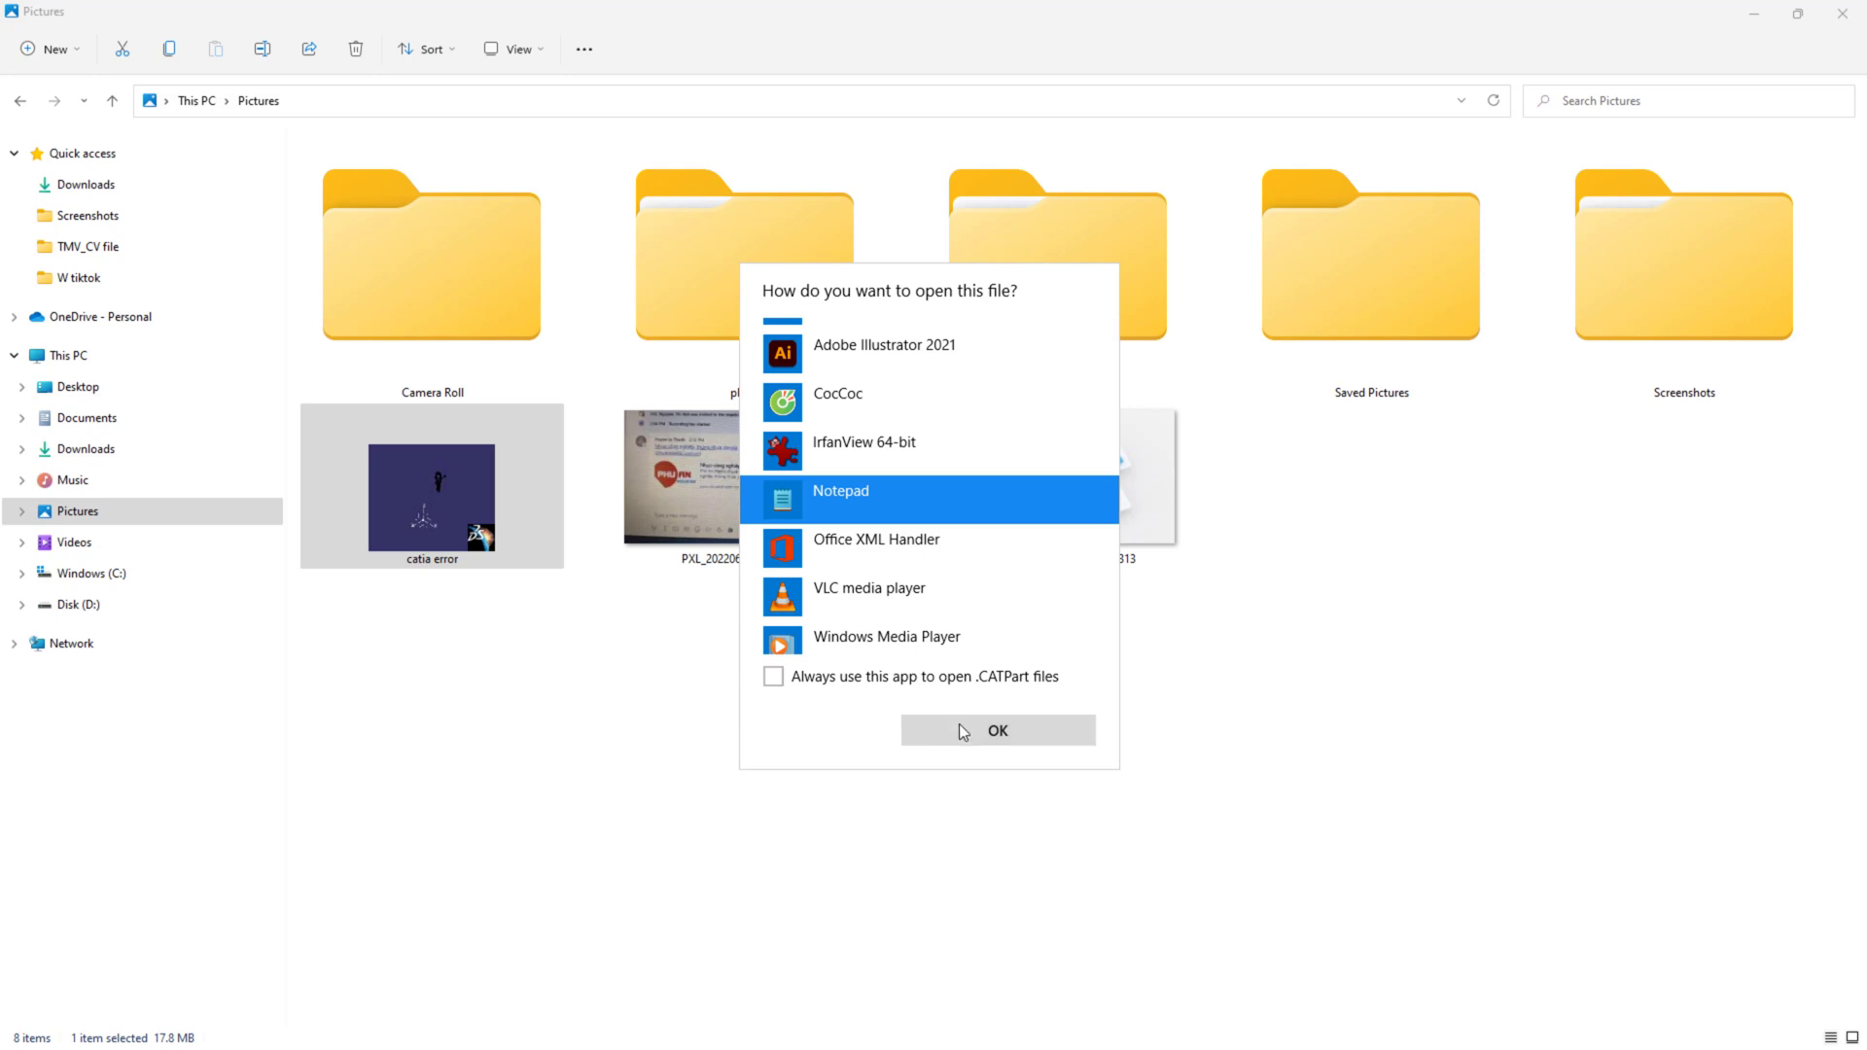
click(997, 730)
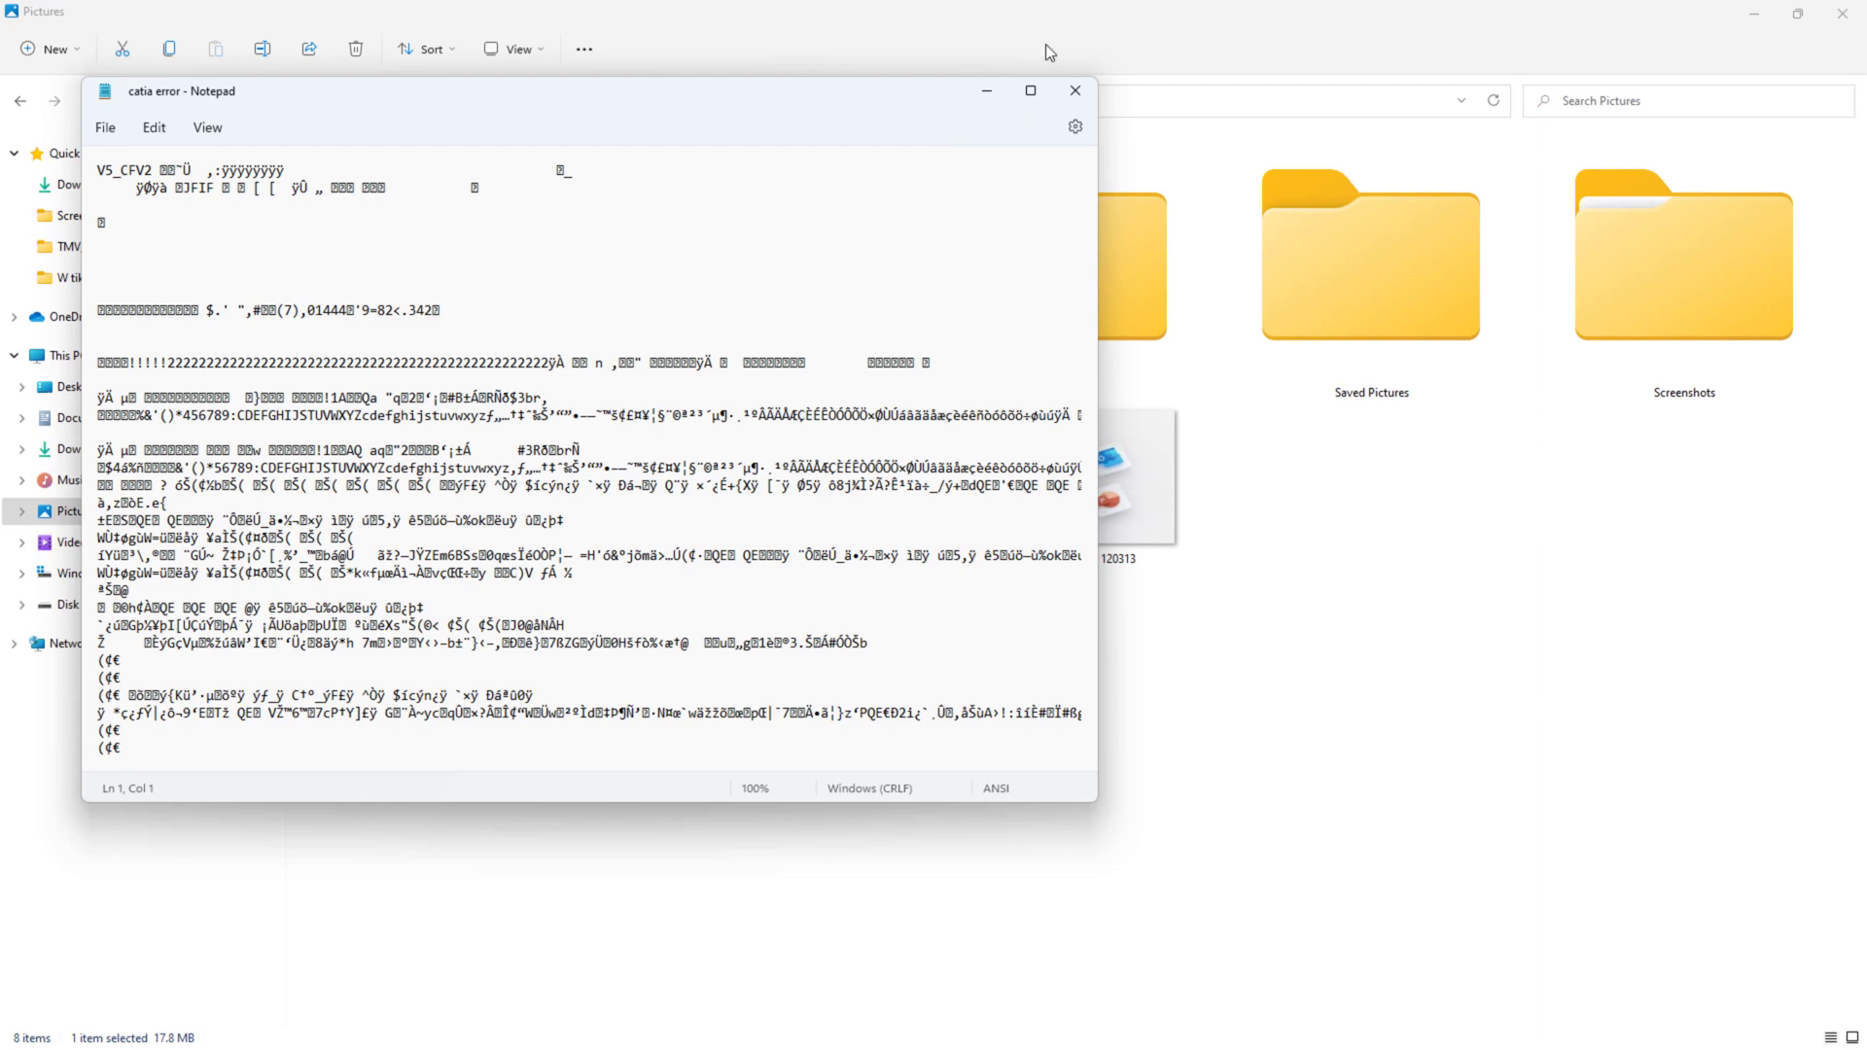
Maximize Notepad and scroll down through the part file's raw contents
click(1029, 90)
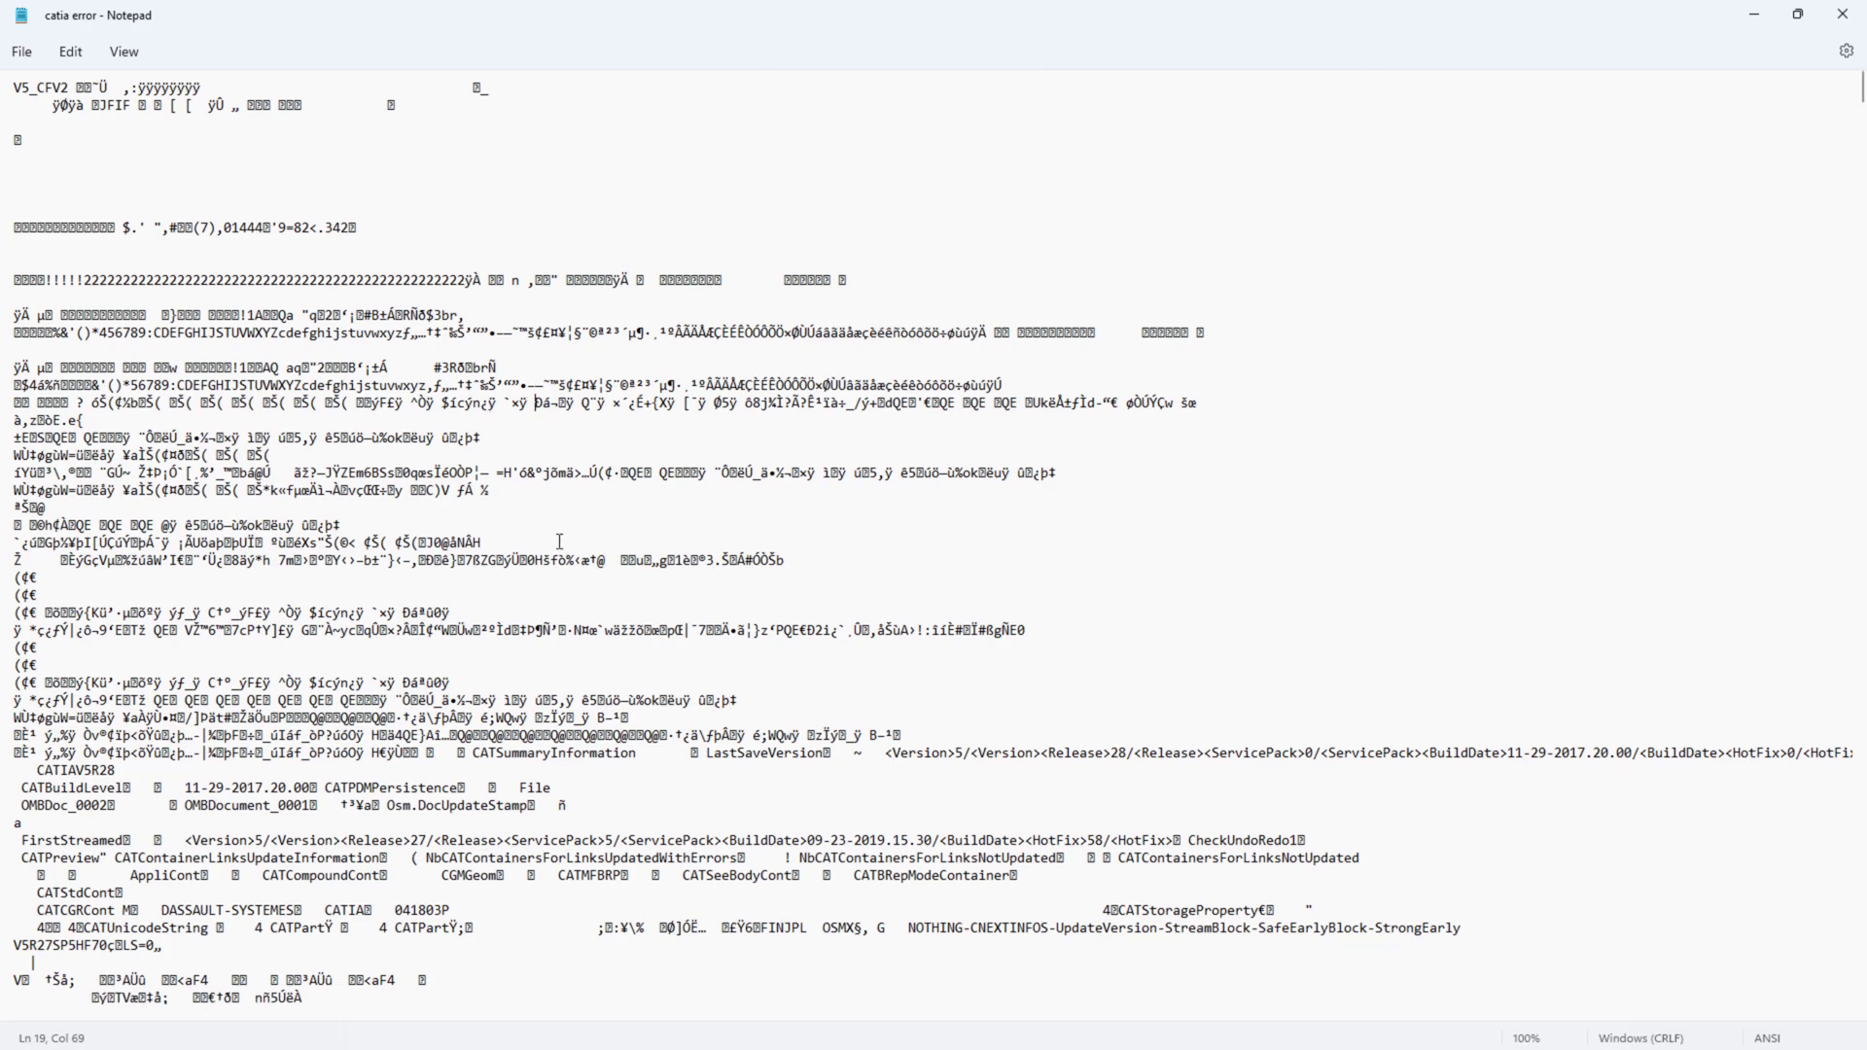
scroll(down, 3)
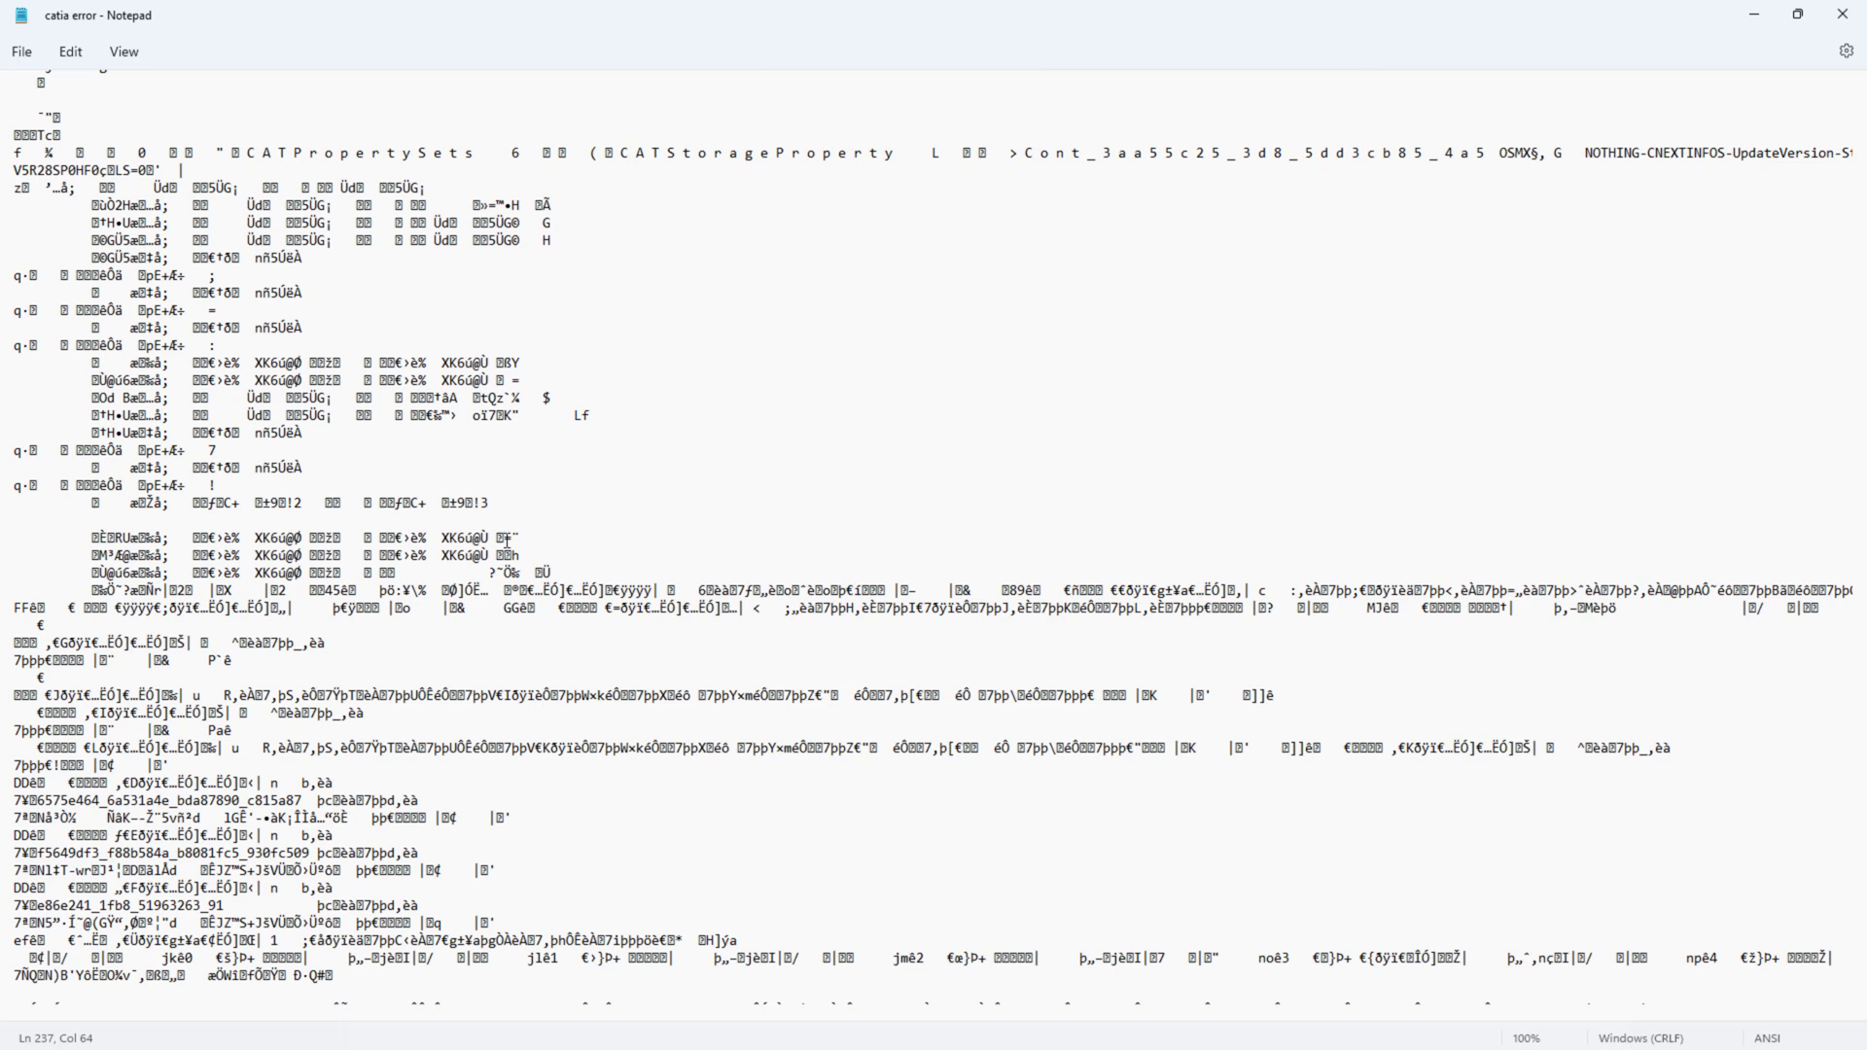
key(ctrl+f)
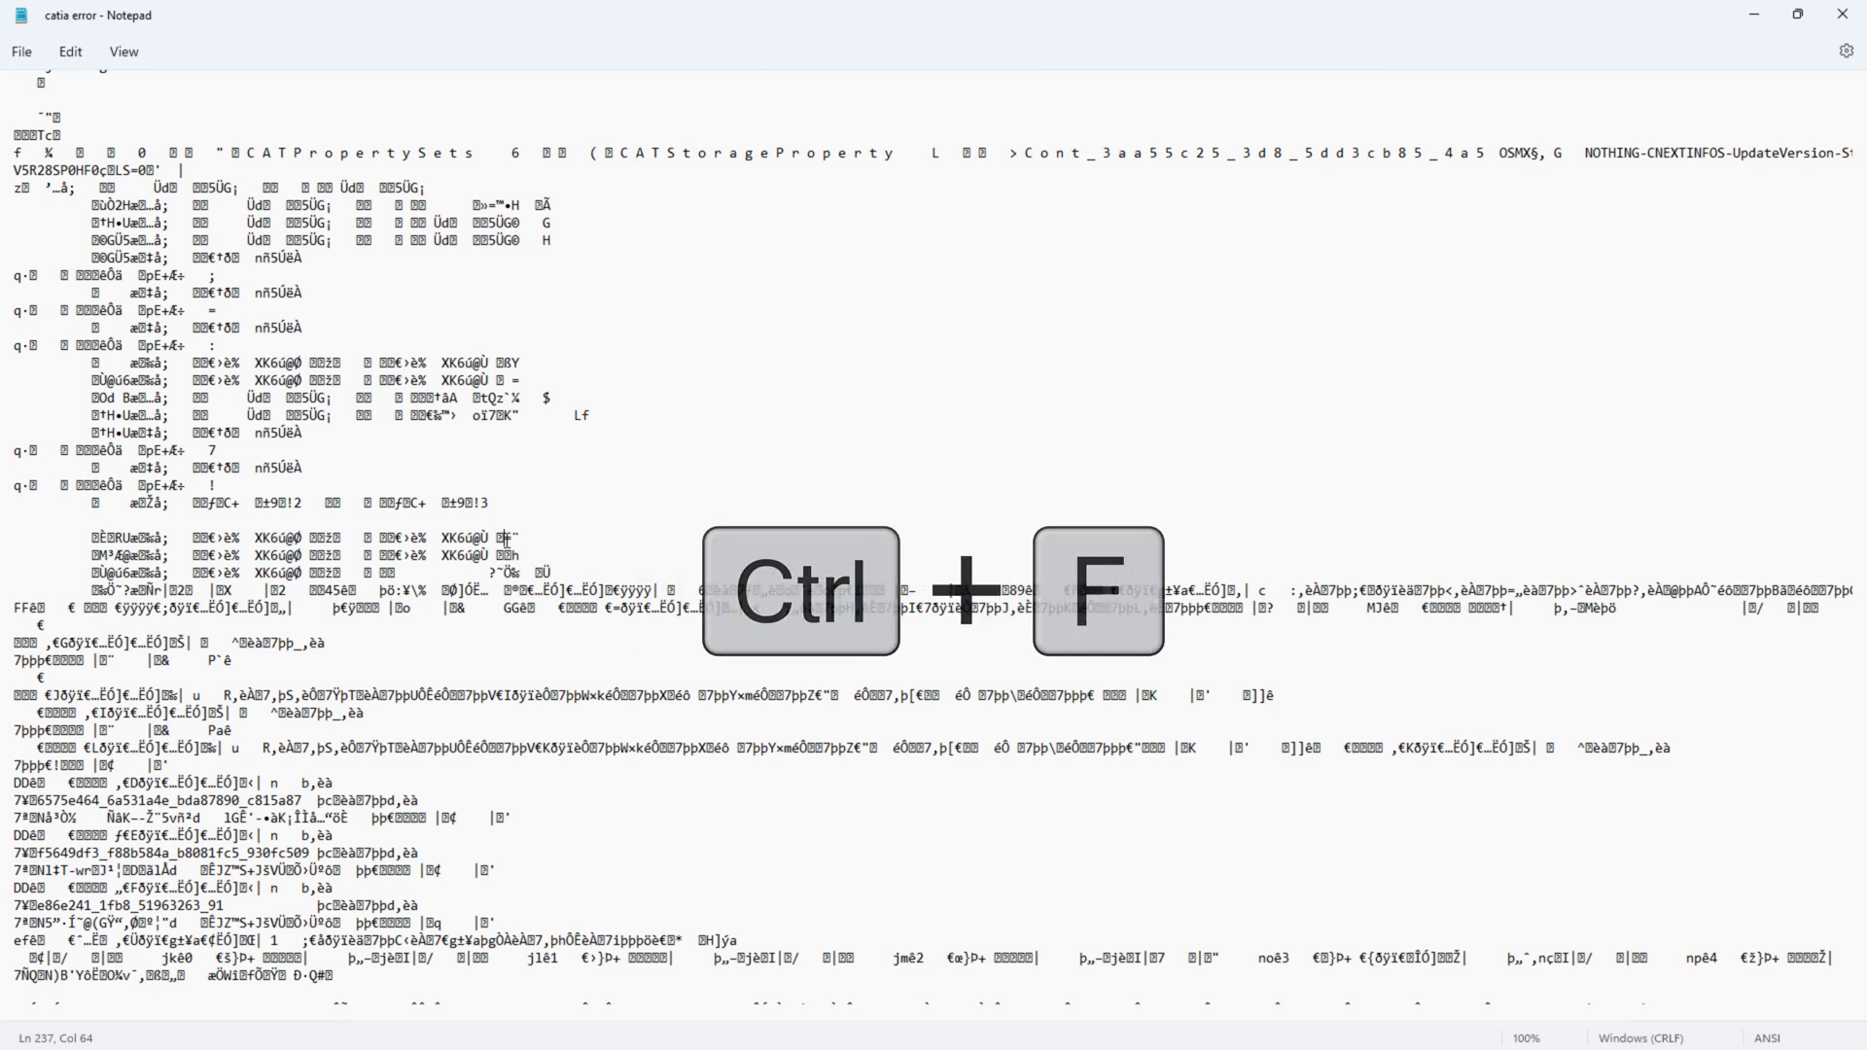
Search the file's text for 'catiav5' with Edit > Find and jump to the first match
key(ctrl+f)
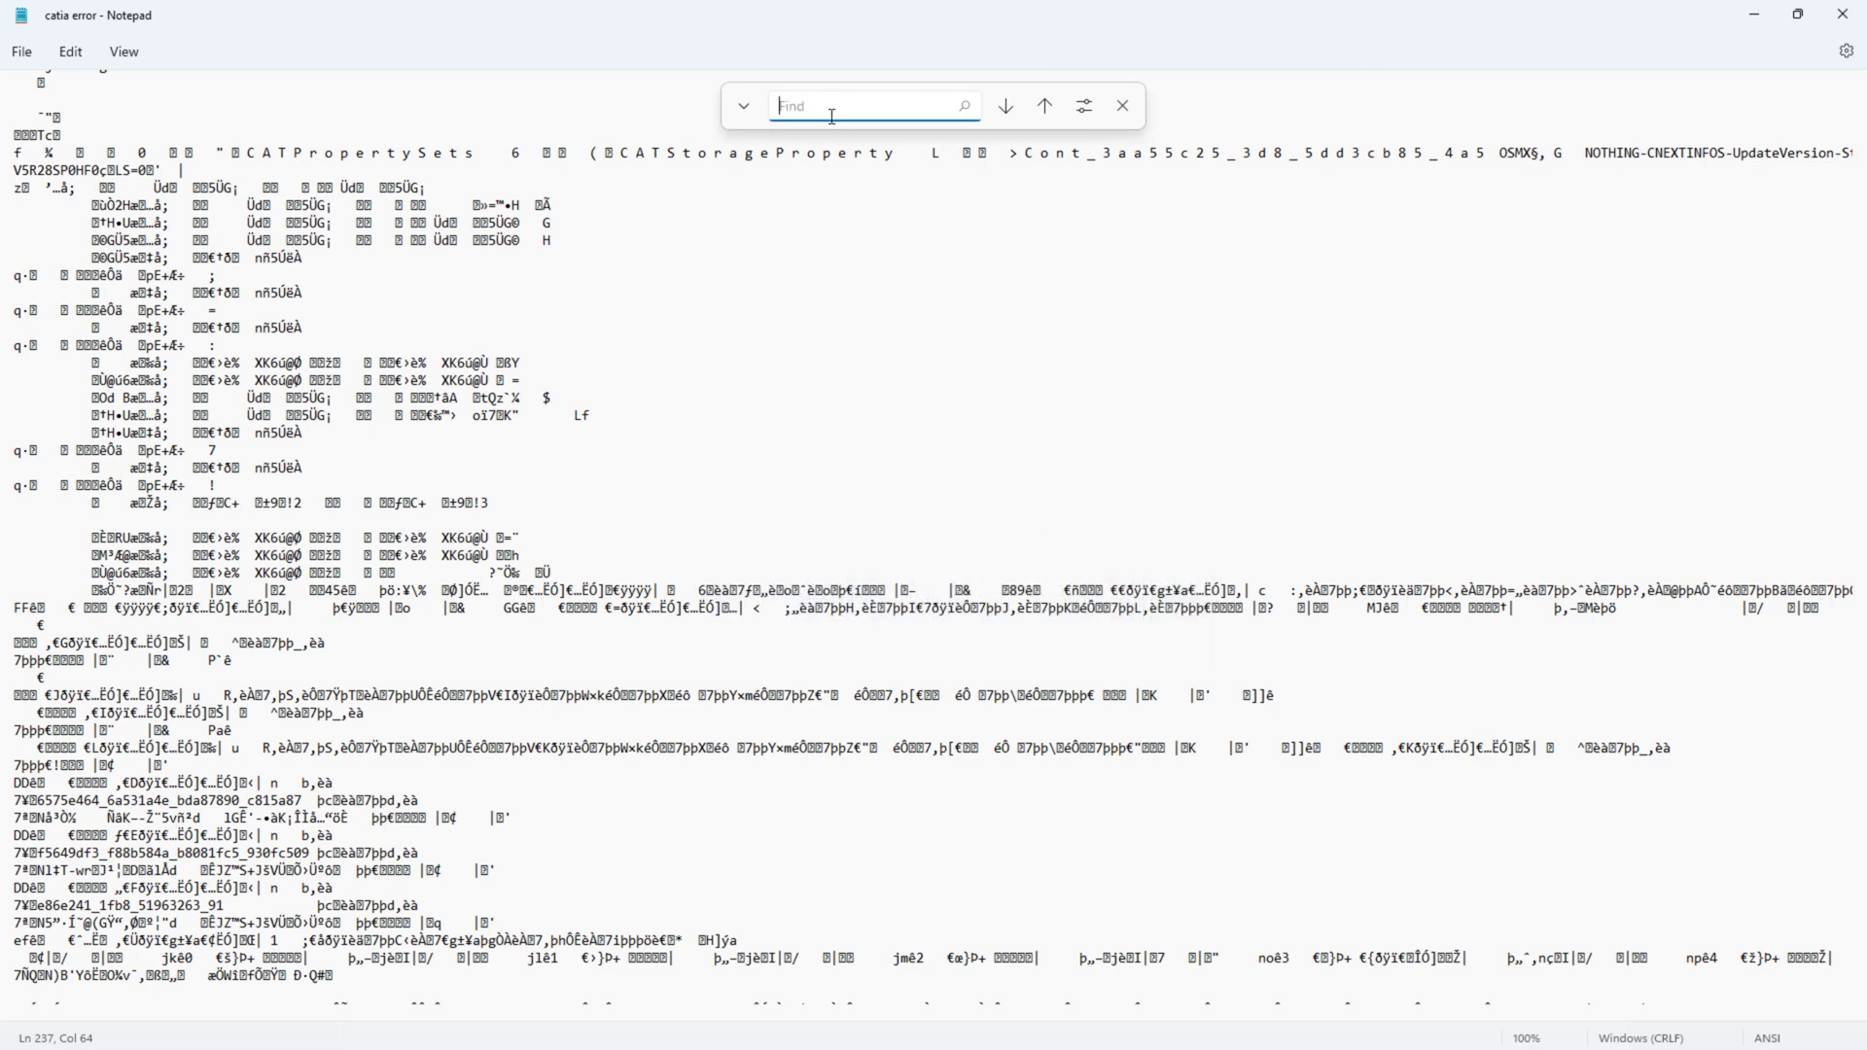
click(69, 52)
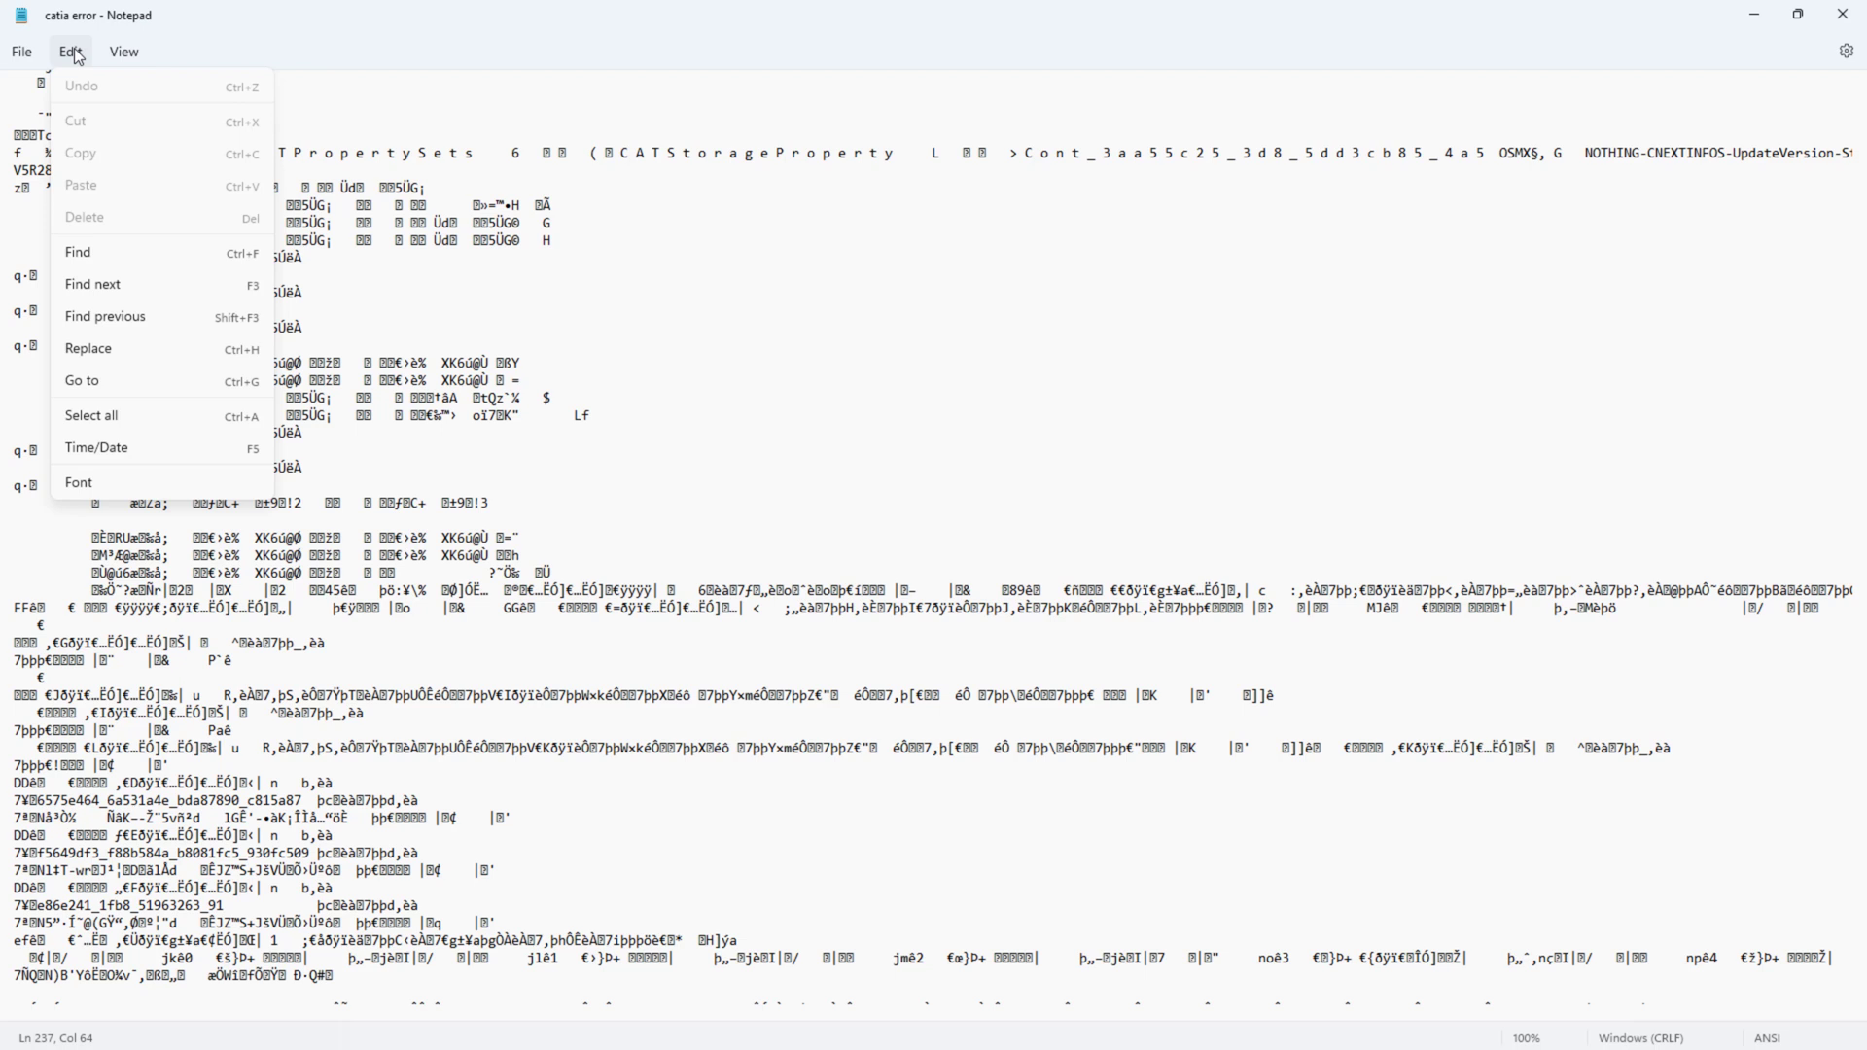
mouse_move(102, 111)
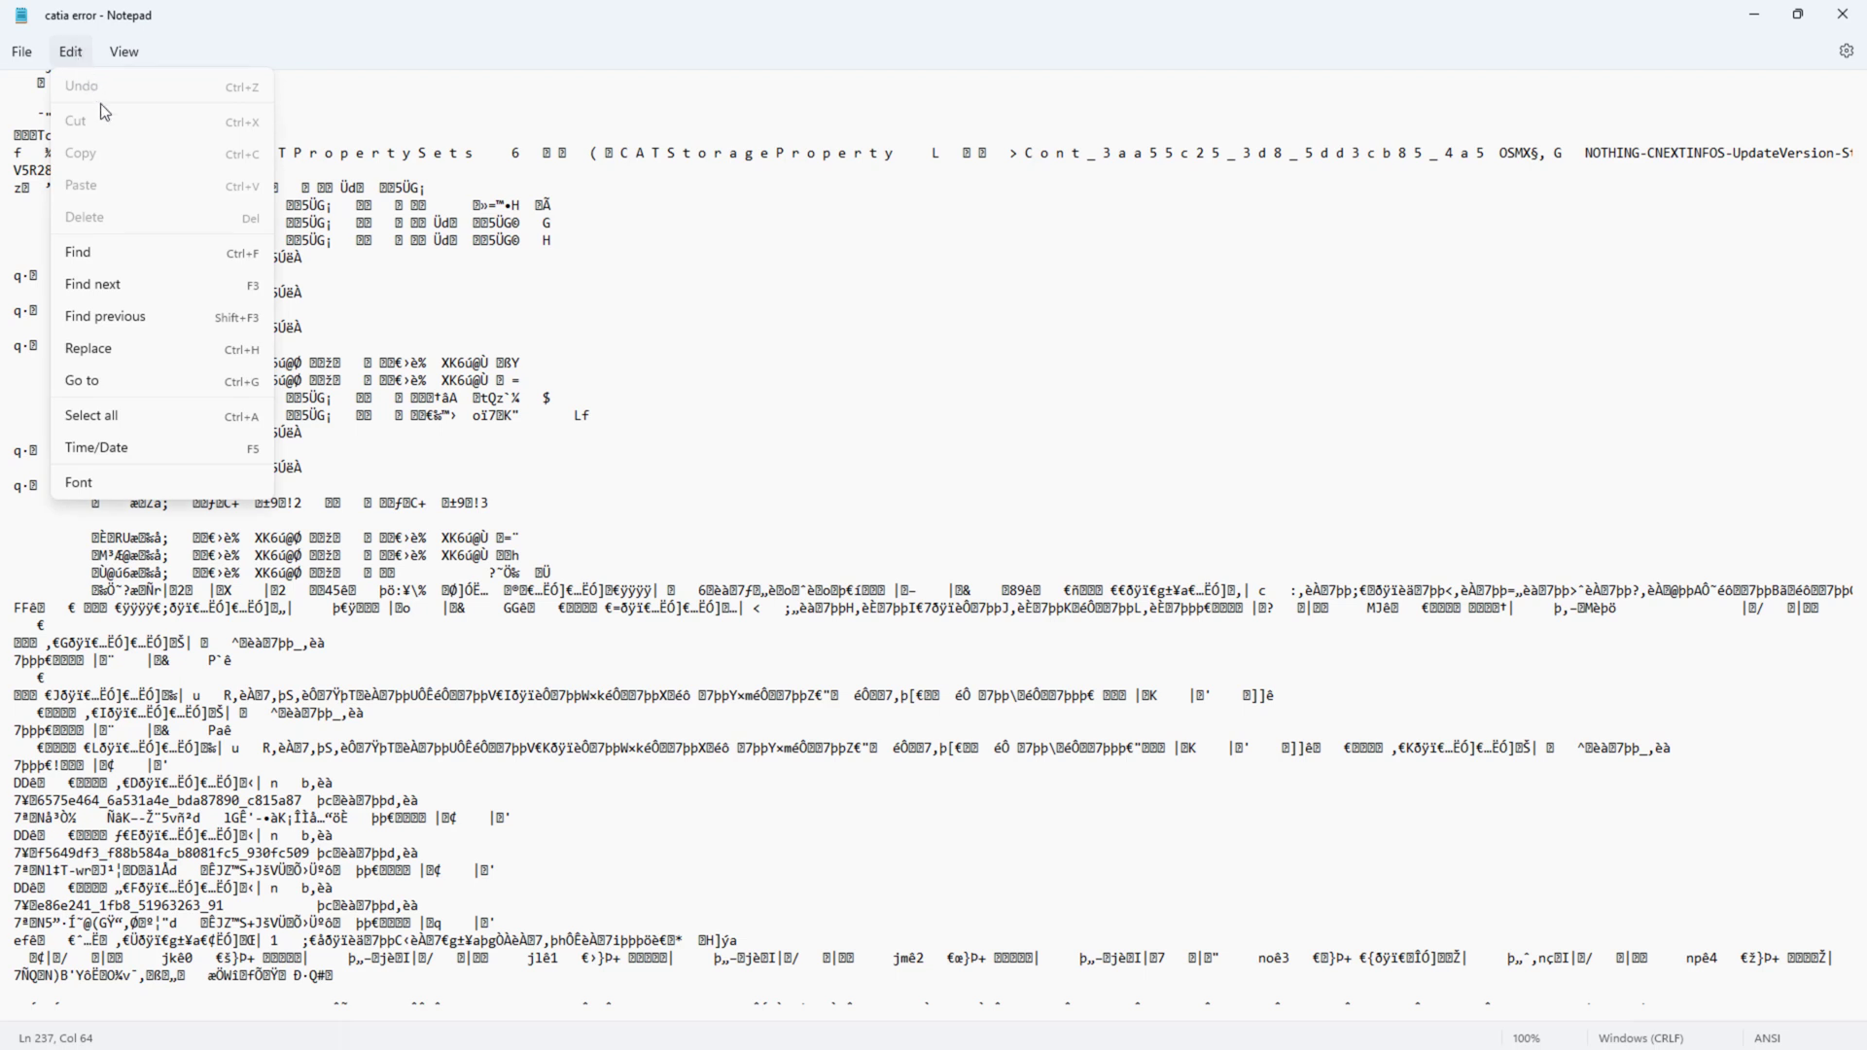
mouse_move(116, 255)
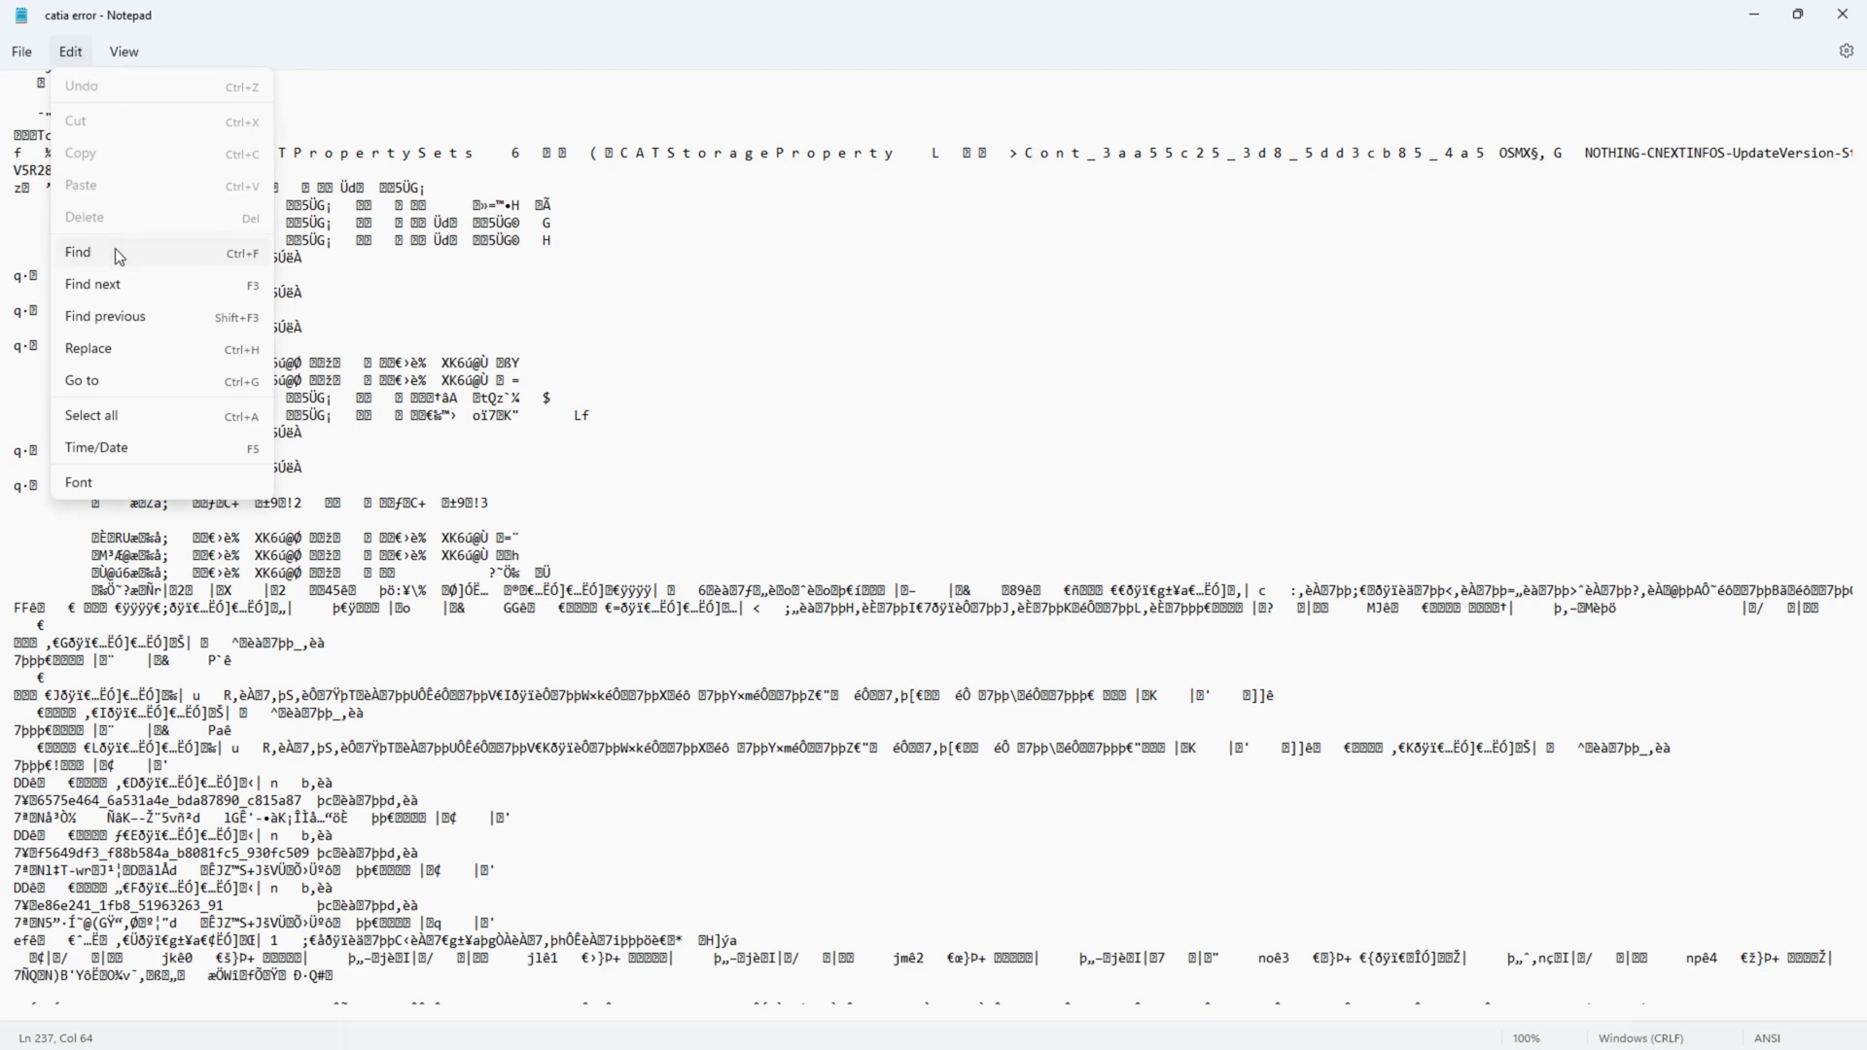
click(76, 253)
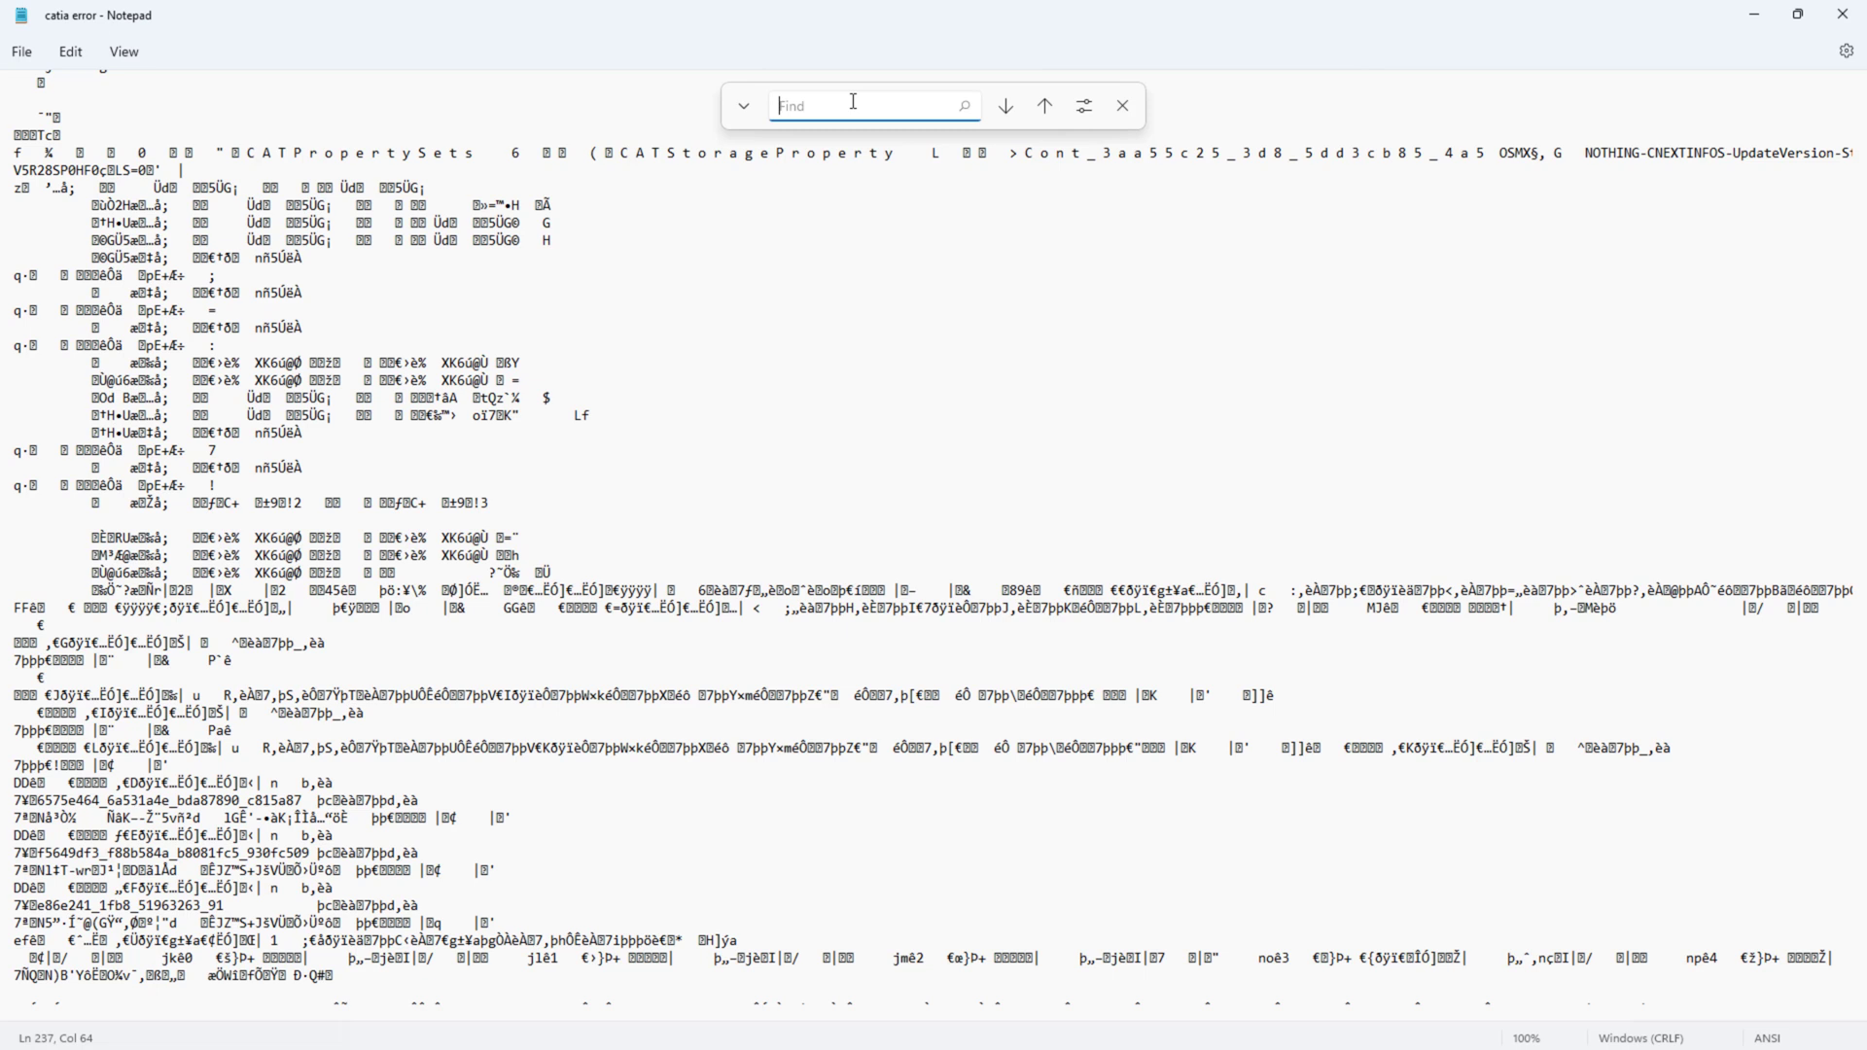
text(ca)
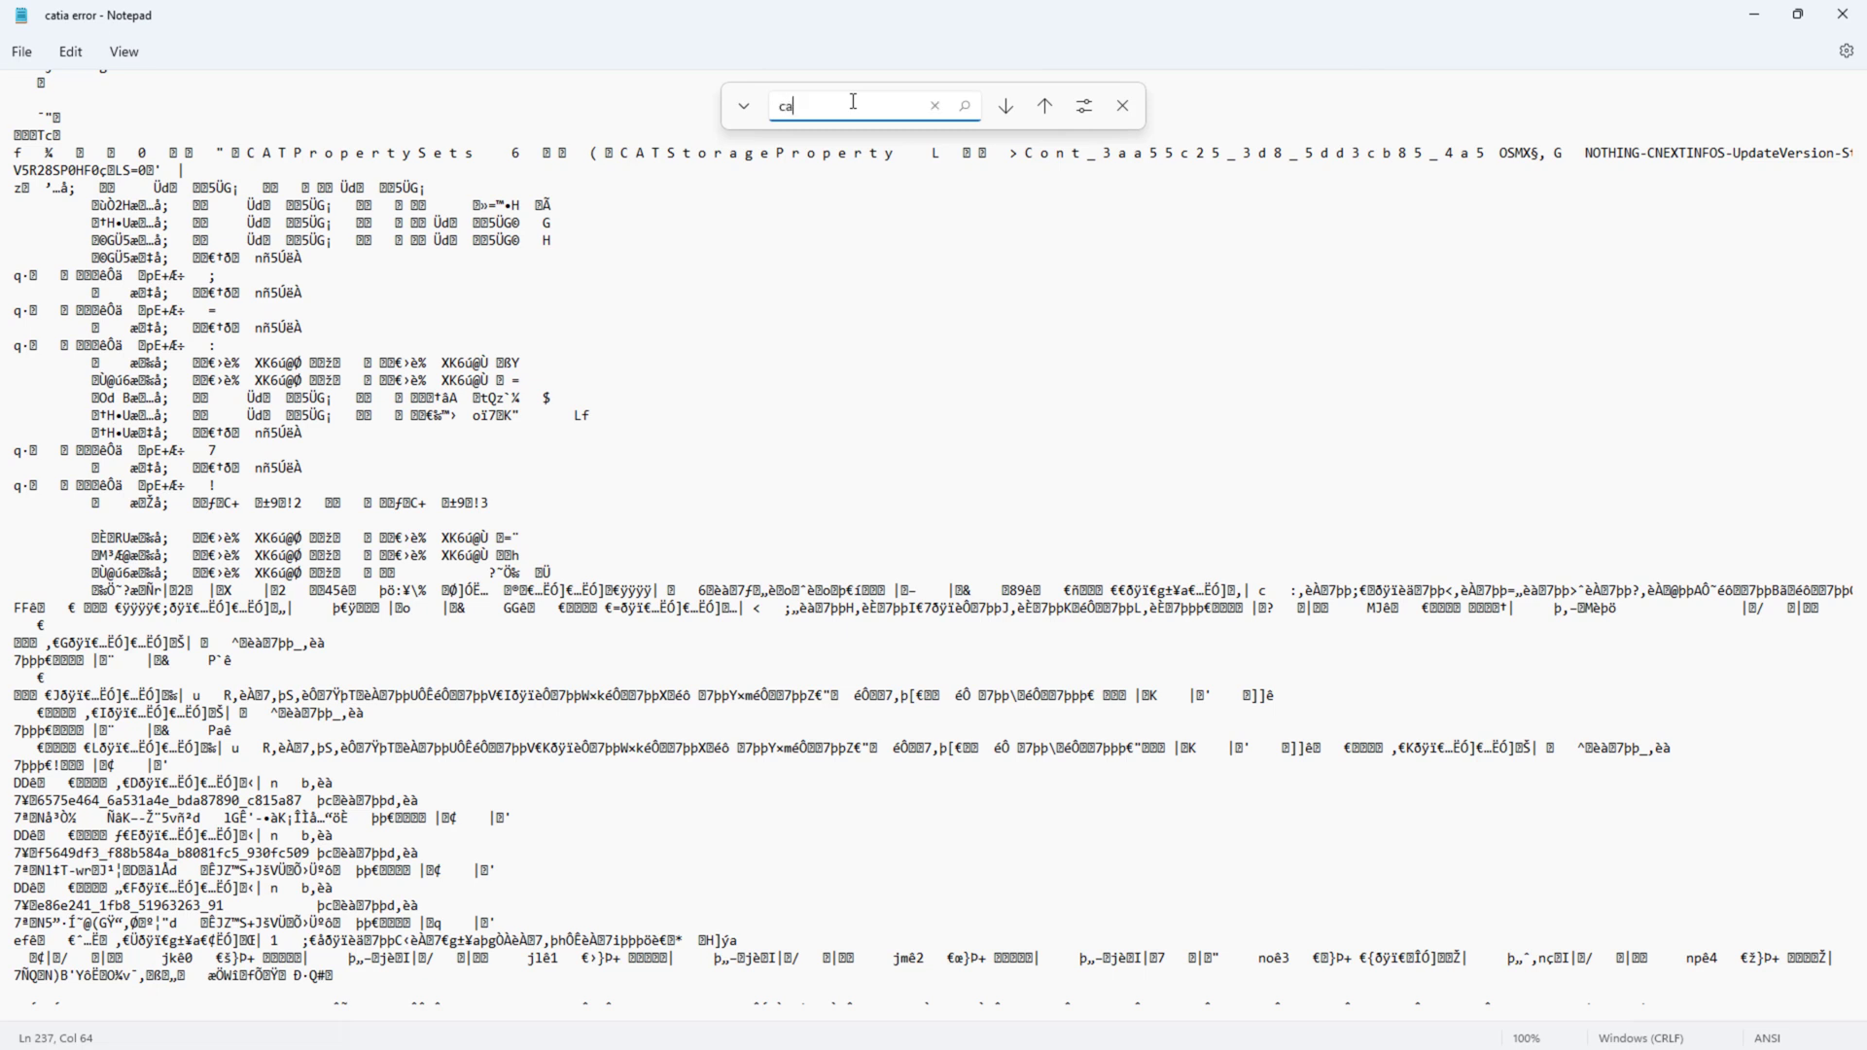
text(ti)
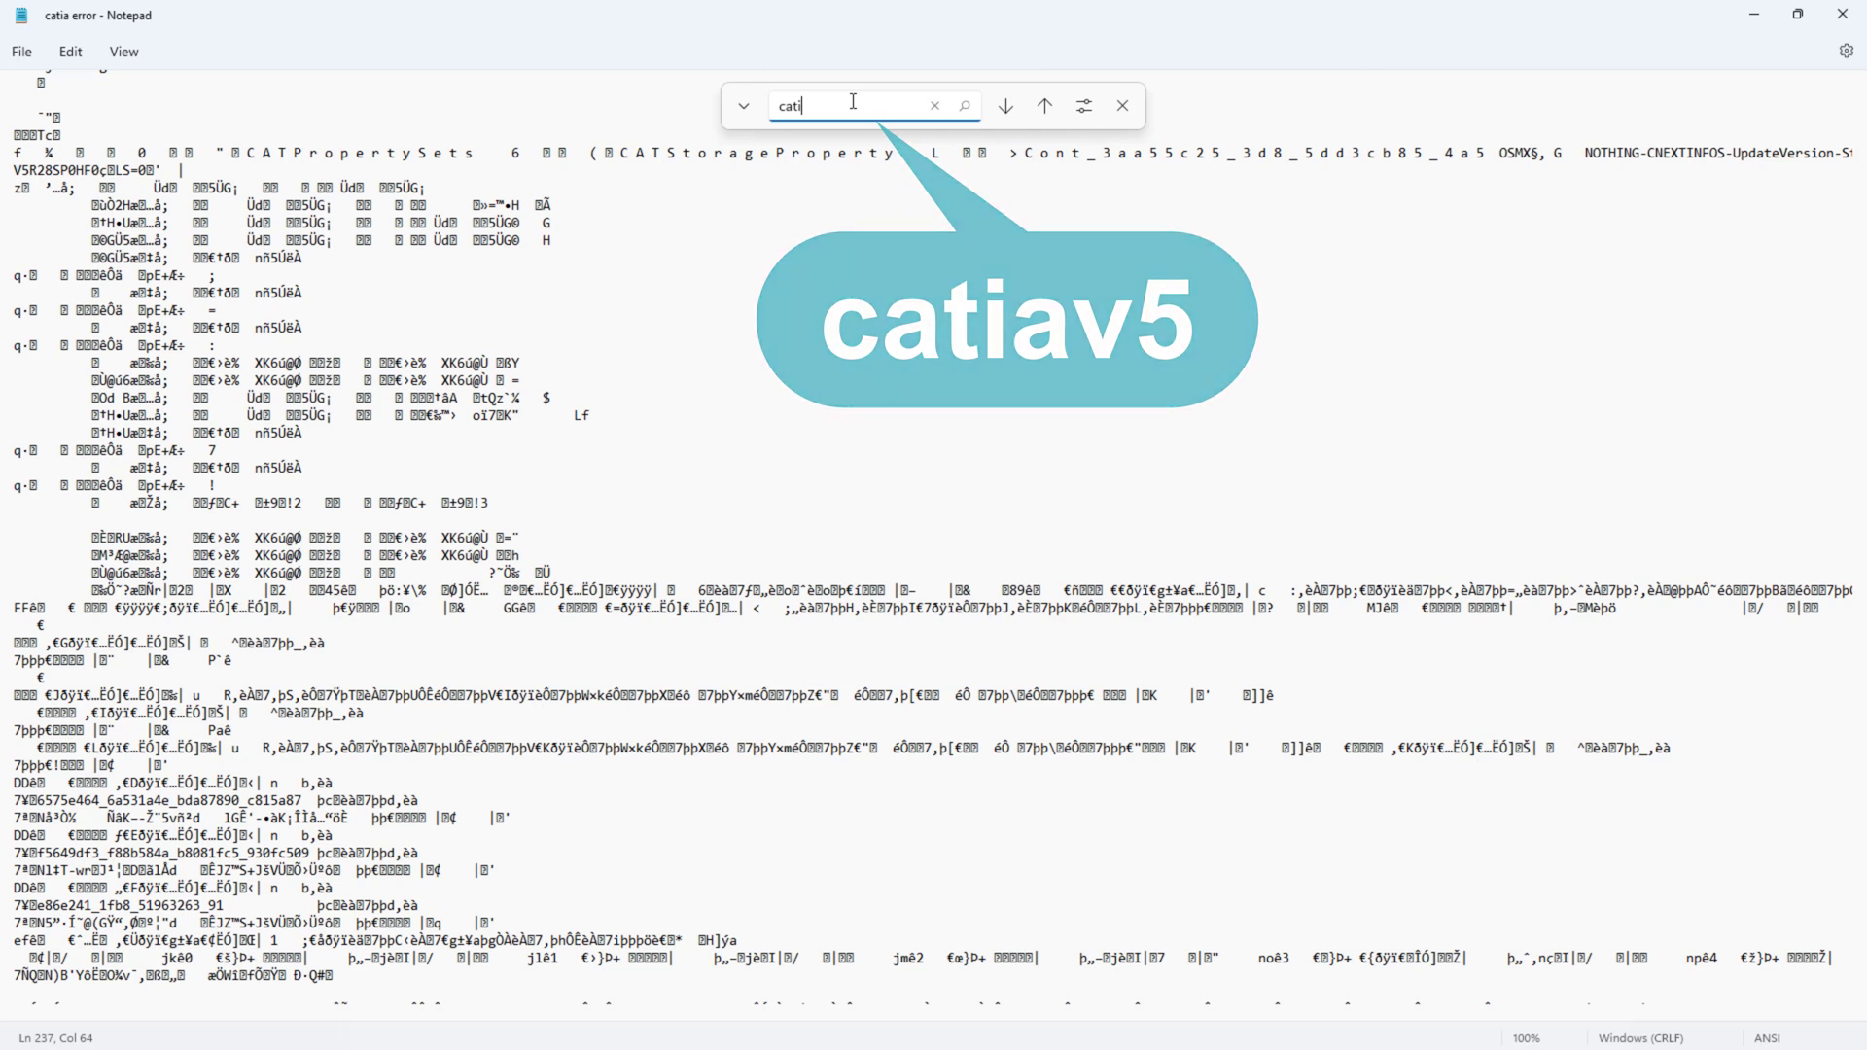
text(av5)
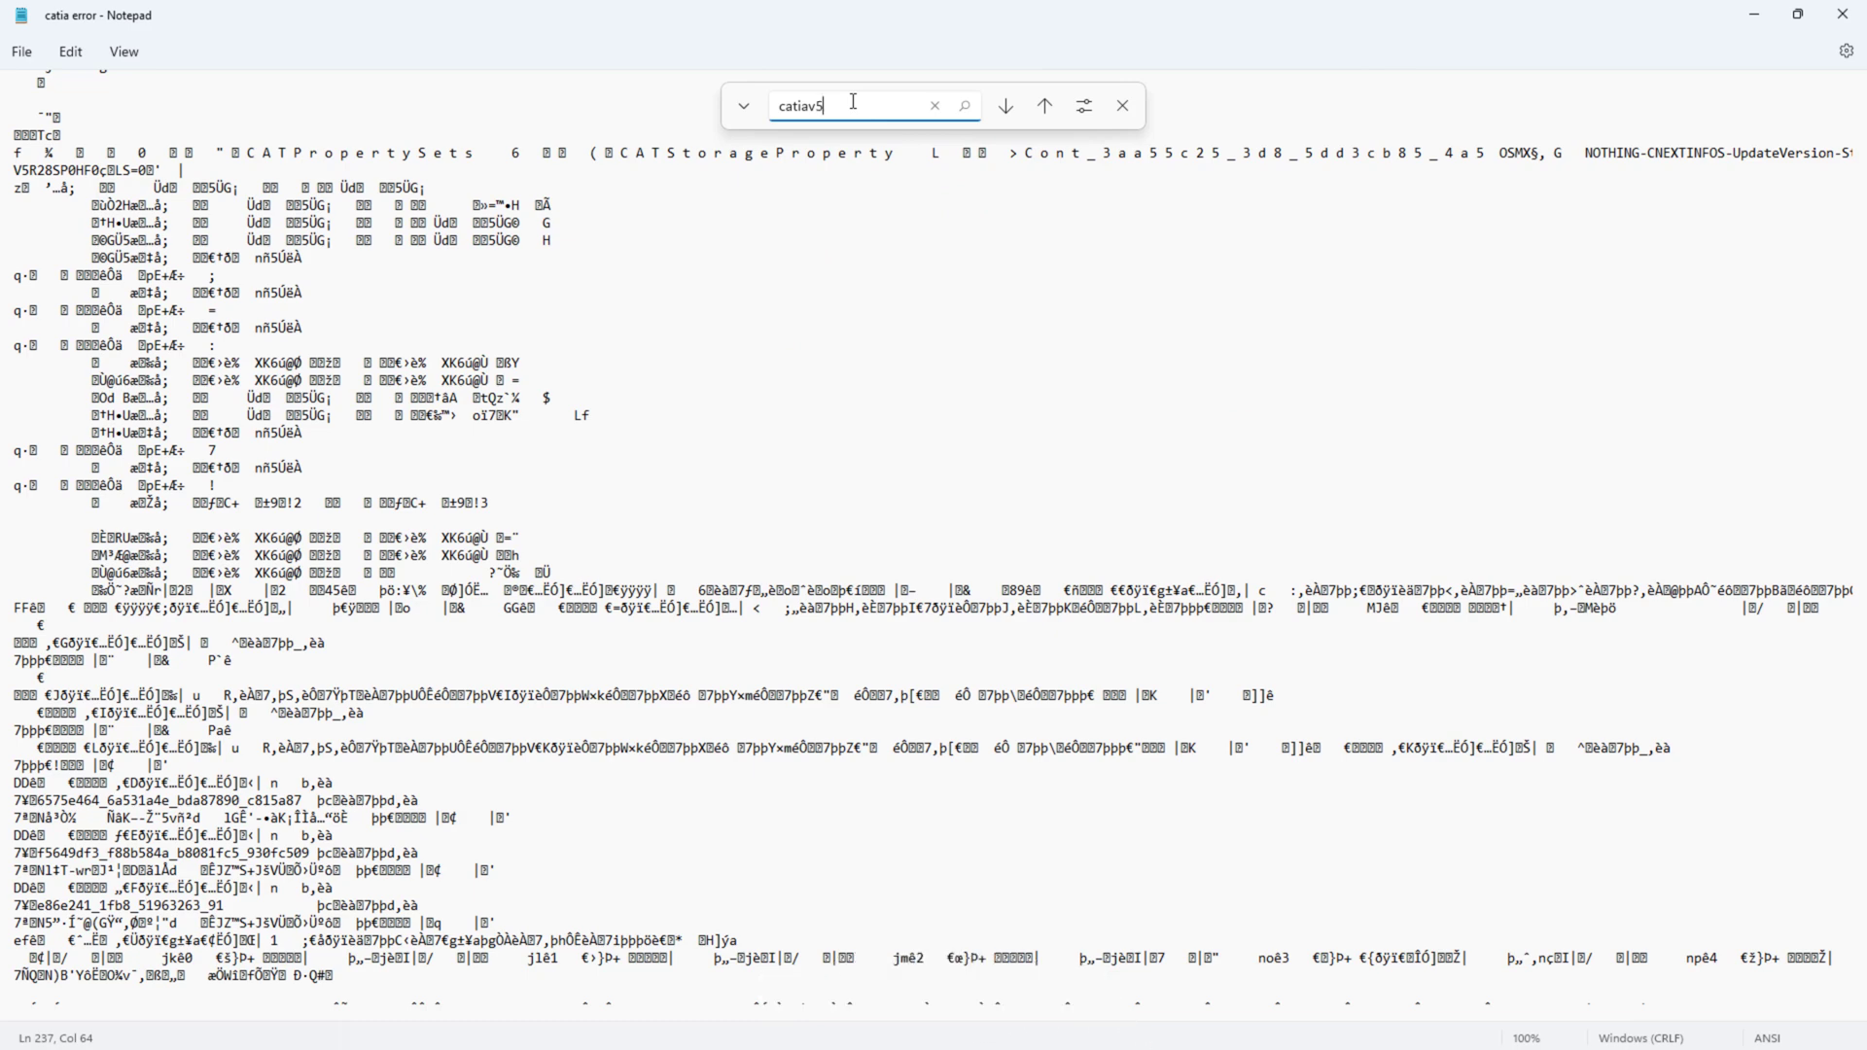
click(1004, 105)
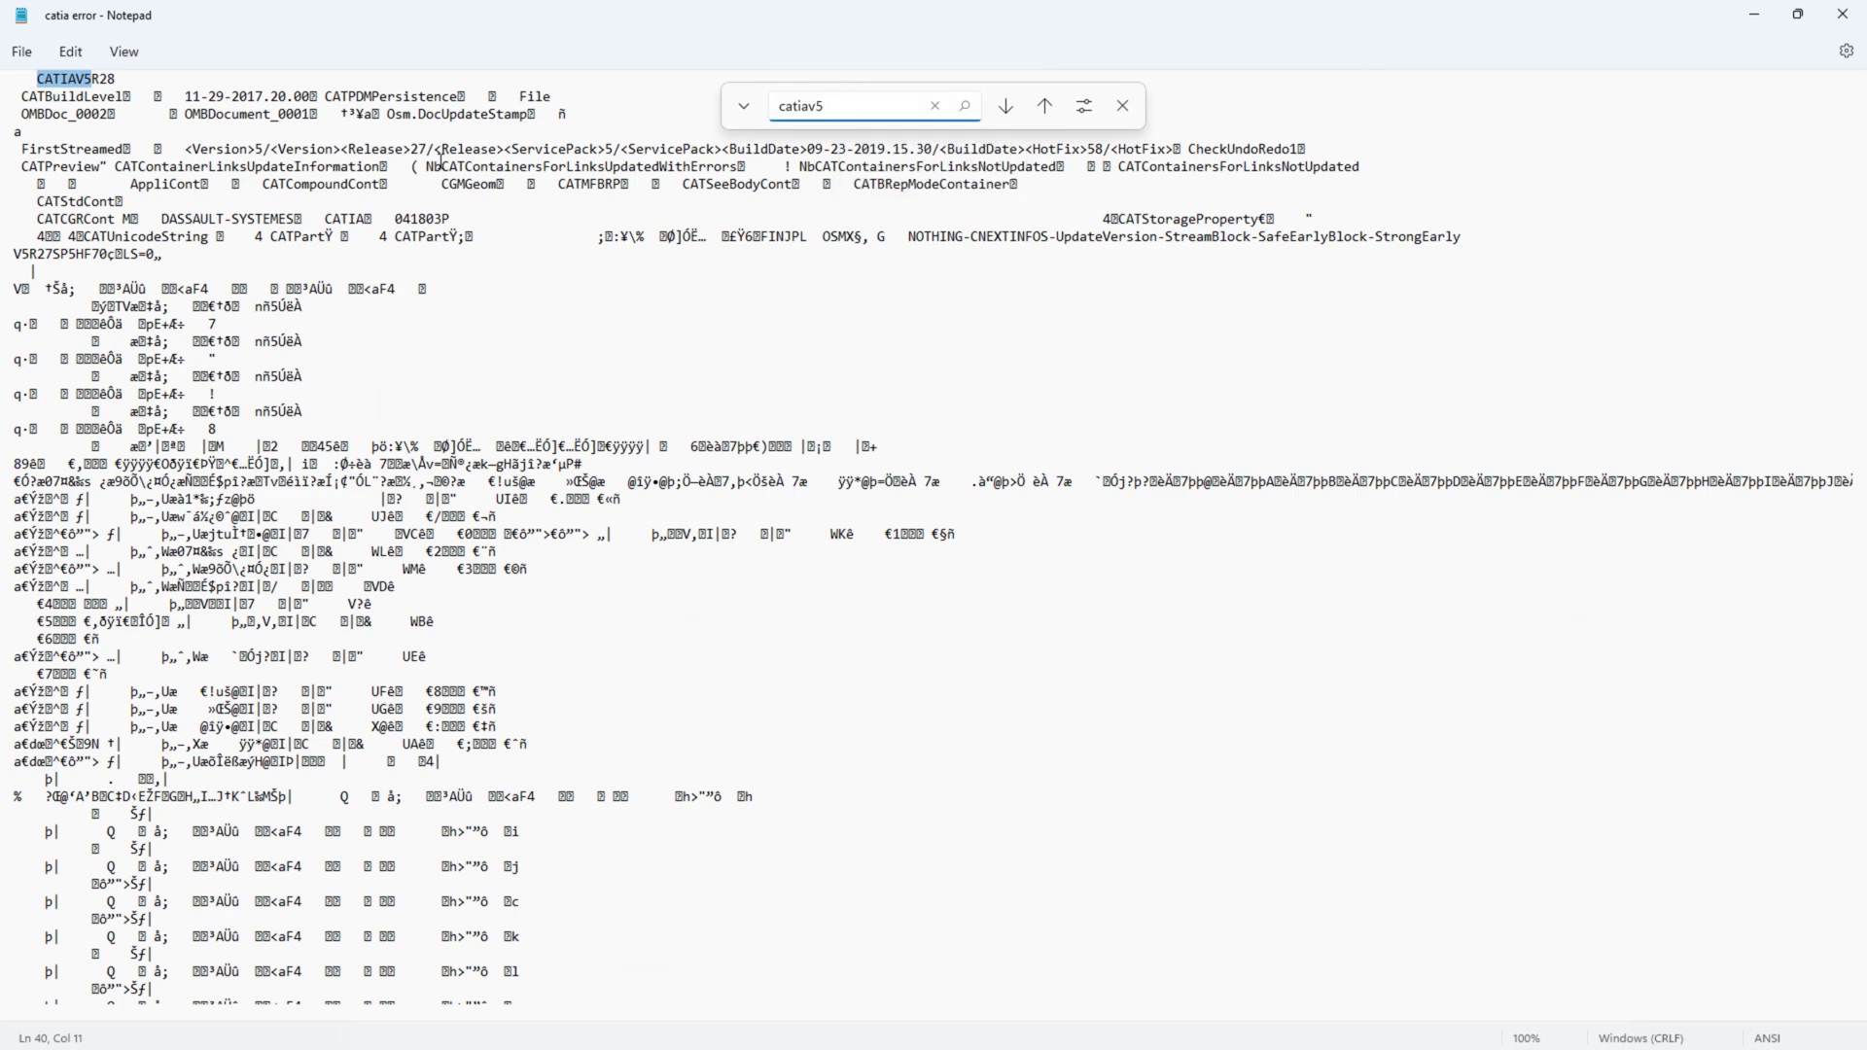
Find the next CATIAV5R28 match and reveal the LastSaveVersion entry: Version 5, Release 28
scroll(up, 3)
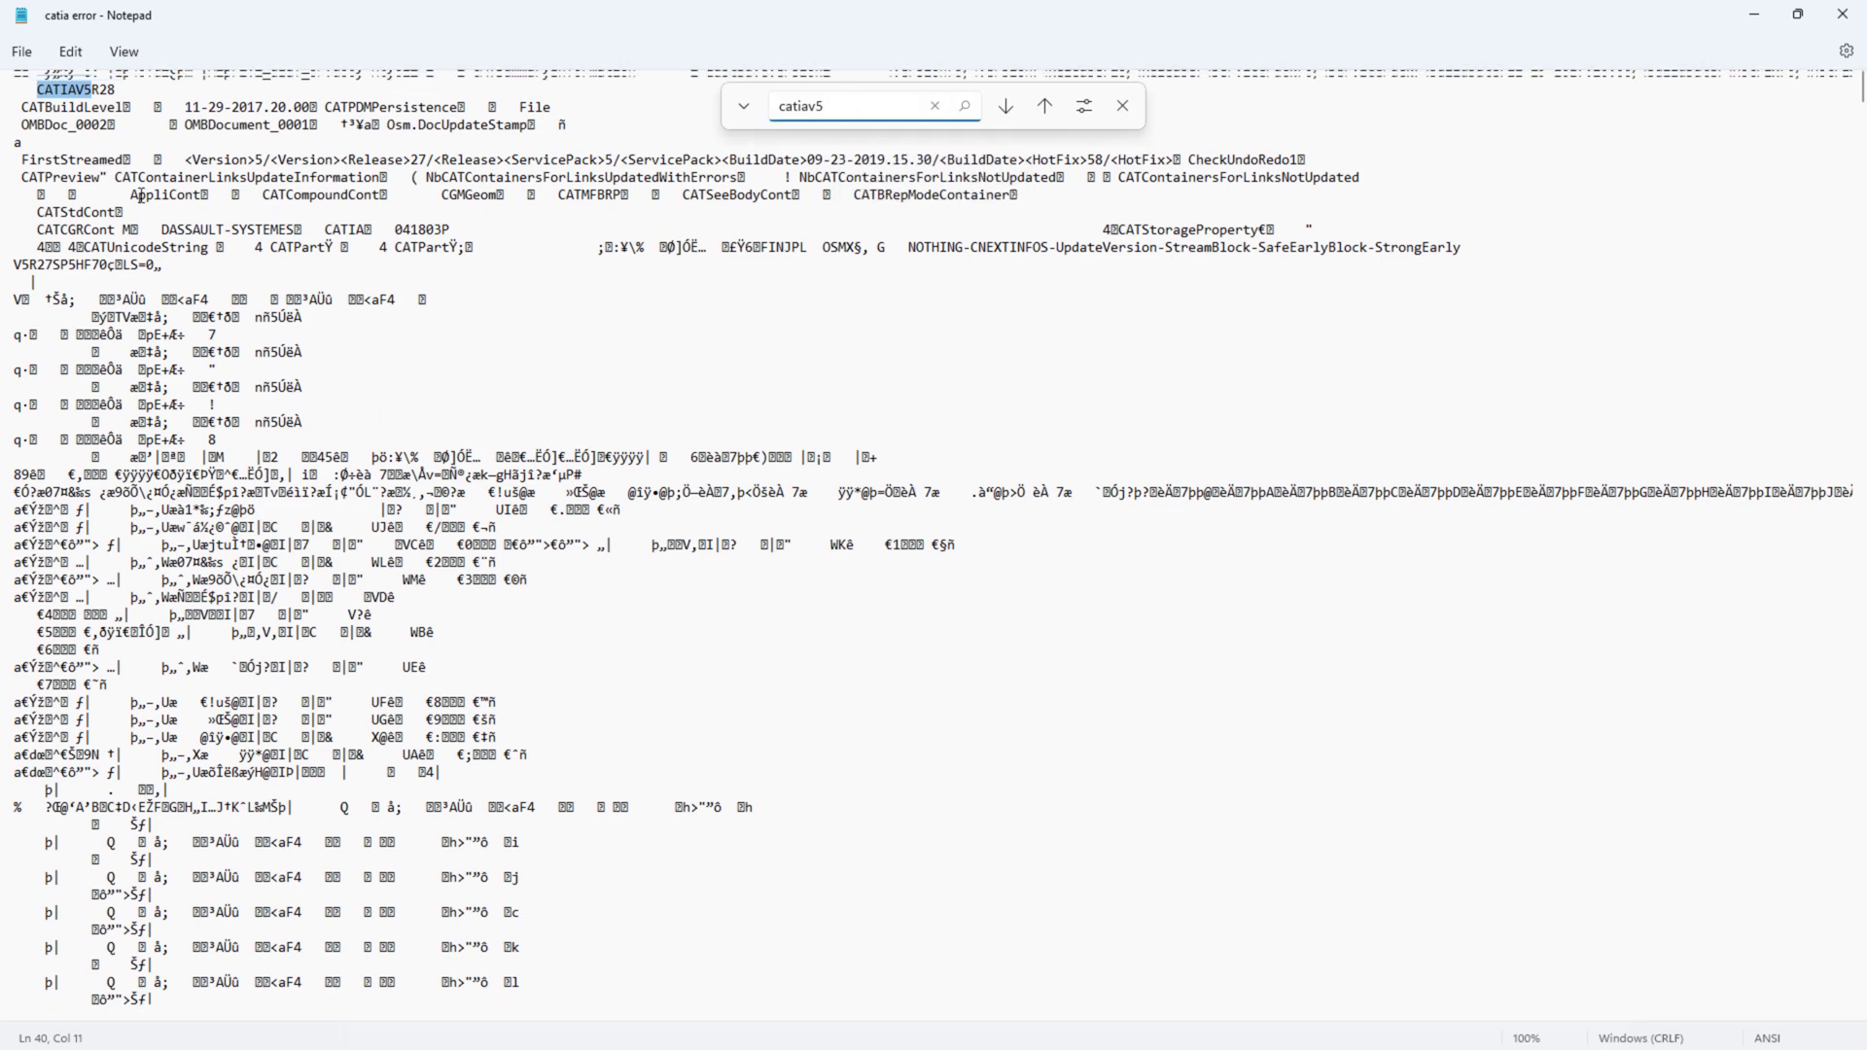
click(1044, 106)
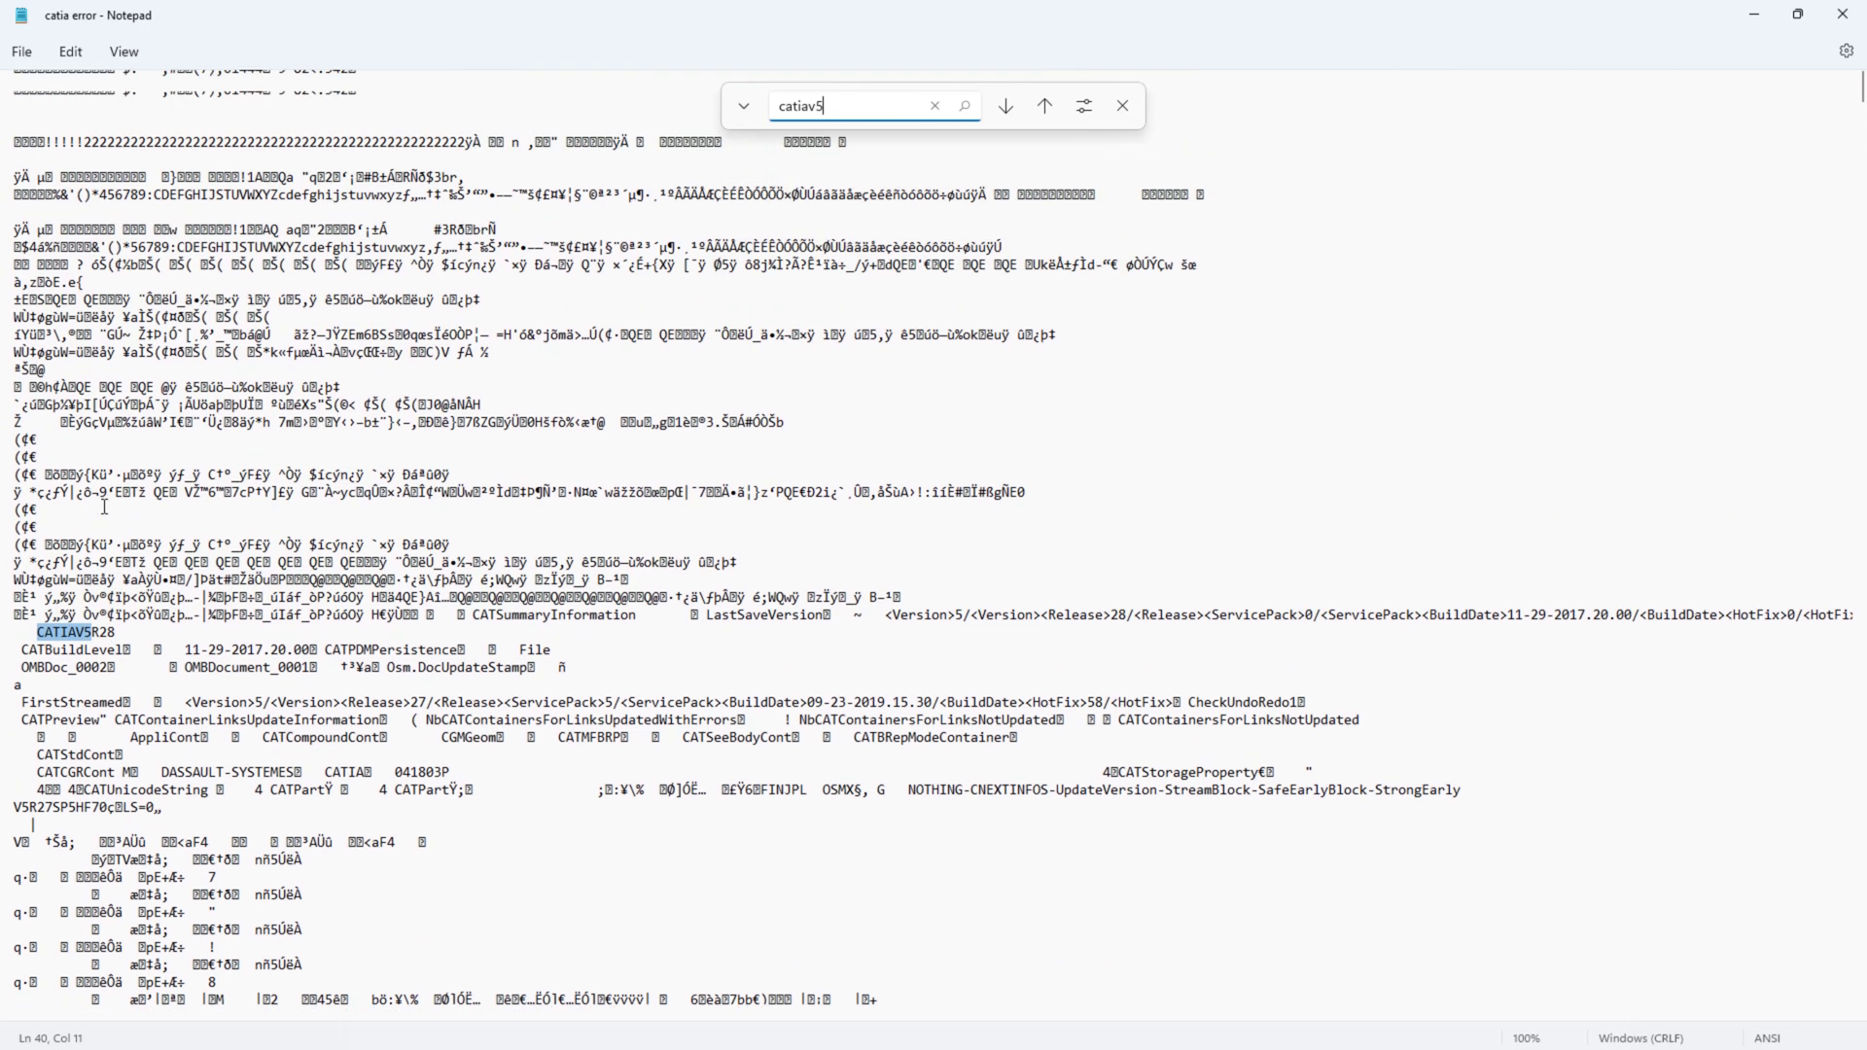
scroll(up, 3)
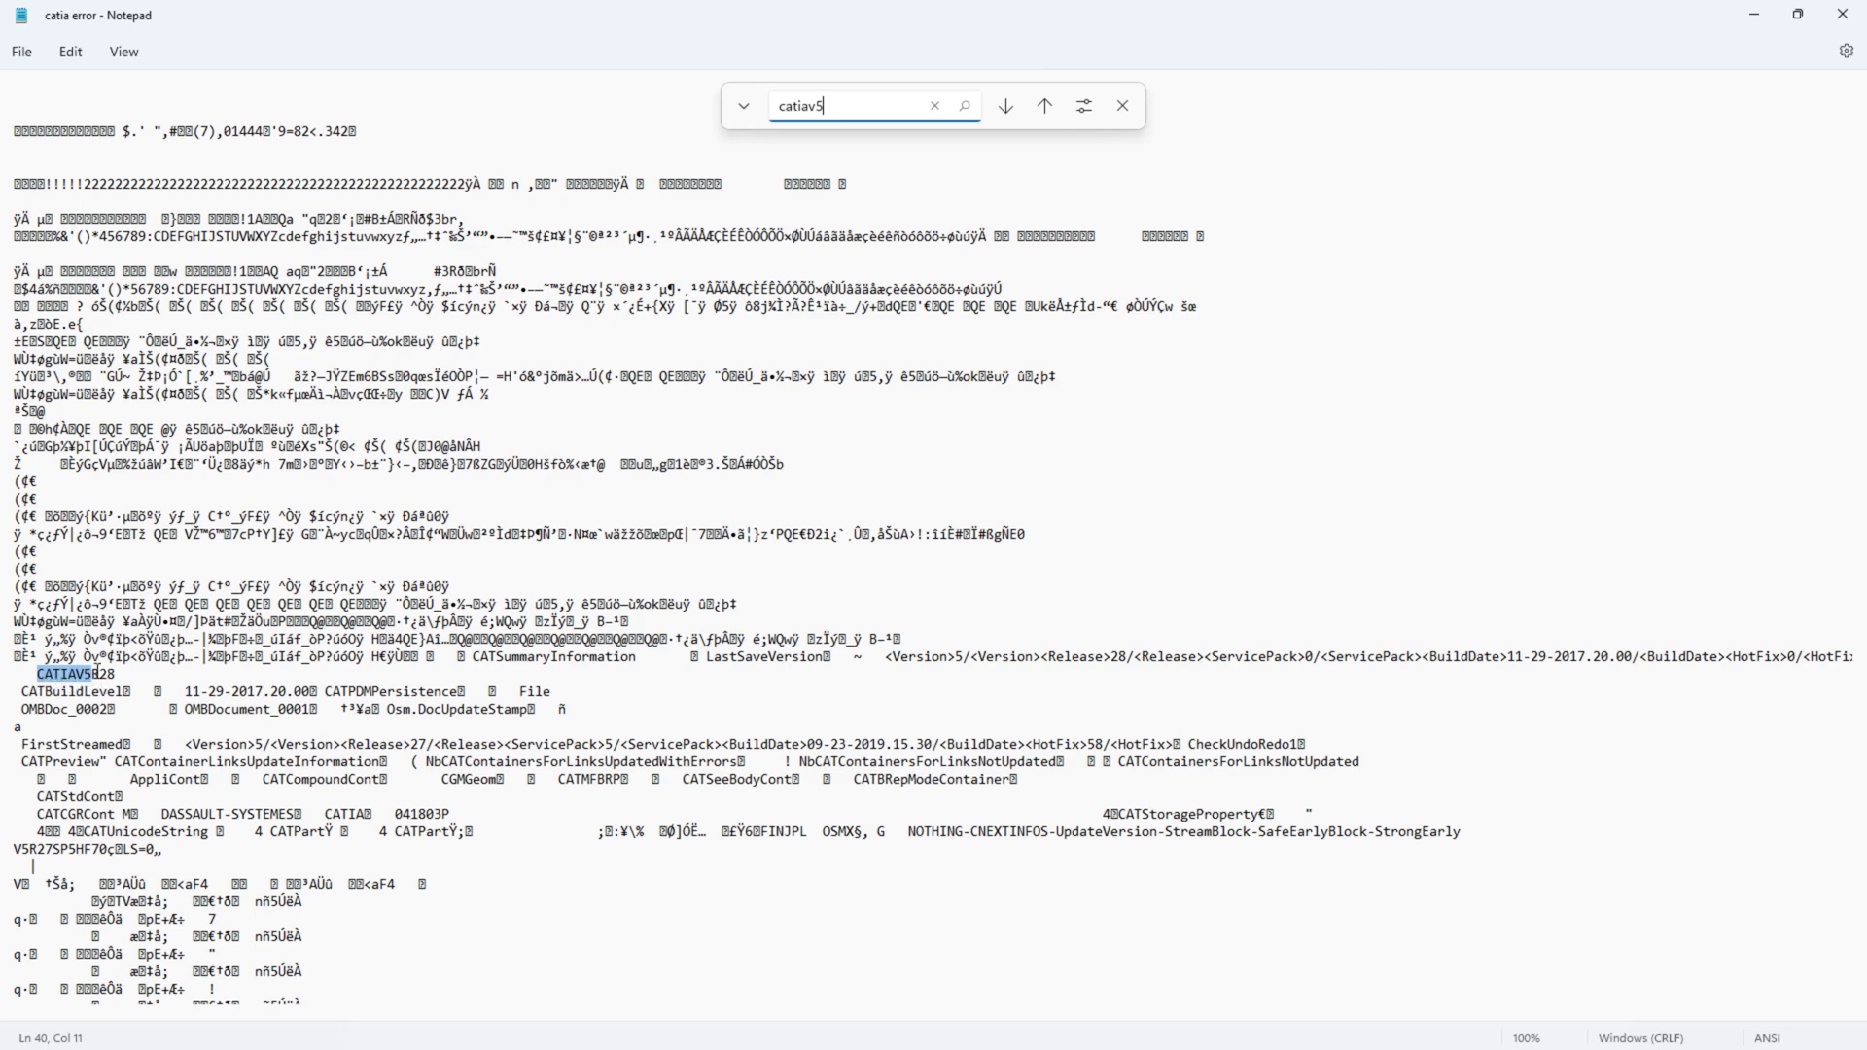
mouse_move(90, 675)
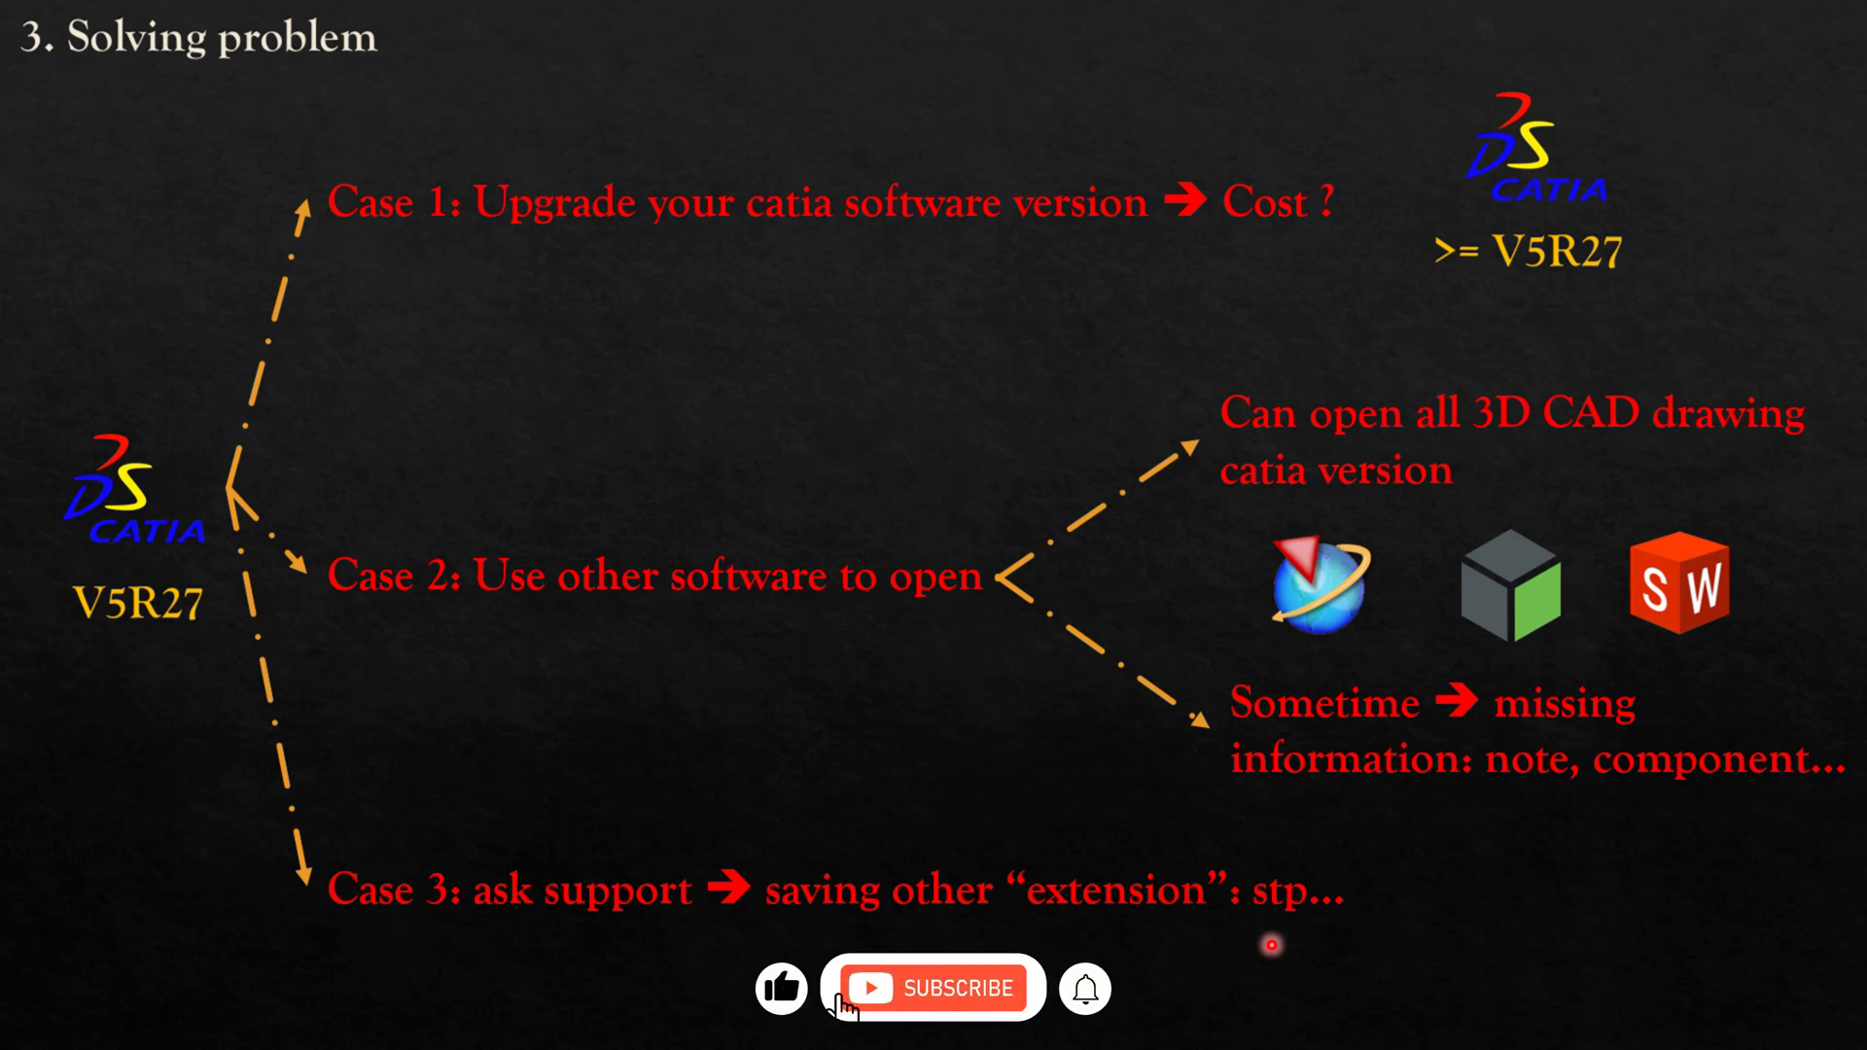
click(931, 987)
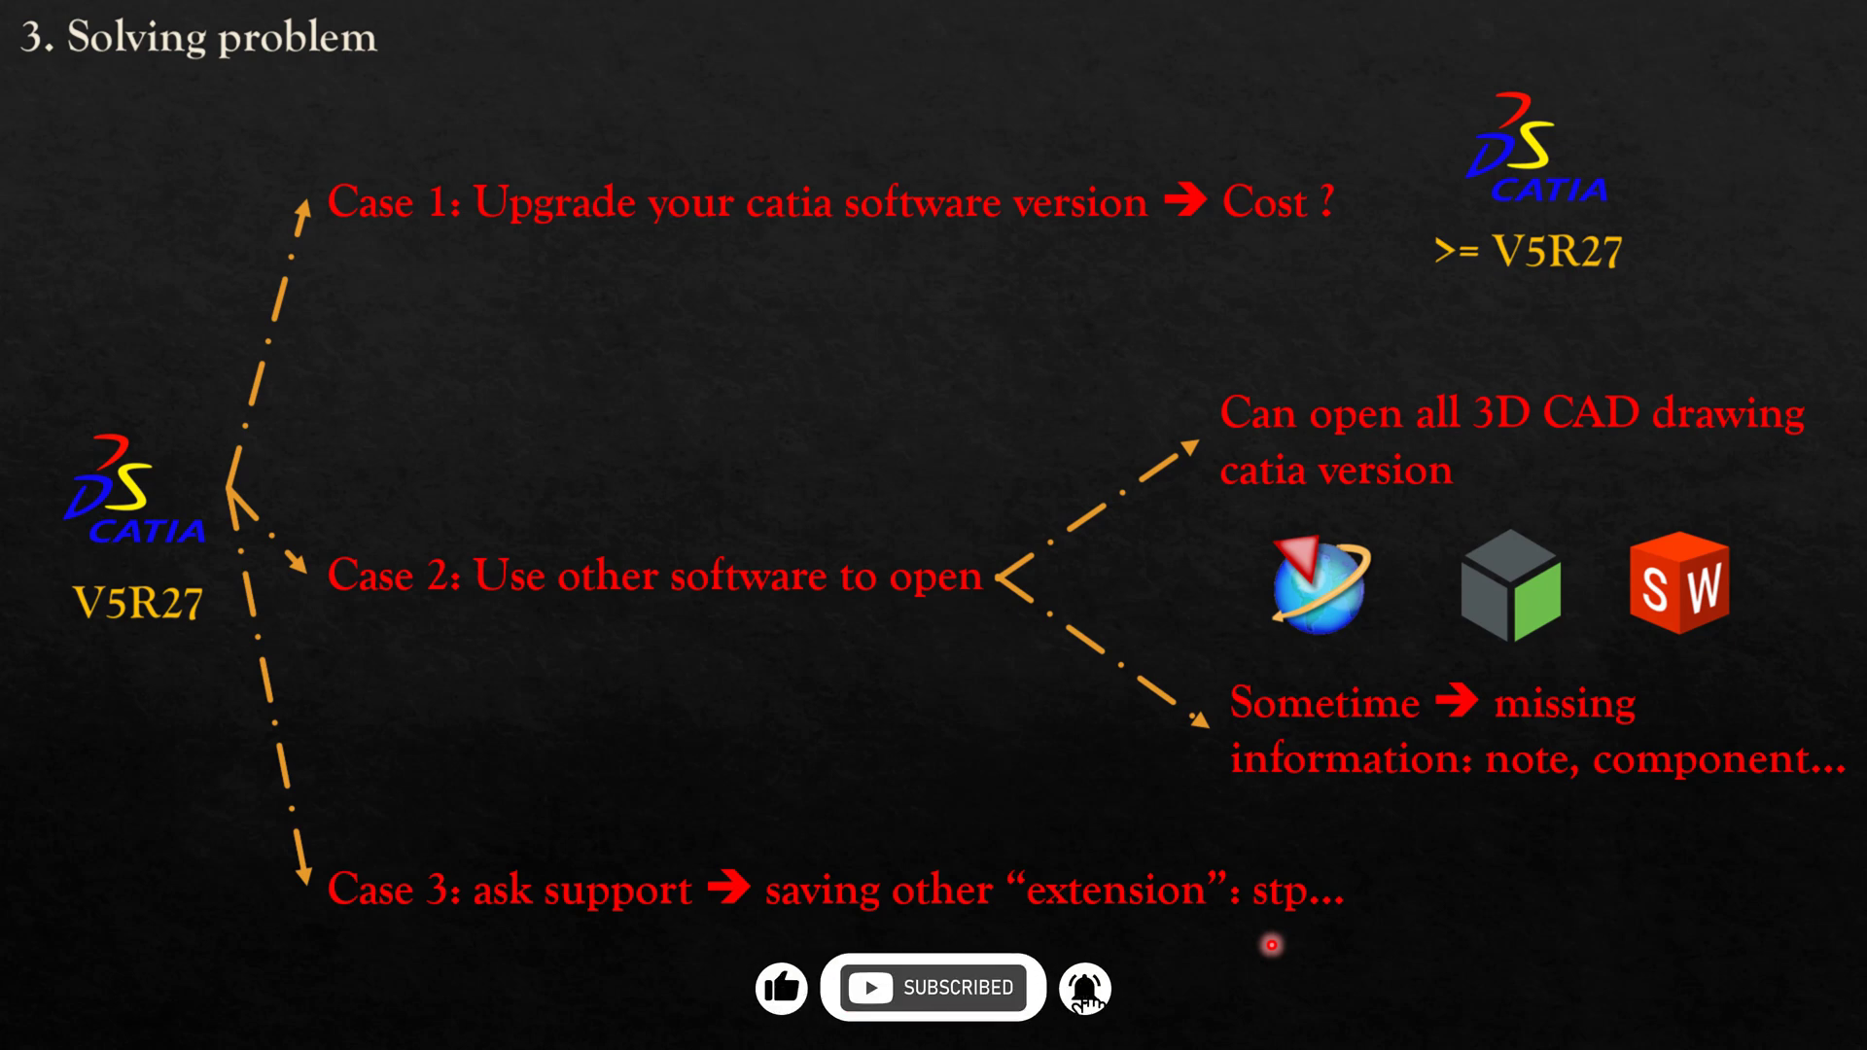